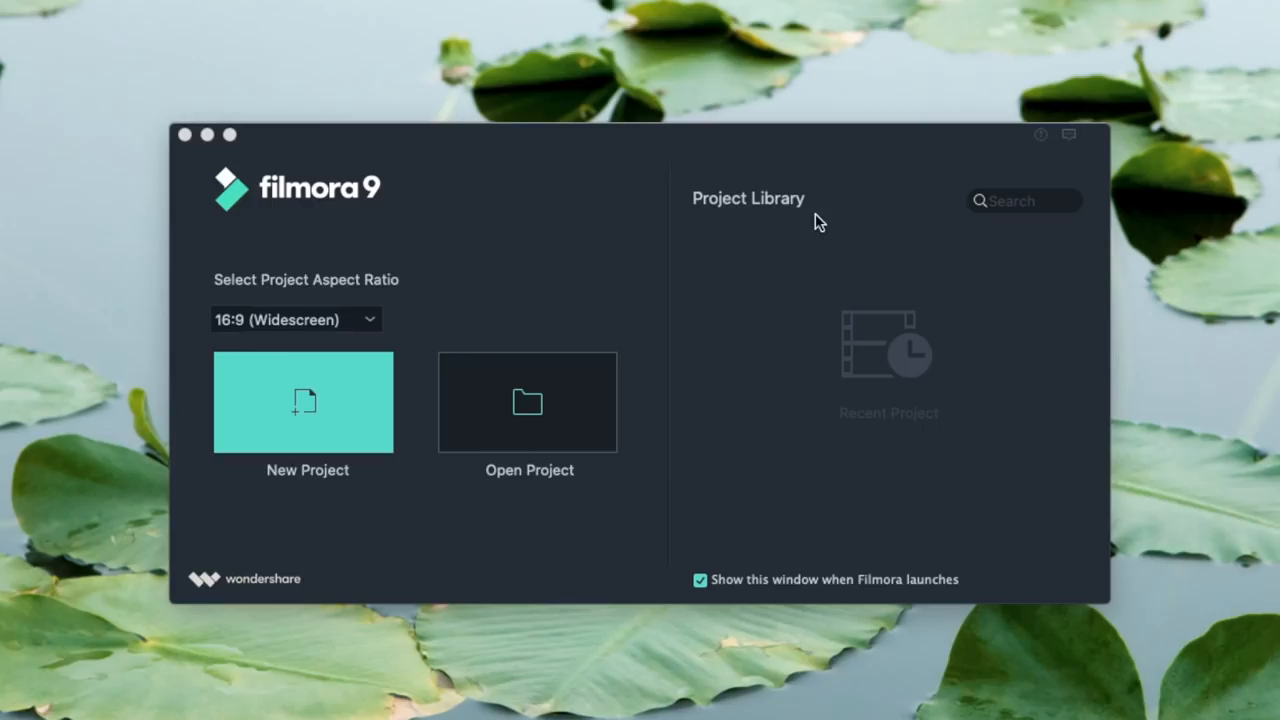
mouse_move(978, 448)
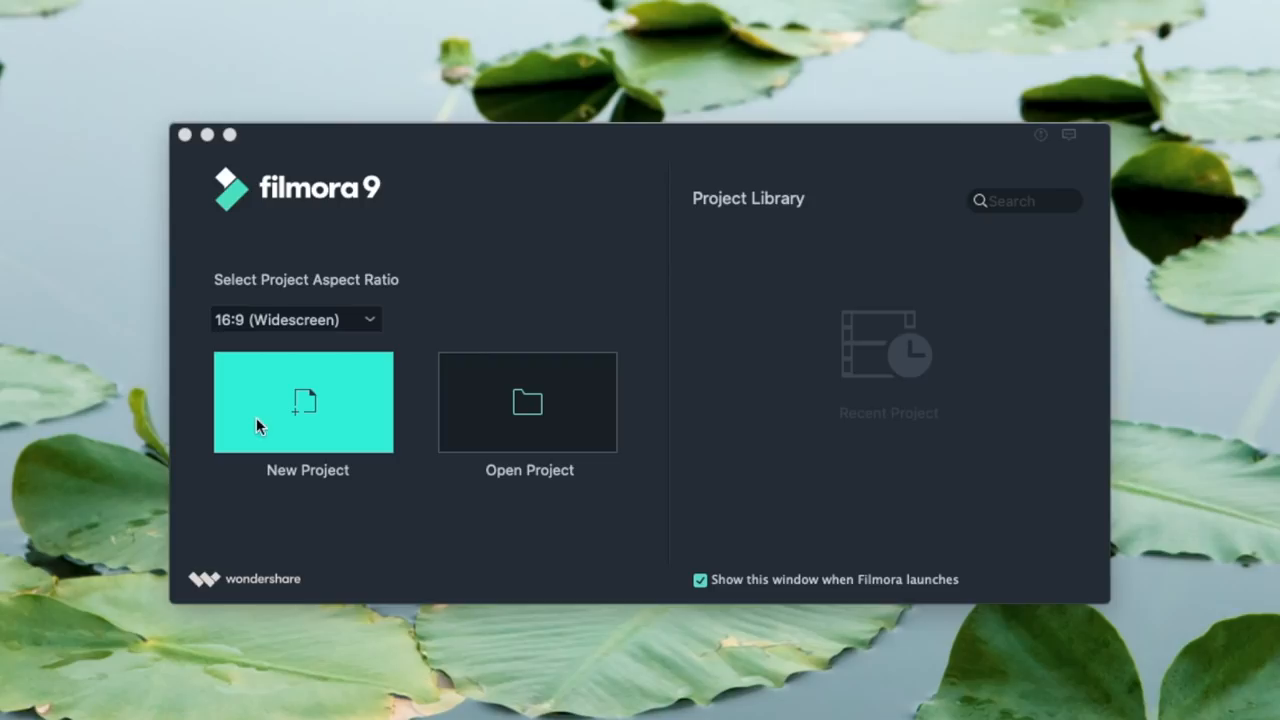
mouse_move(408, 308)
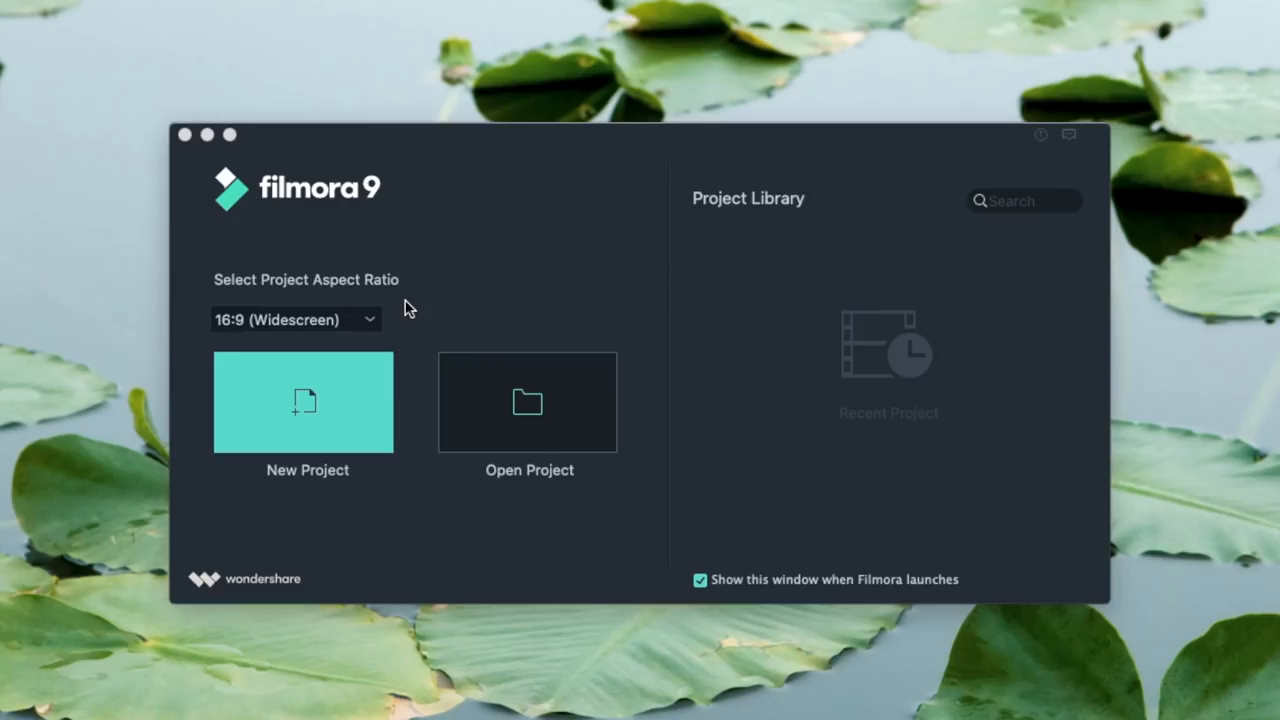
- Keep the 16:9 widescreen aspect ratio and start a new, empty project
left_click(295, 319)
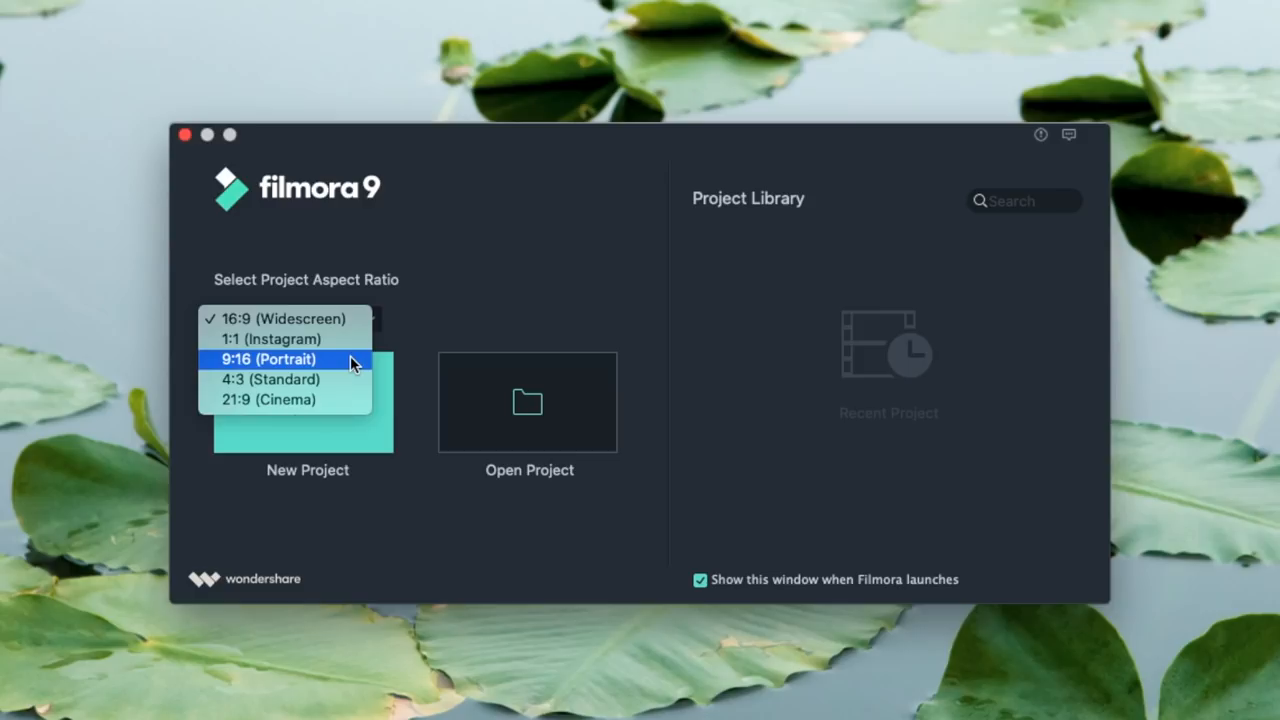
mouse_move(350, 379)
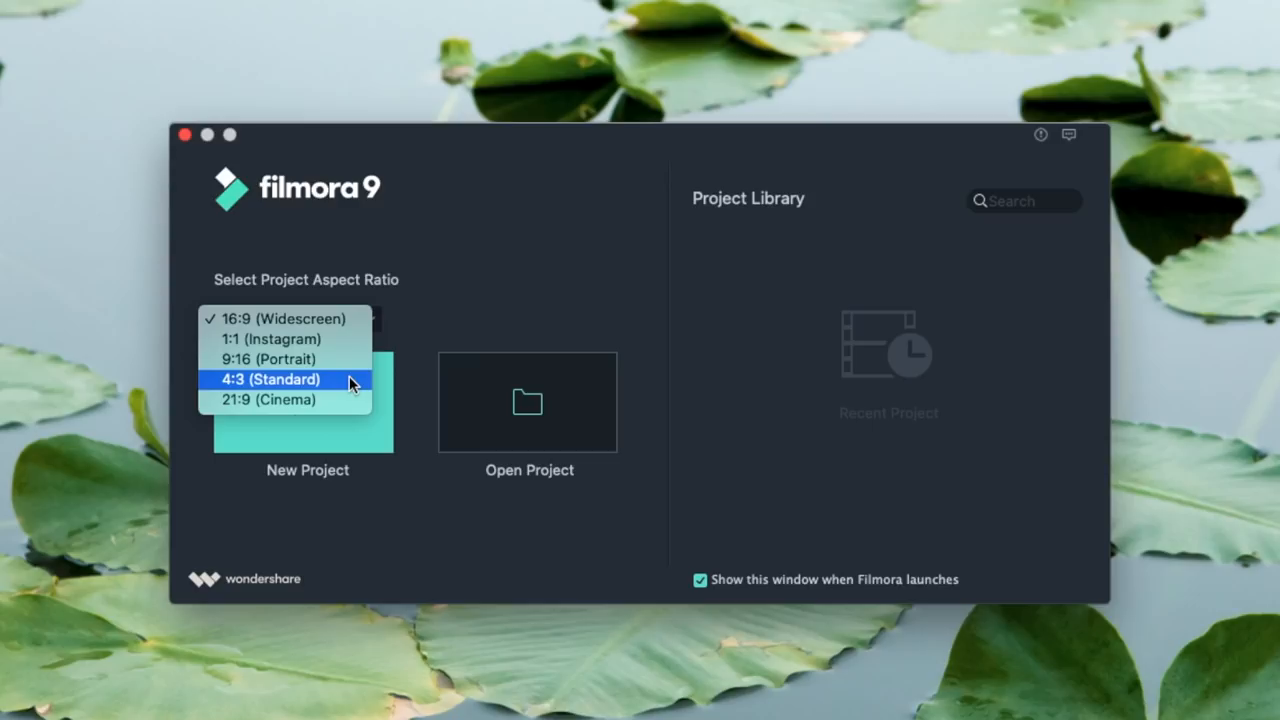
mouse_move(283, 399)
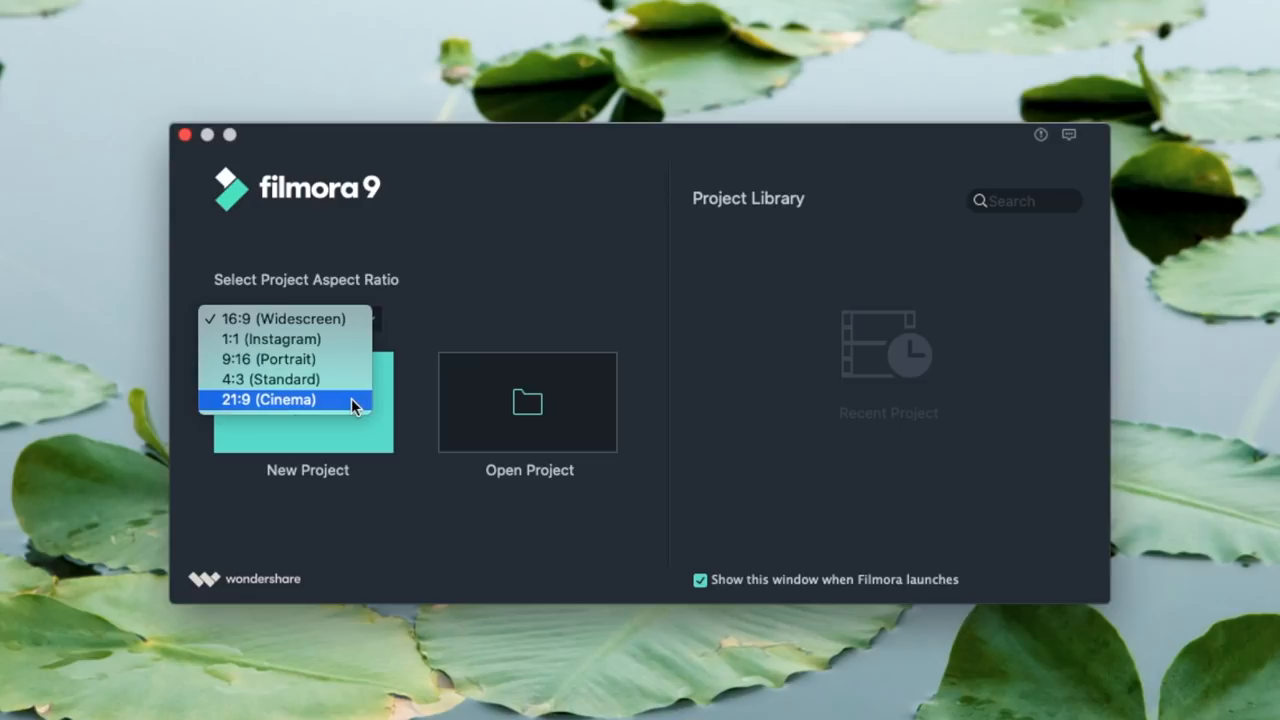
left_click(278, 319)
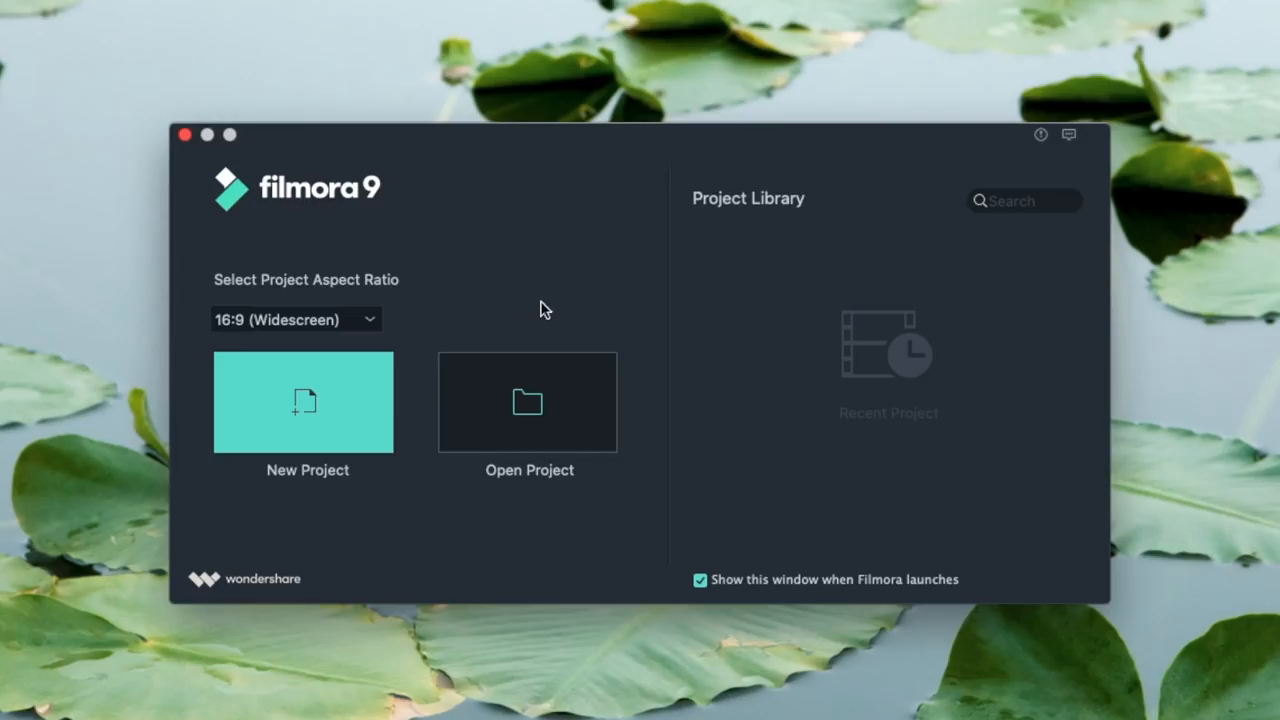
left_click(307, 401)
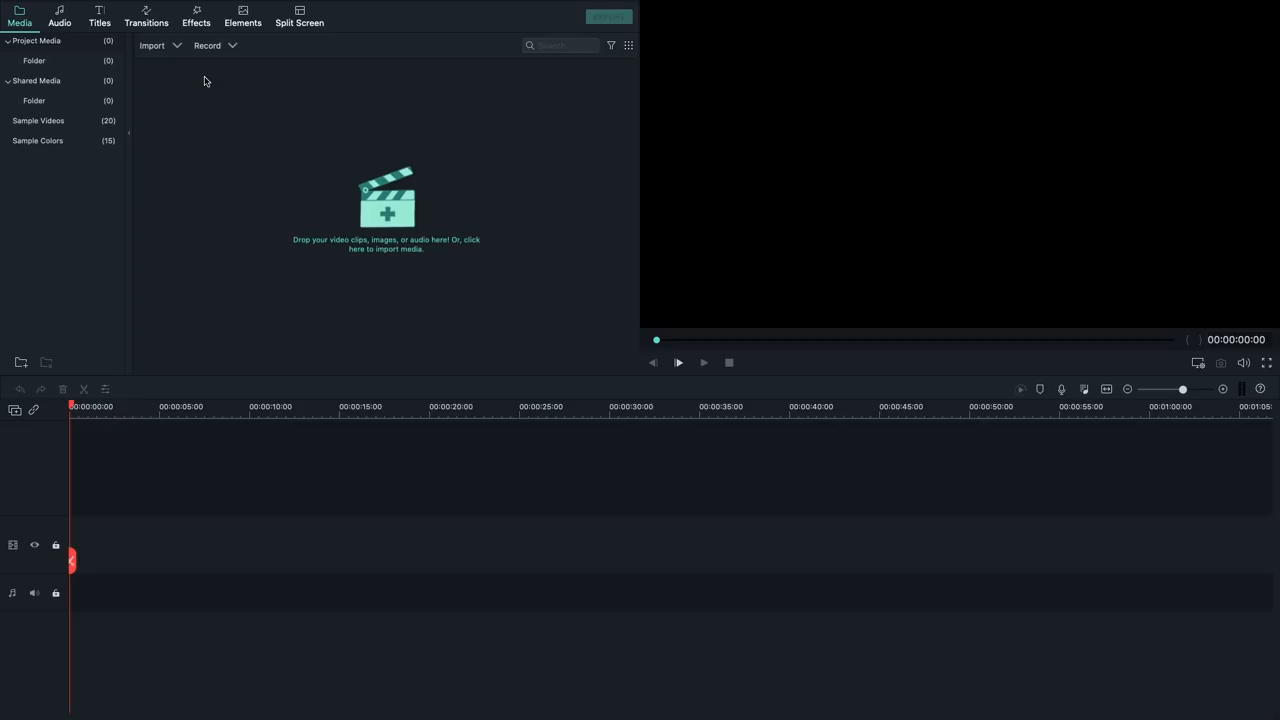
mouse_move(326, 297)
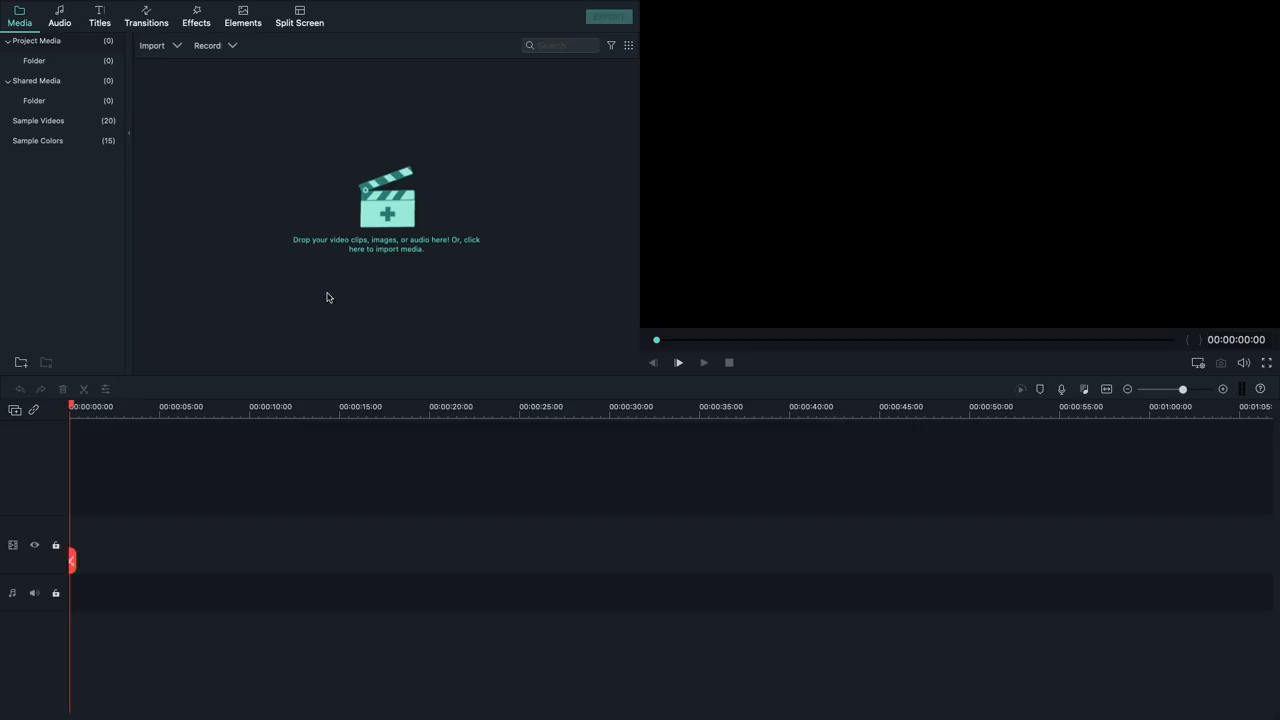
mouse_move(1012, 130)
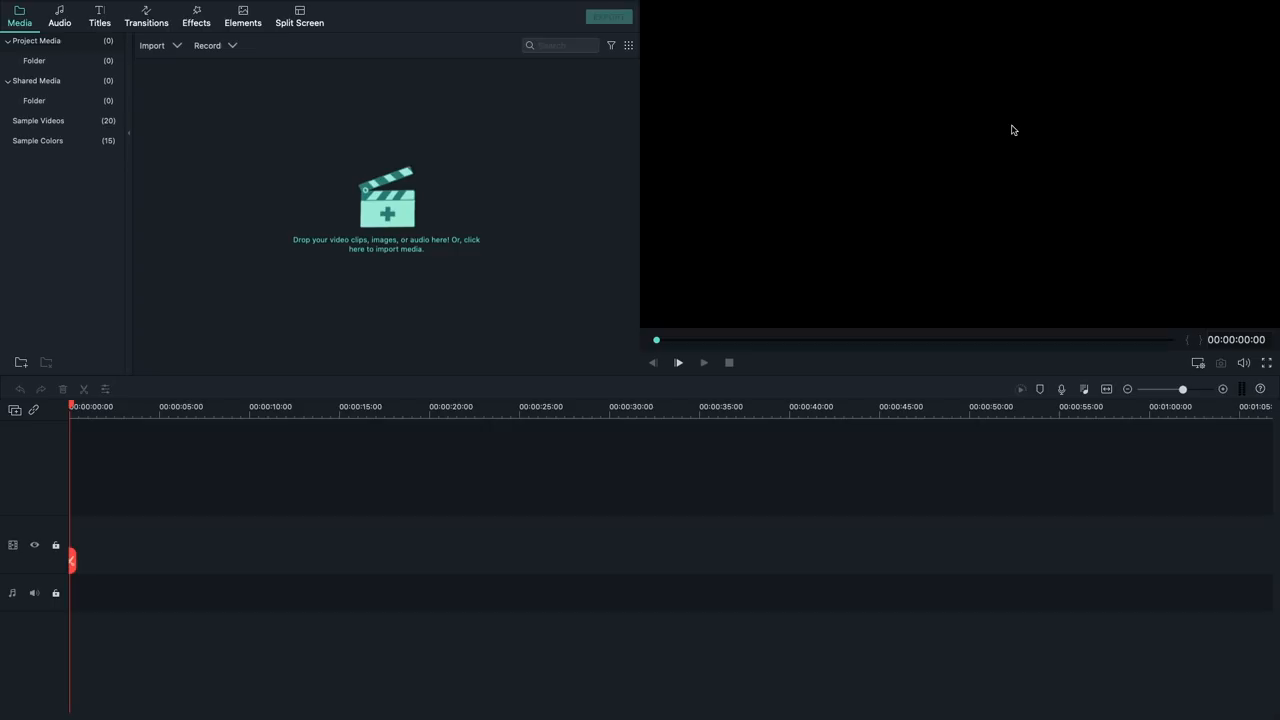
mouse_move(930, 234)
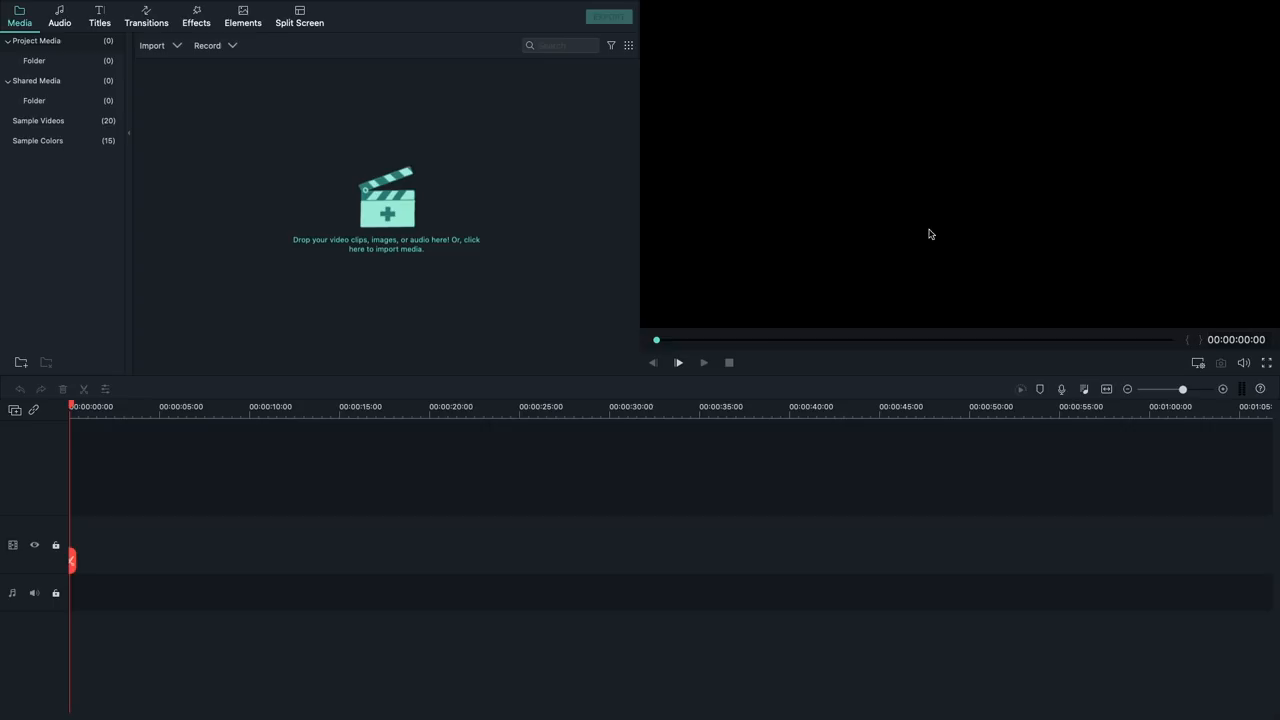
mouse_move(539, 435)
type("clip")
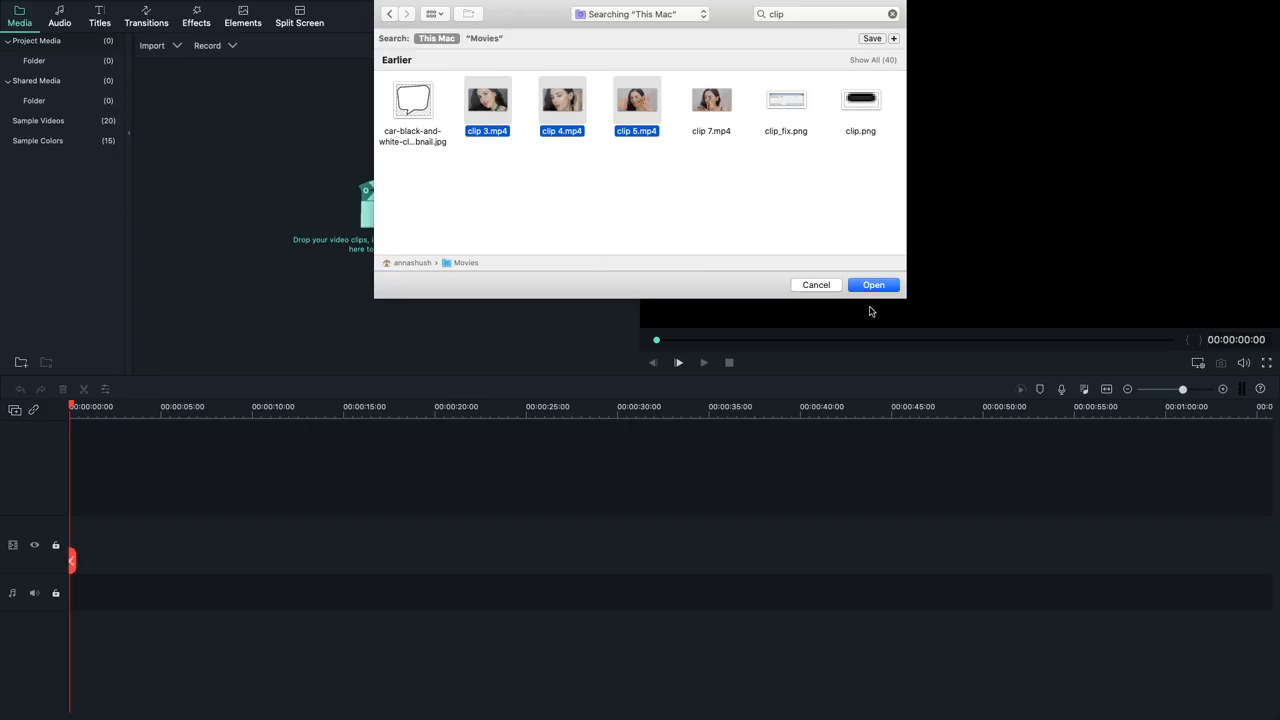
- Import clips 3, 4 and 5, then search the Import dialog for clip1
left_click(873, 285)
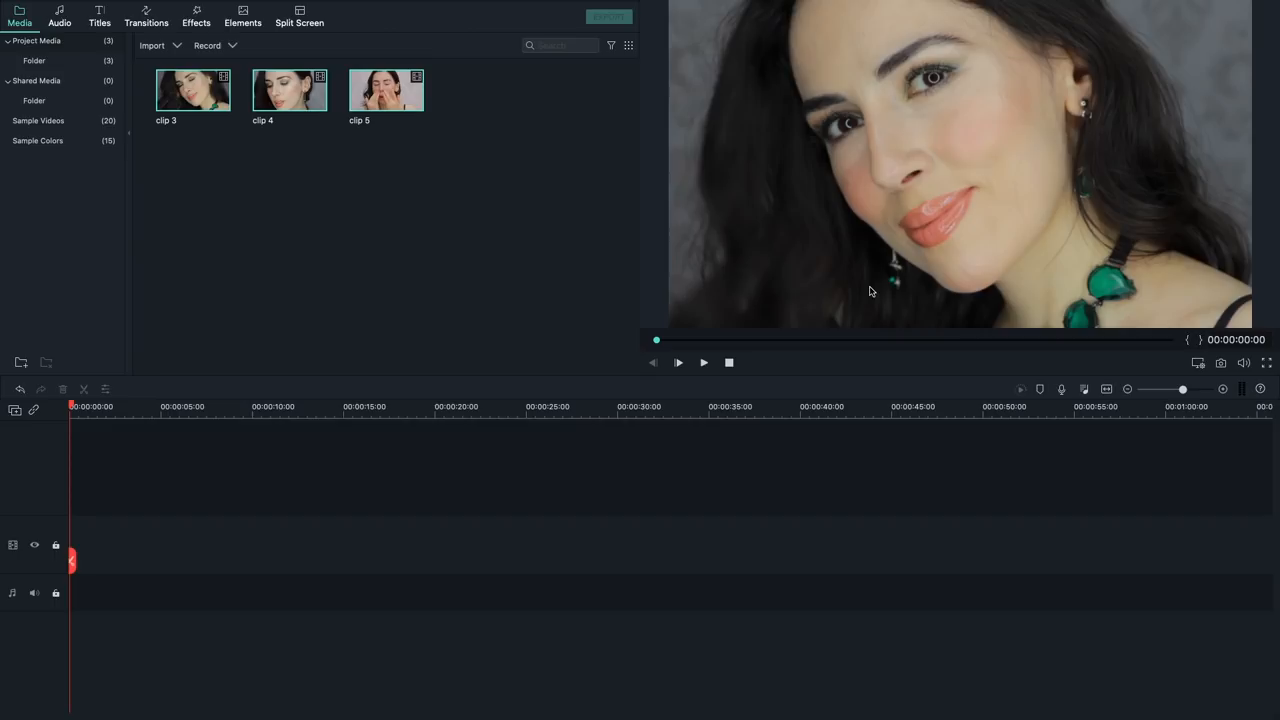
left_click(152, 45)
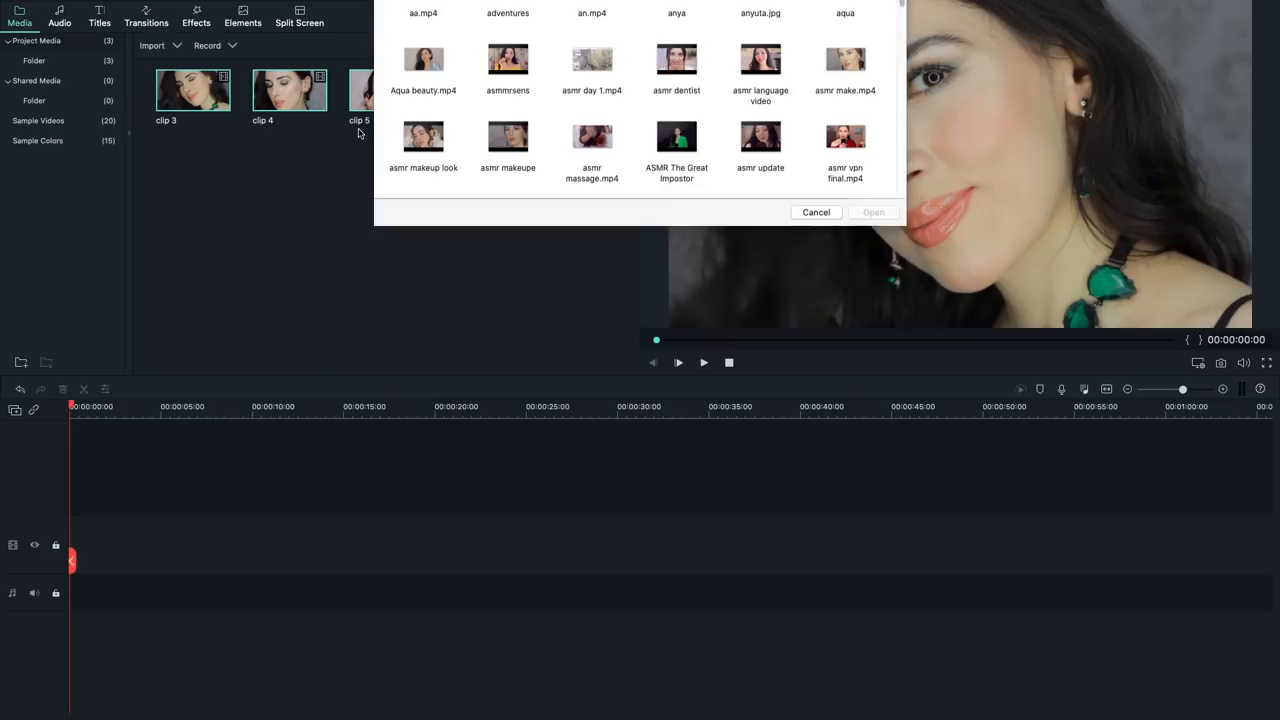
type("clip1")
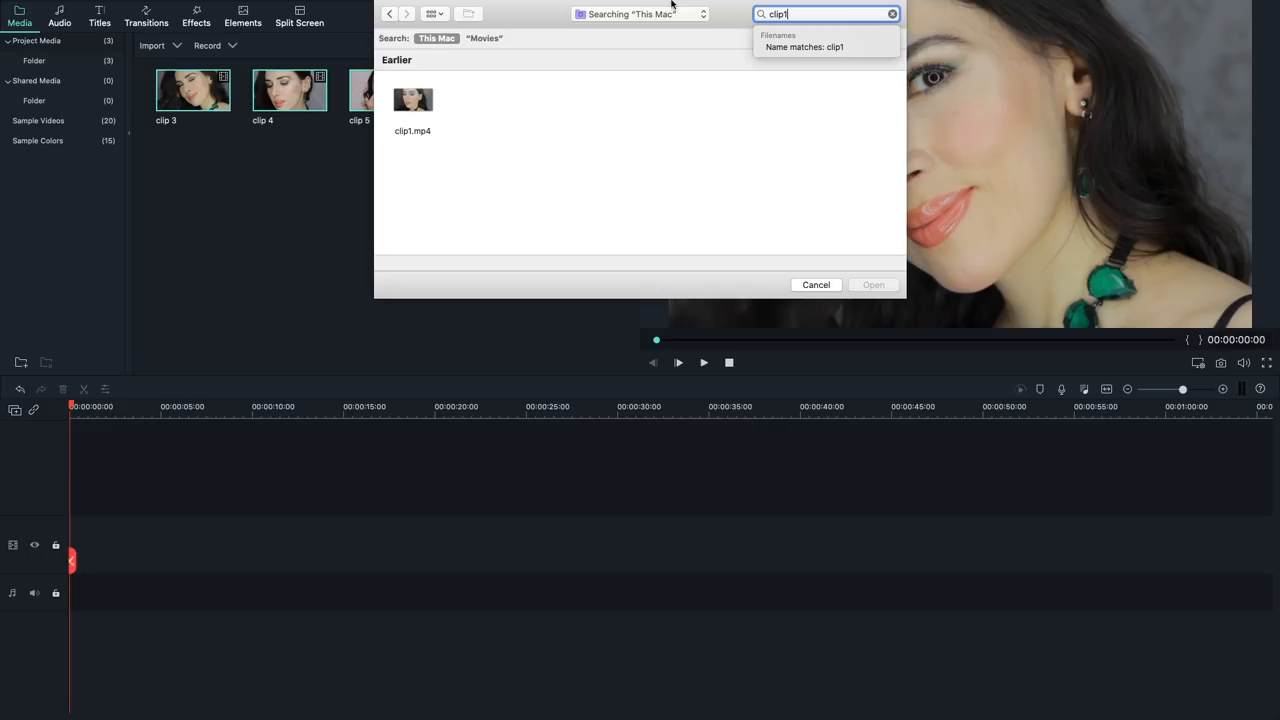
left_click(872, 284)
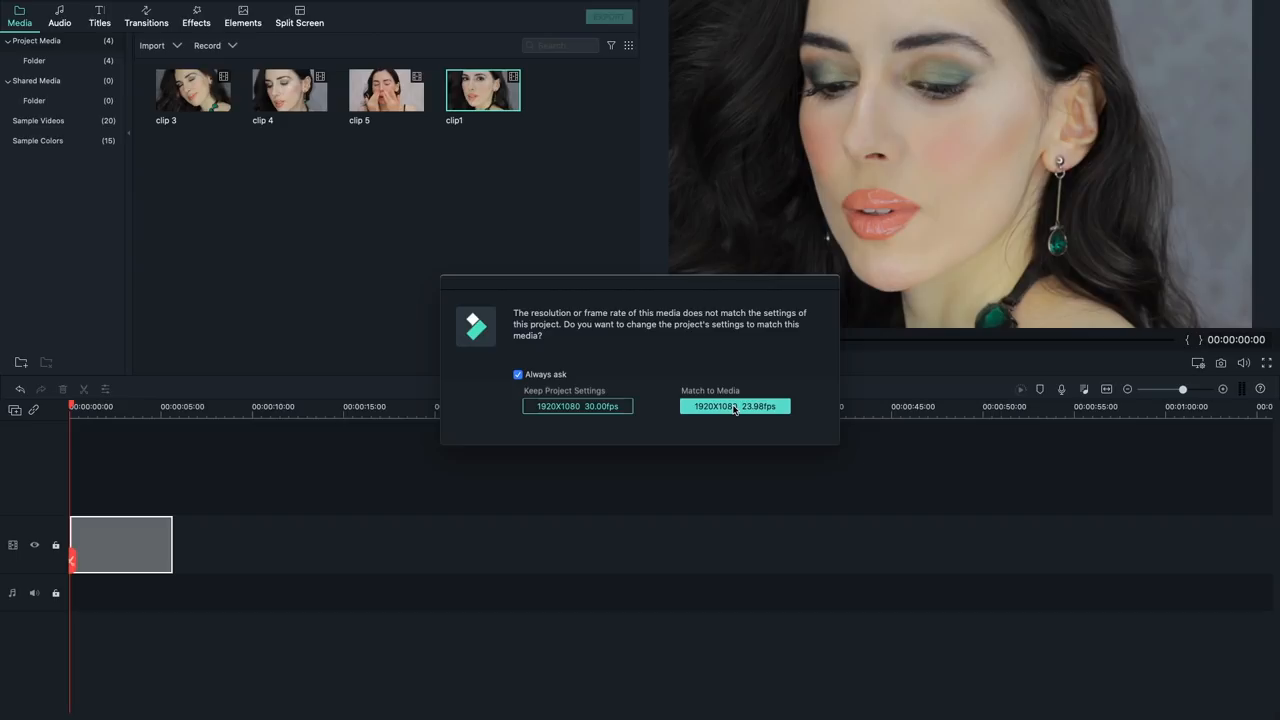
- Match the project to clip1's 1920x1080, 23.98fps settings
left_click(735, 406)
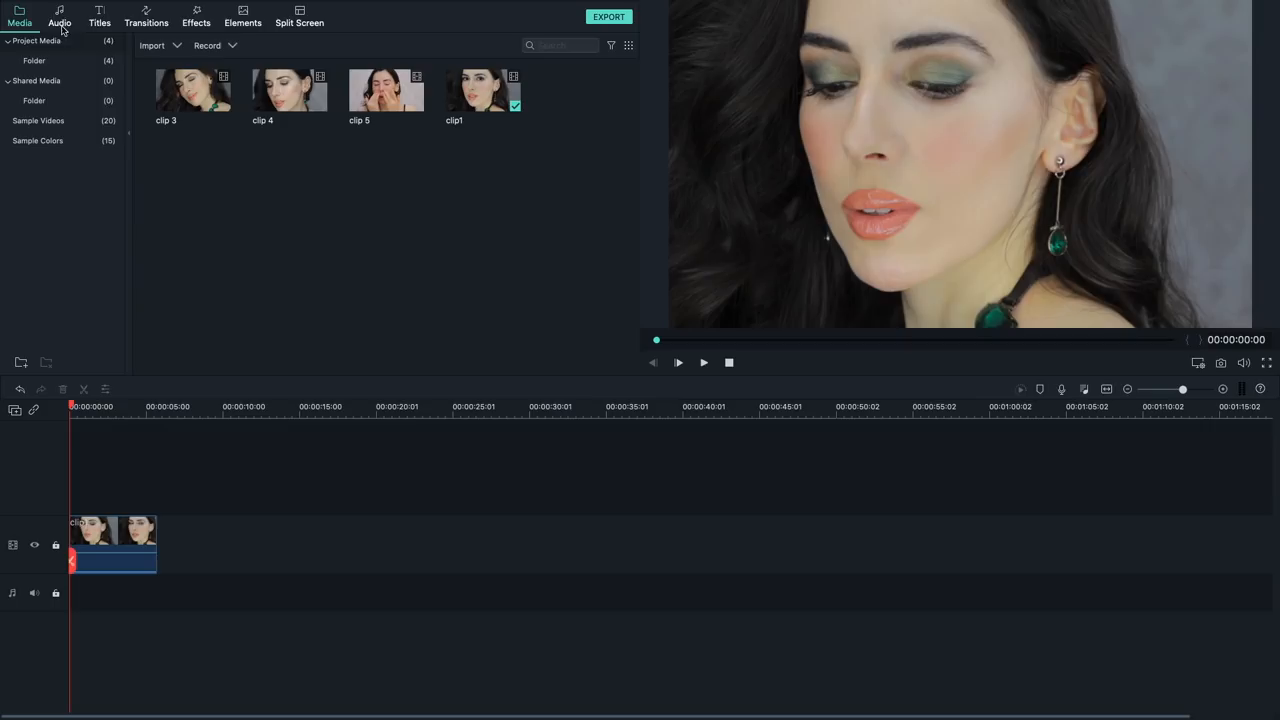
left_click(59, 16)
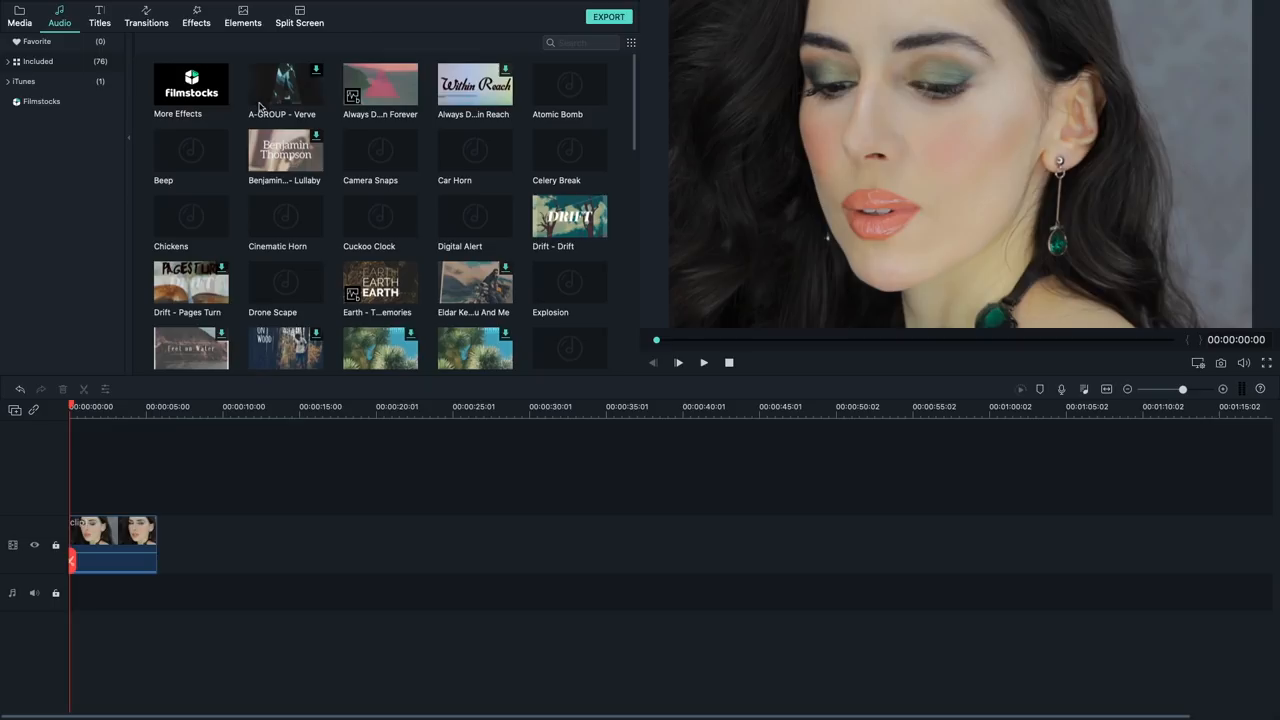
- Browse the Young & Bright and Folk music categories, then open Filmstocks More Effects
left_click(38, 61)
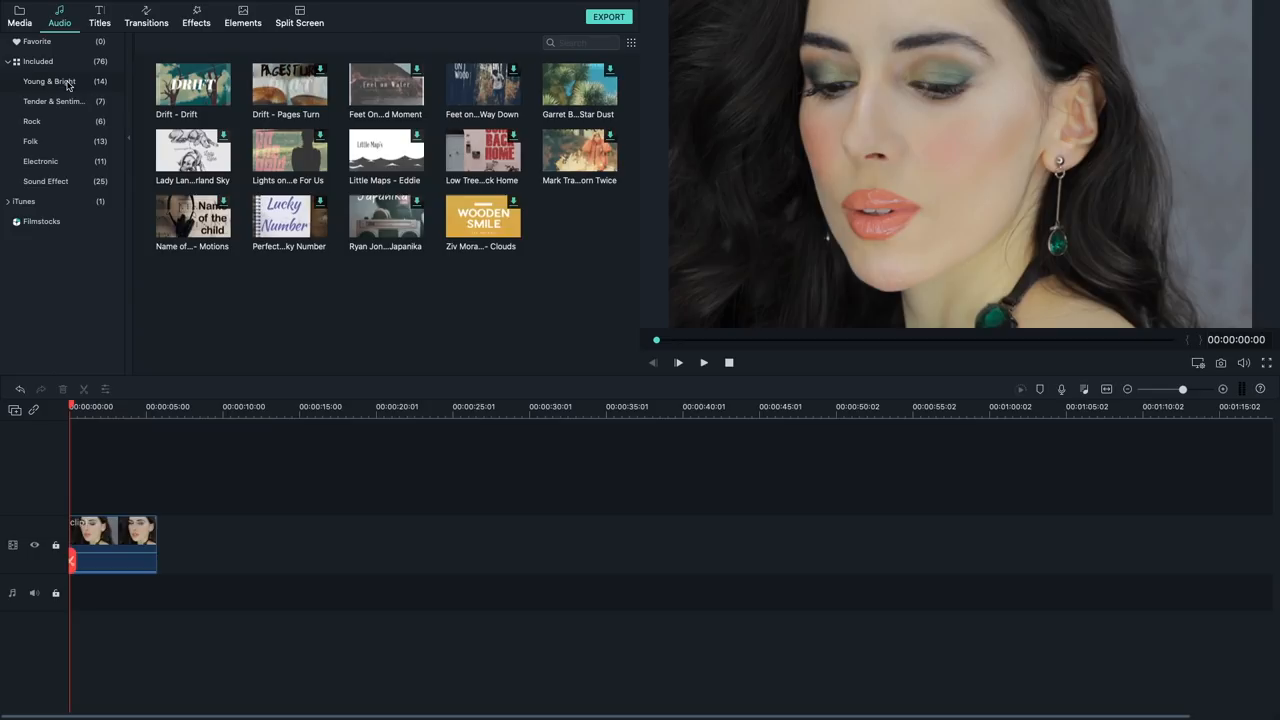
left_click(30, 141)
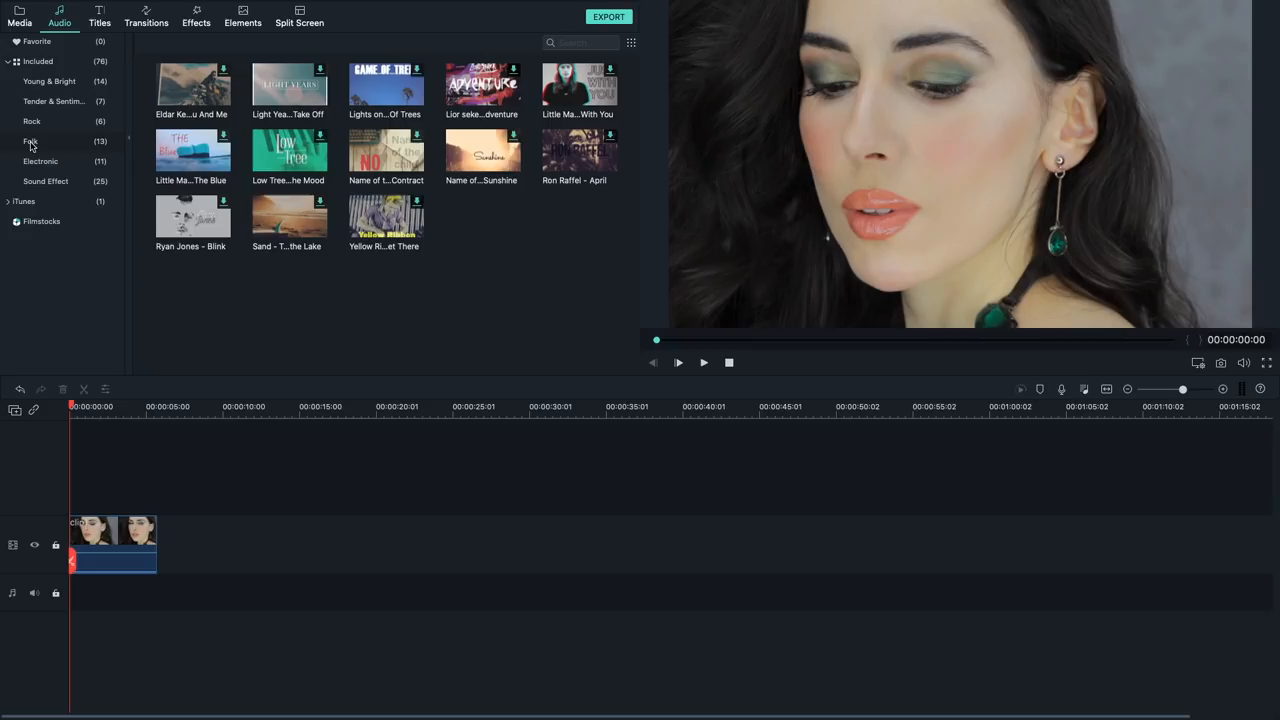
left_click(49, 81)
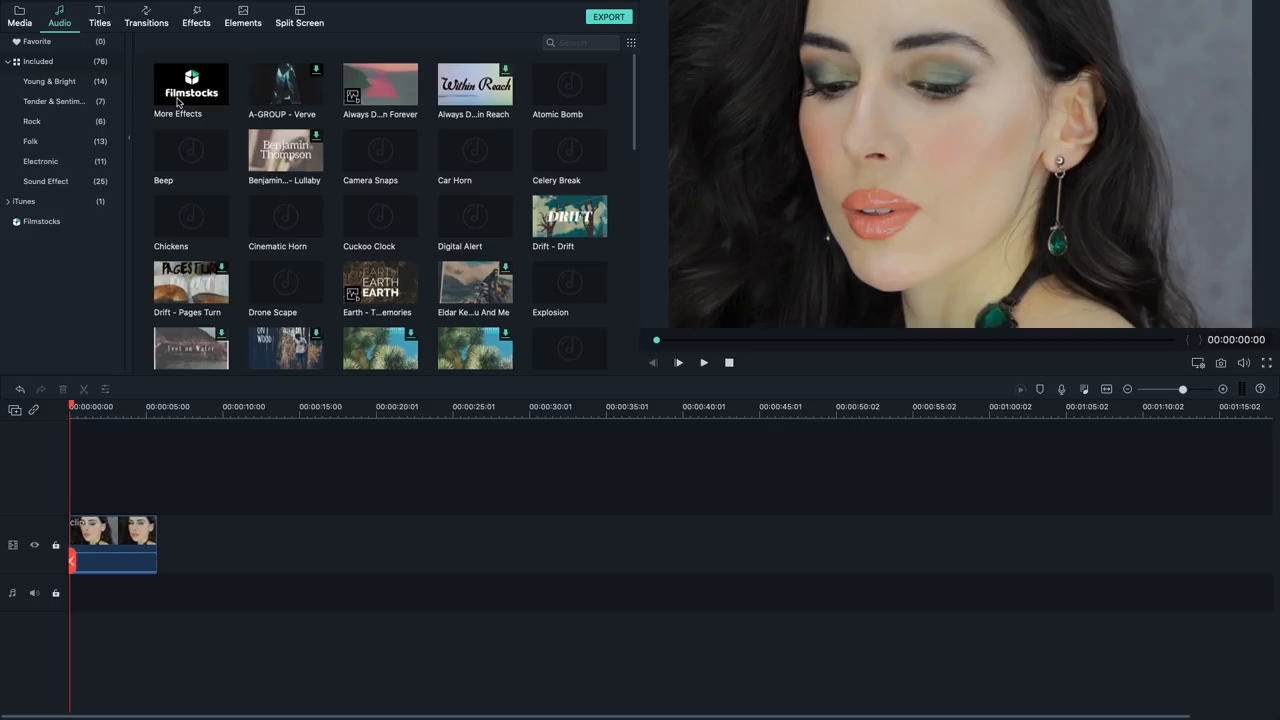
left_click(190, 85)
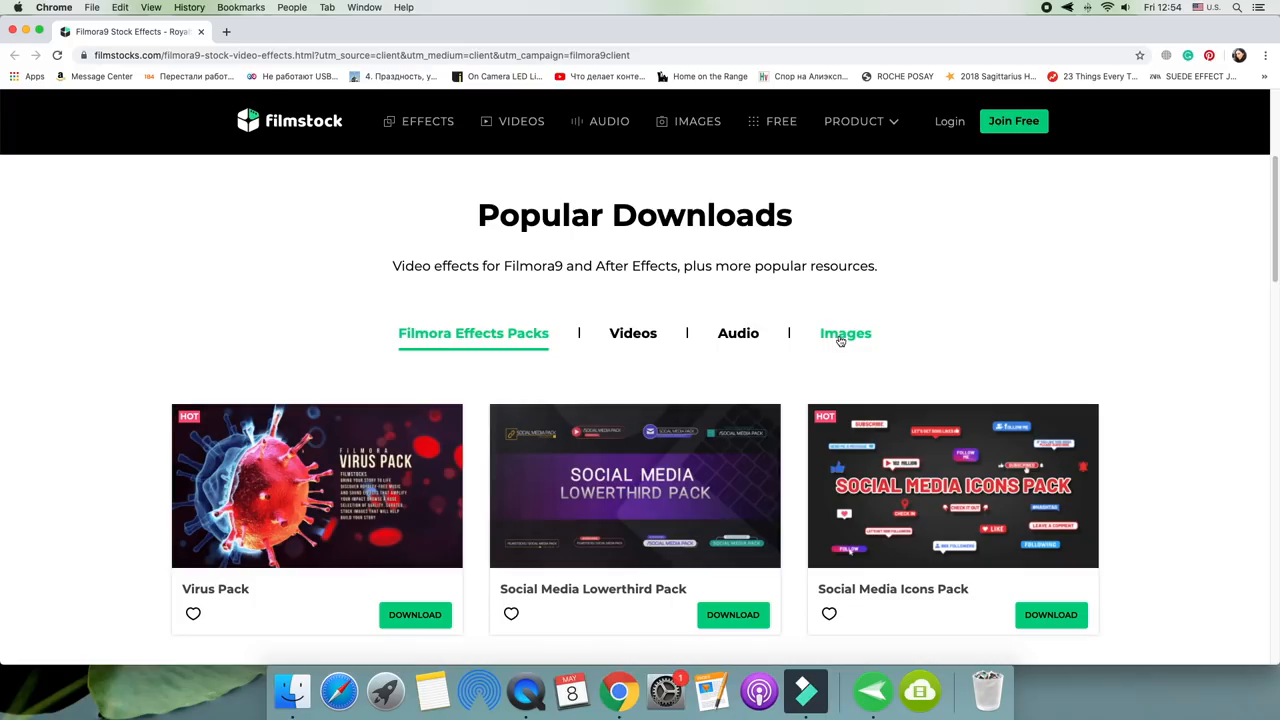
- Search Filmstock videos for 'nature' and scroll through the results
left_click(427, 121)
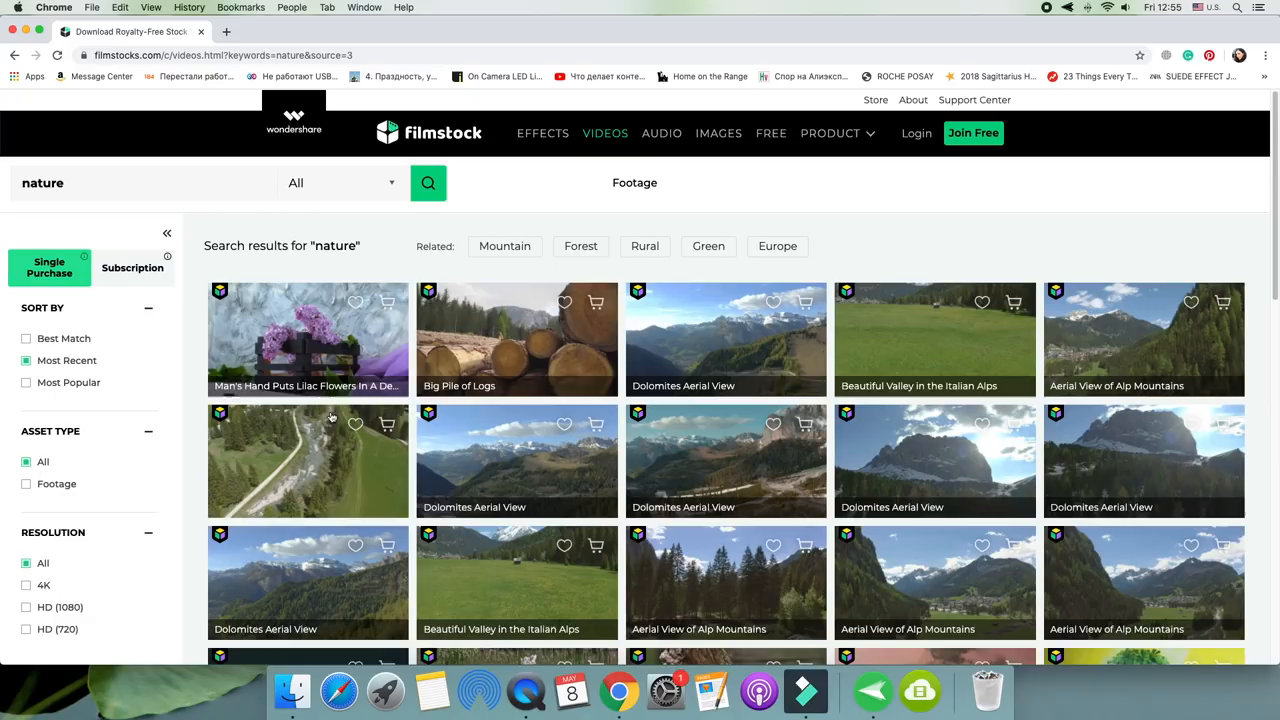
left_click(307, 339)
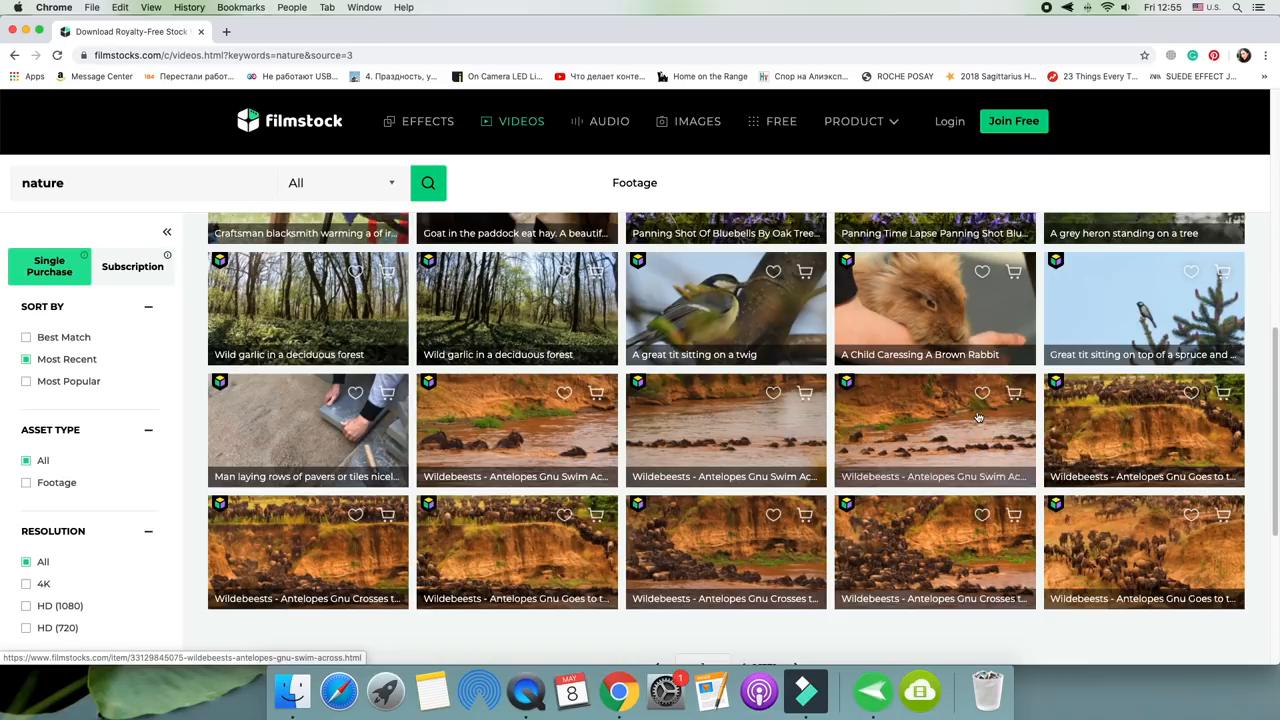
scroll("down", 3)
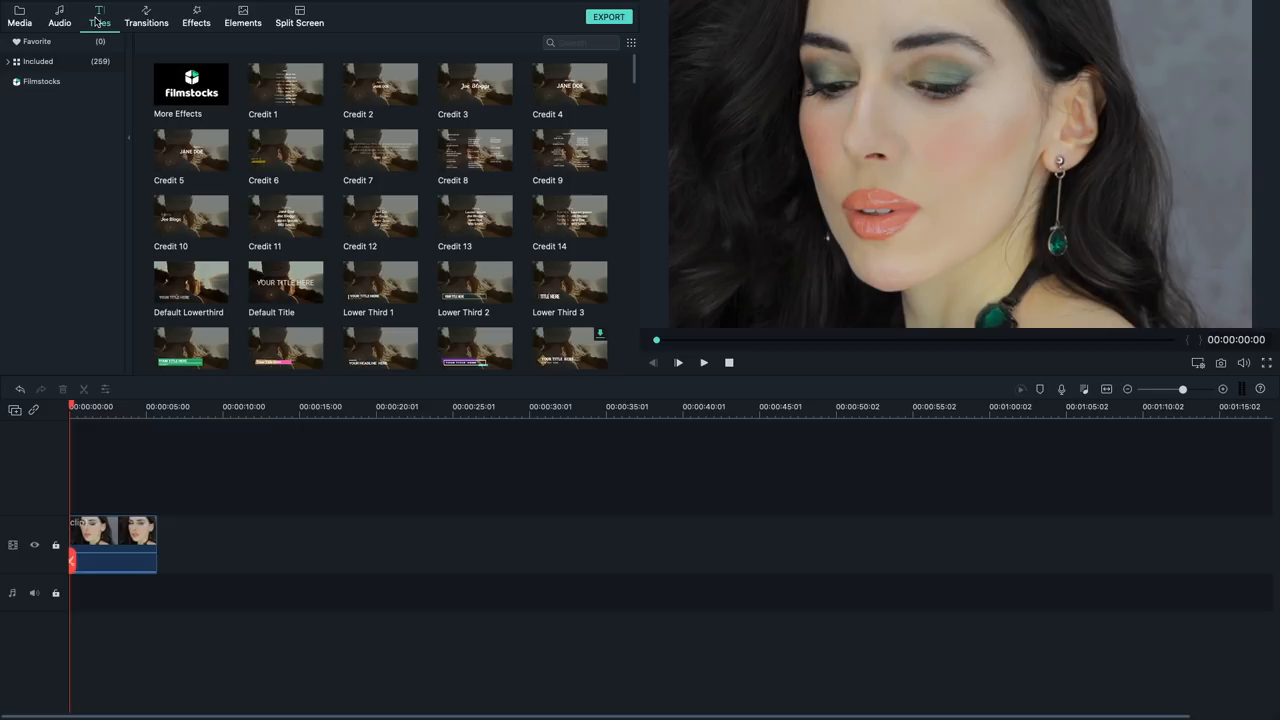
- Scroll the Titles library to New LowerThirds and place it on a track above clip1
scroll("down", 3)
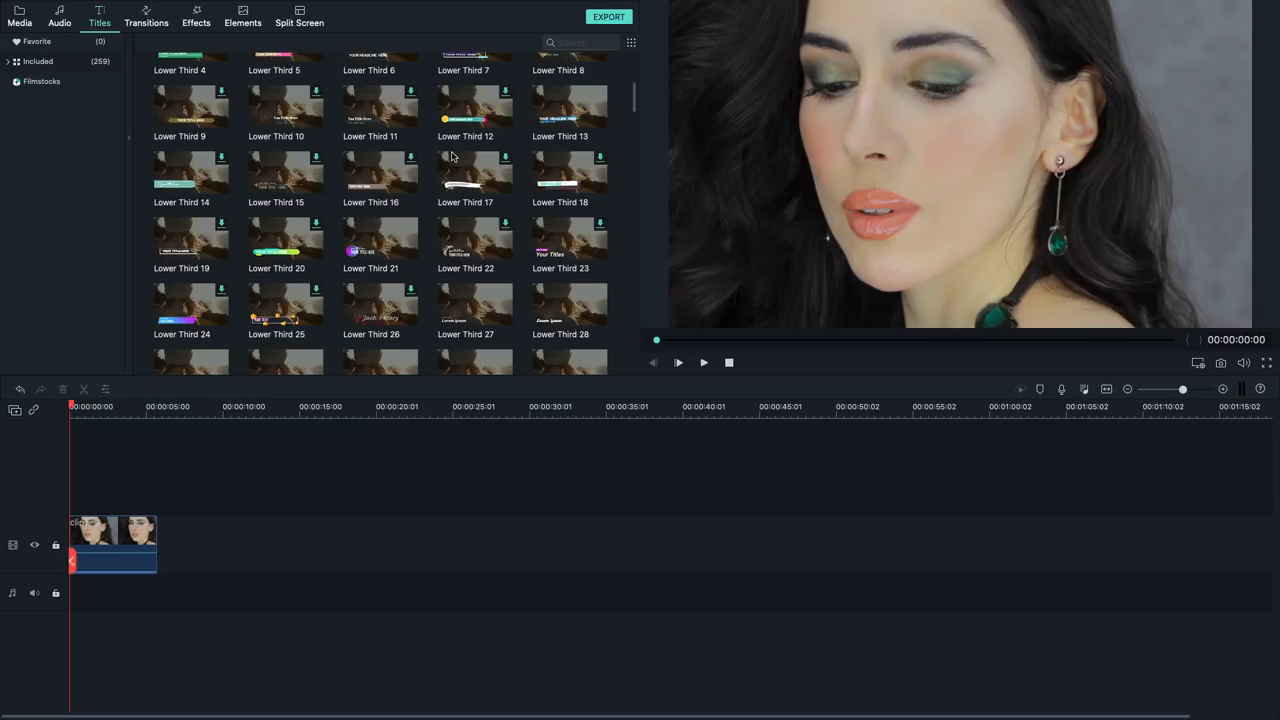
scroll("down", 3)
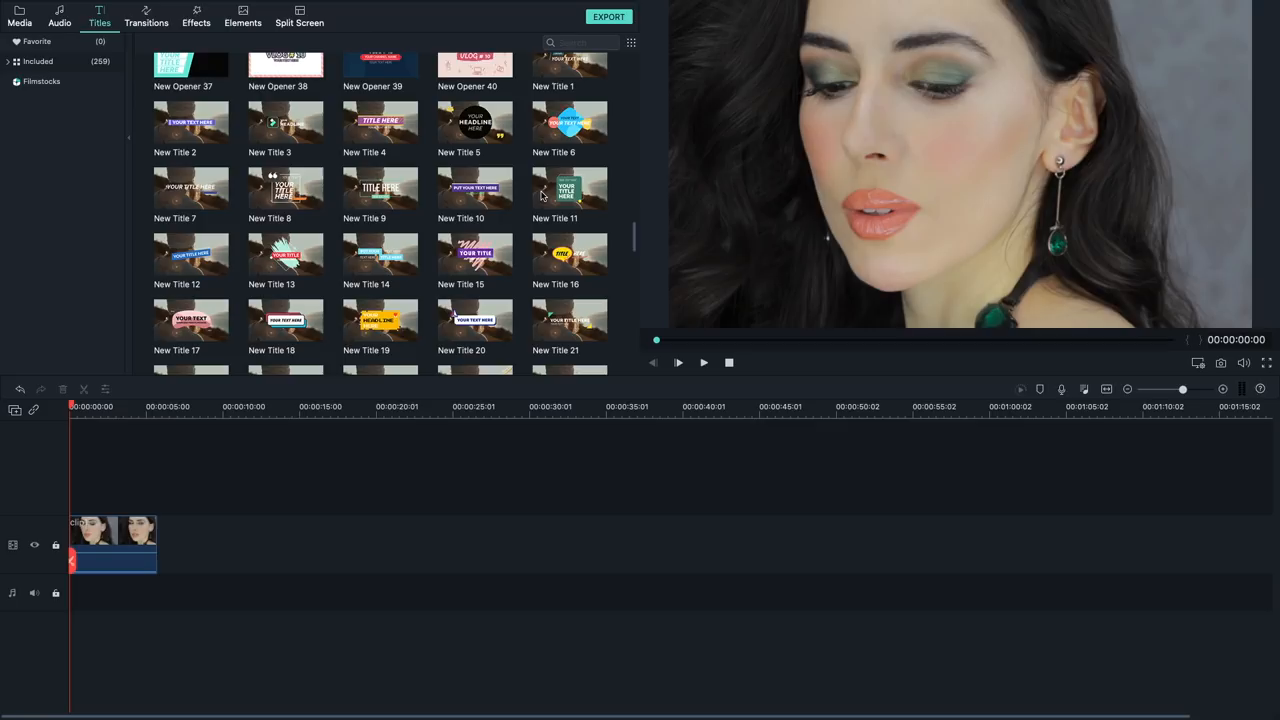
scroll("down", 3)
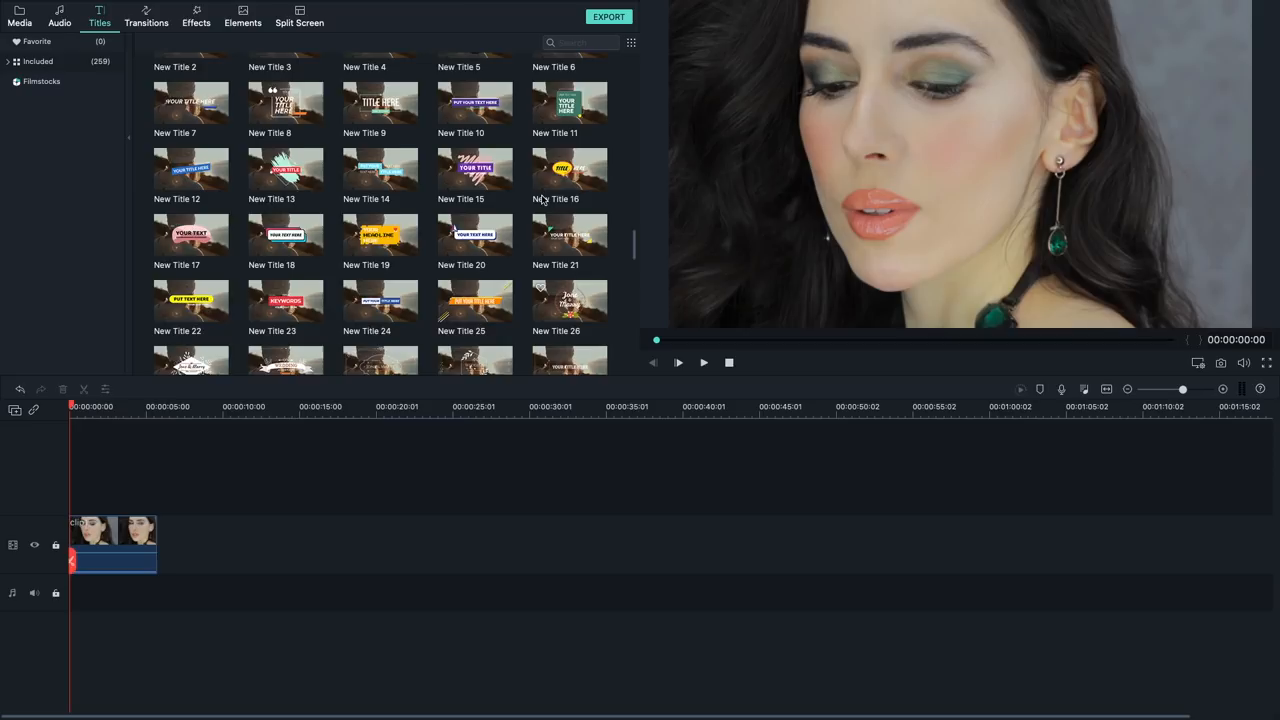
scroll("down", 3)
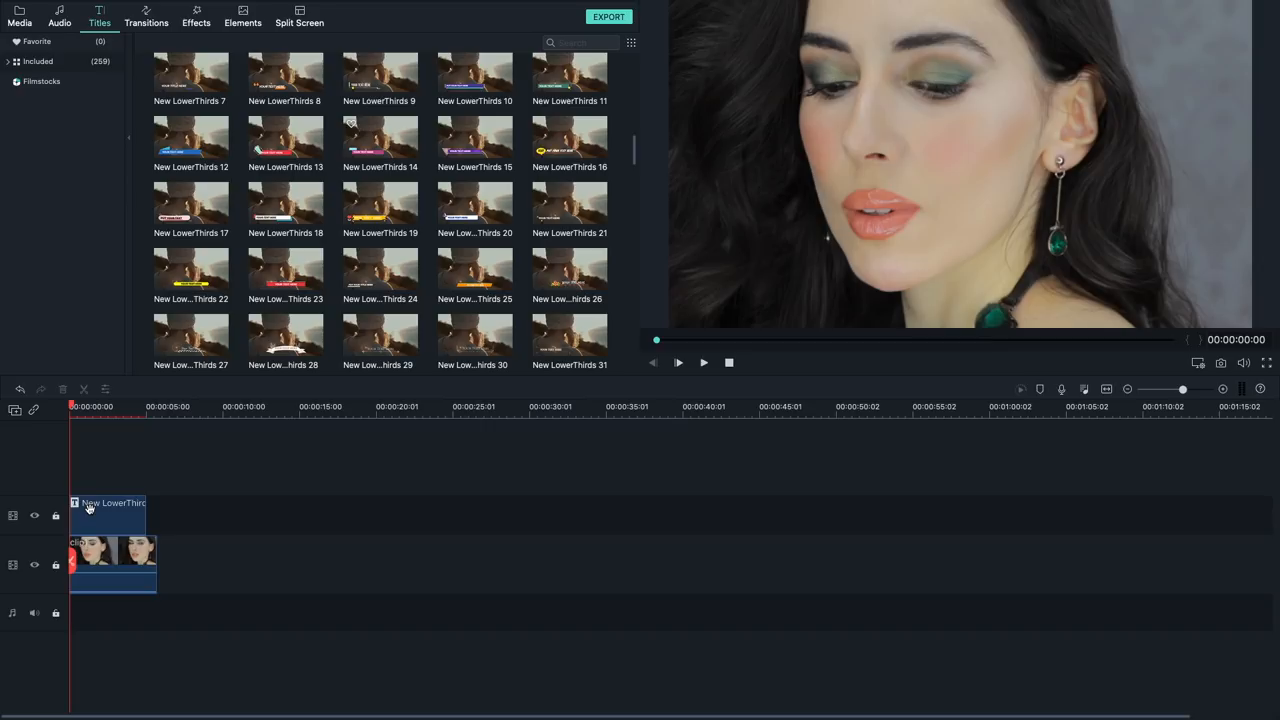
- Open the lower-third title and enter the text 'Anya ASMR' and 'Vlog'
double_click(108, 512)
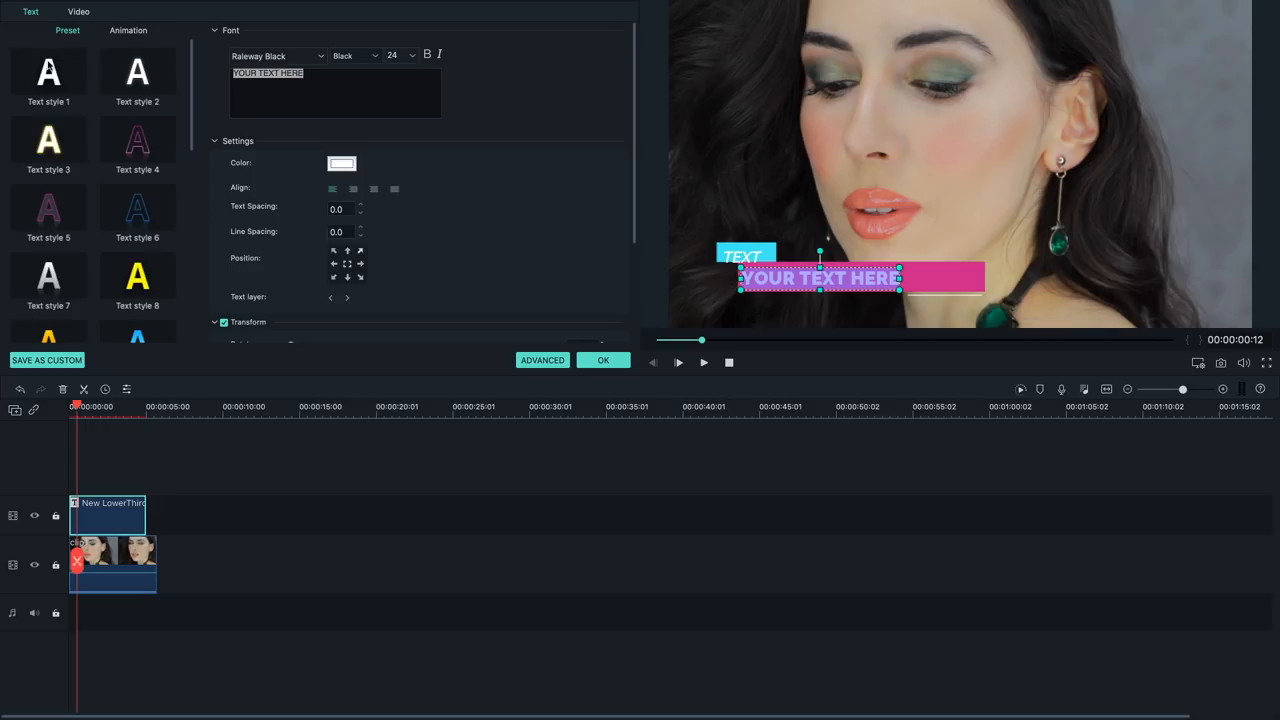
type("Anya ASMR")
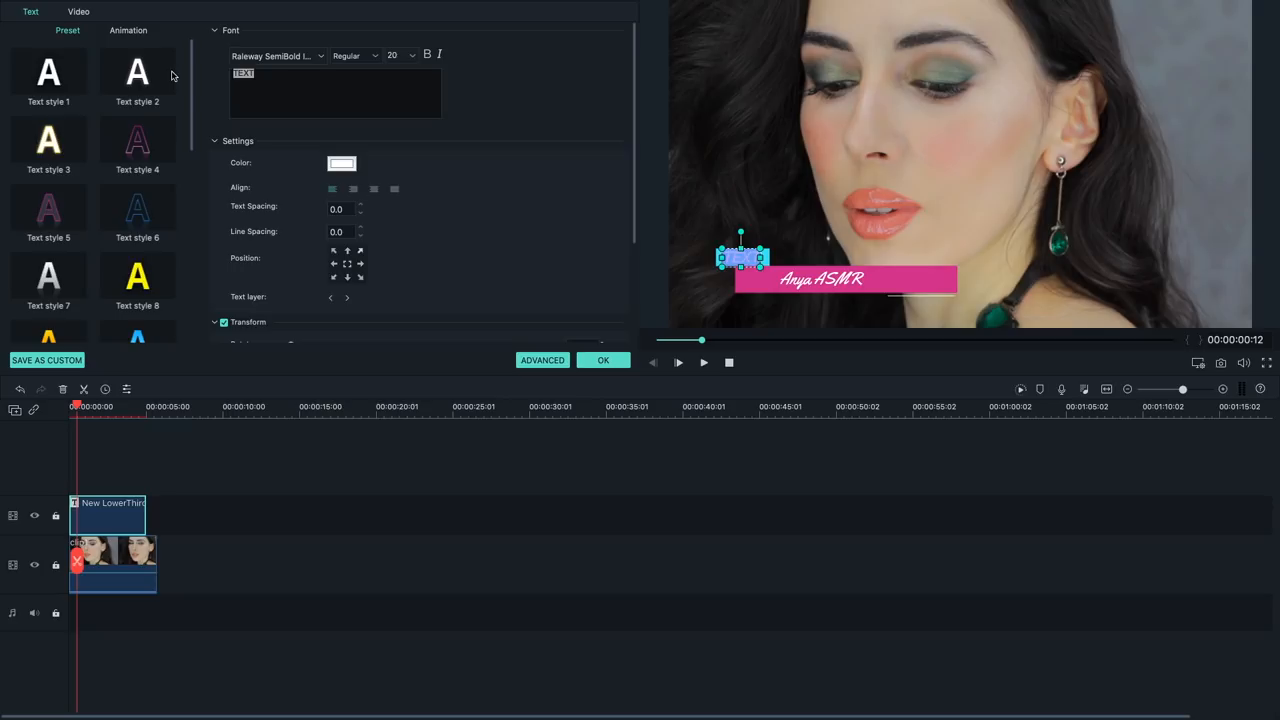
type("Vlog")
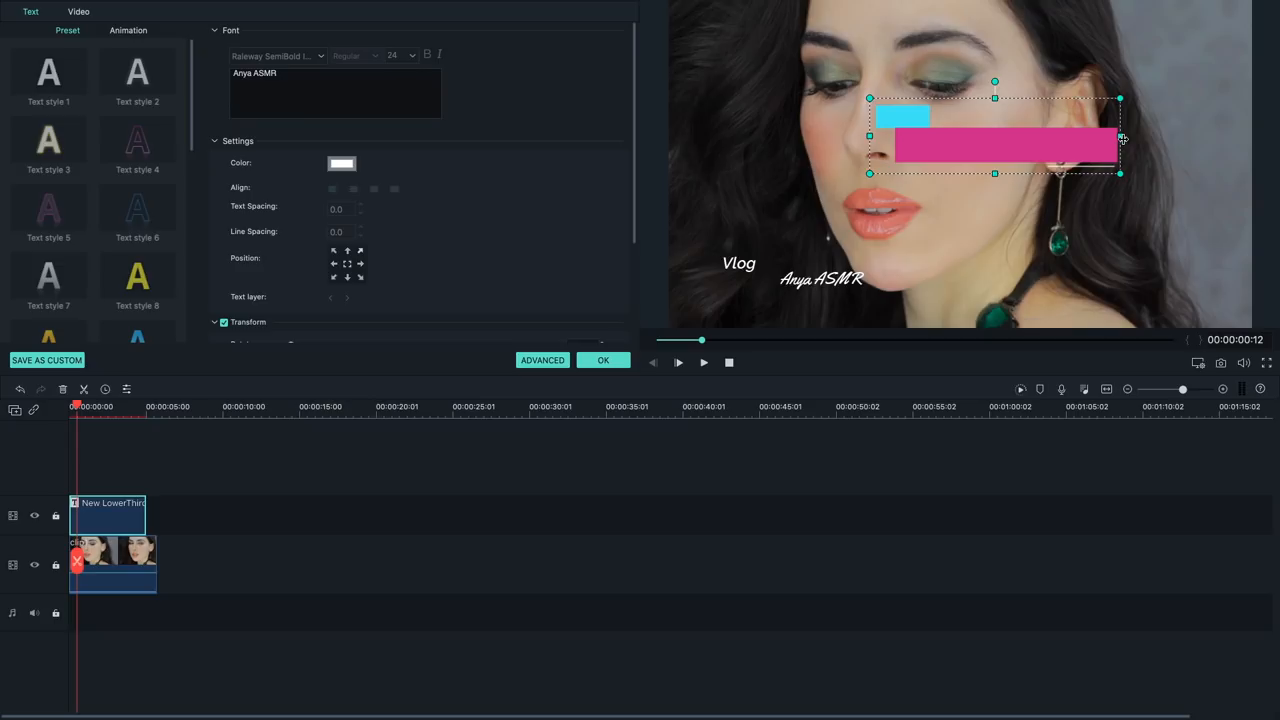
- Move the coloured bars under the text, set Anya ASMR to Yellowtail, and apply
left_click_drag(995, 135, 790, 300)
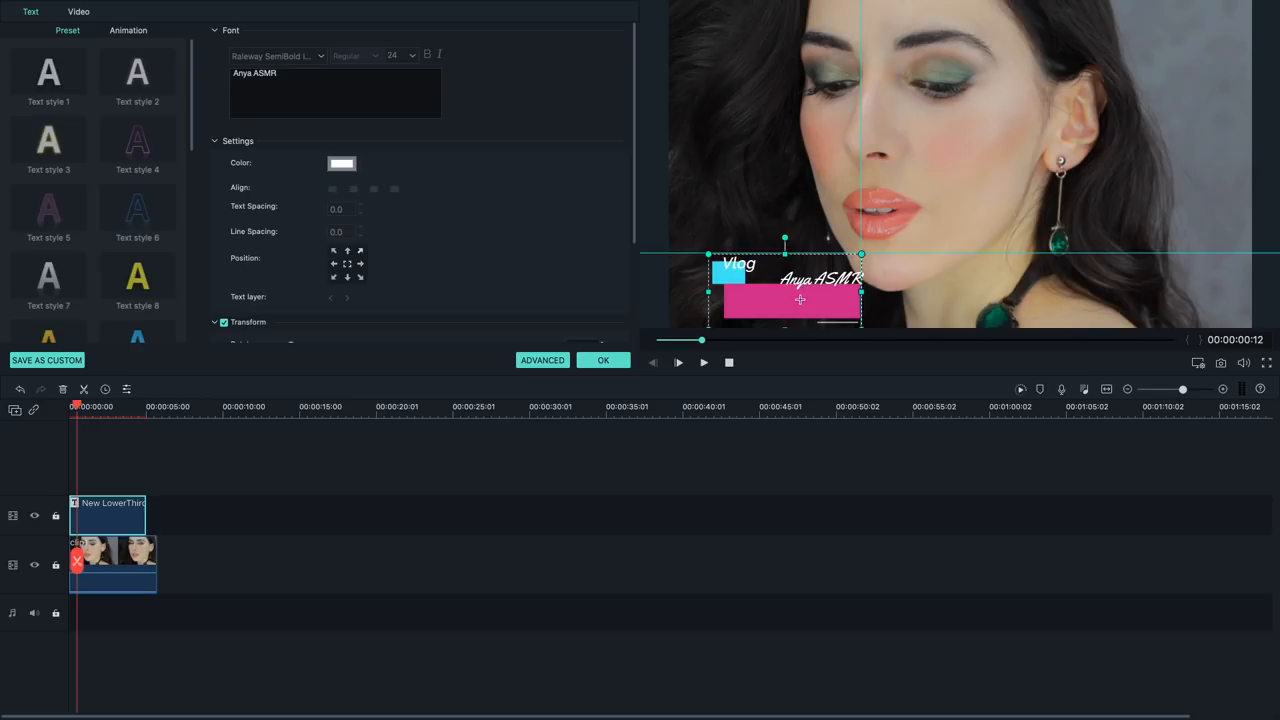
left_click(276, 55)
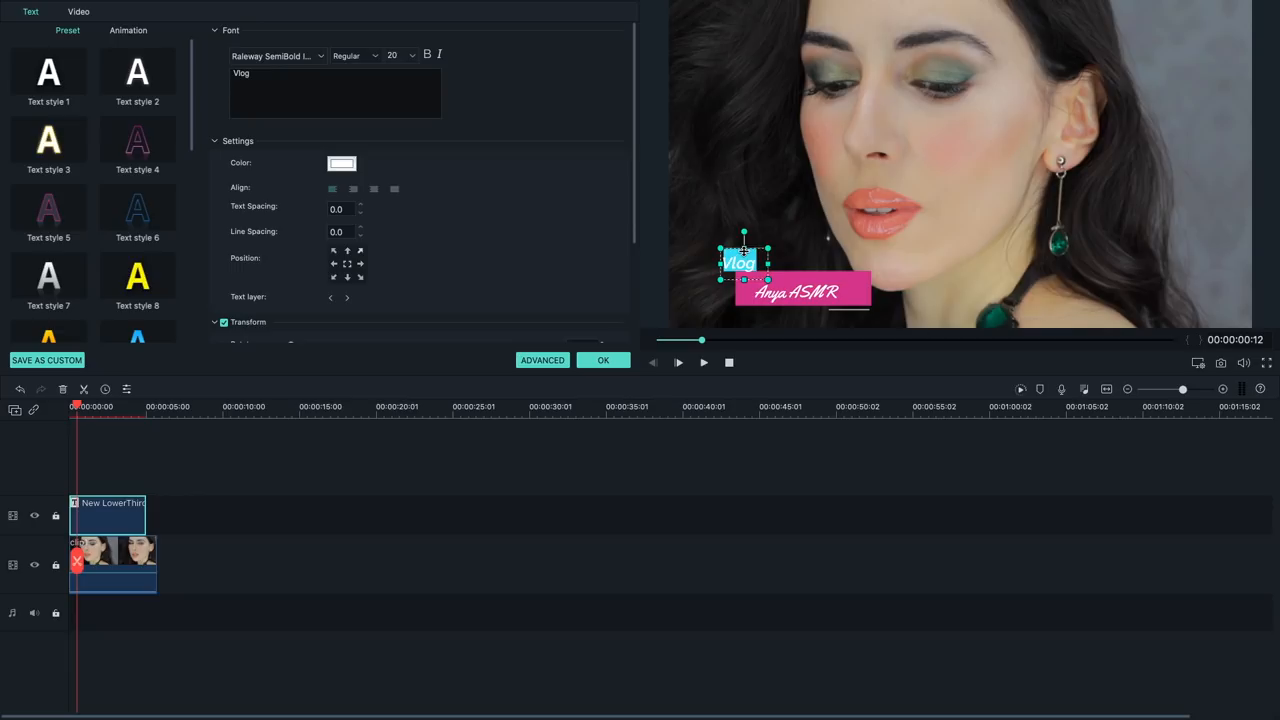
left_click(800, 291)
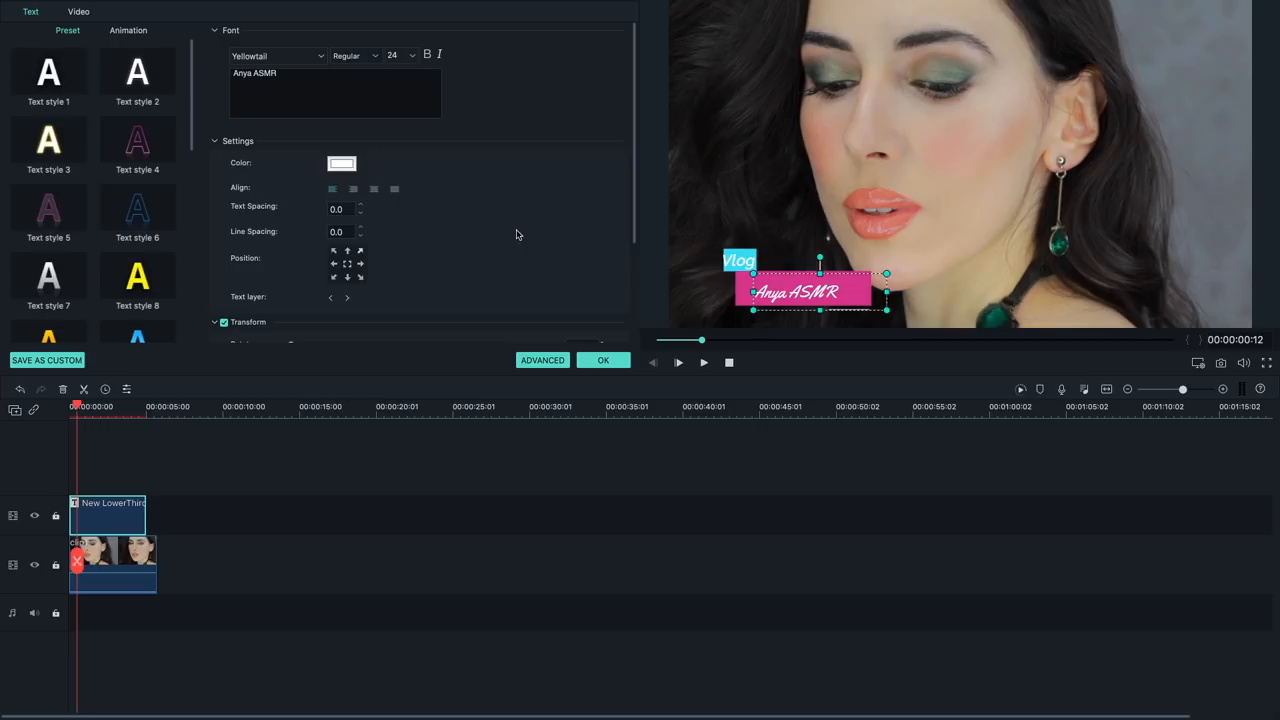
left_click(341, 163)
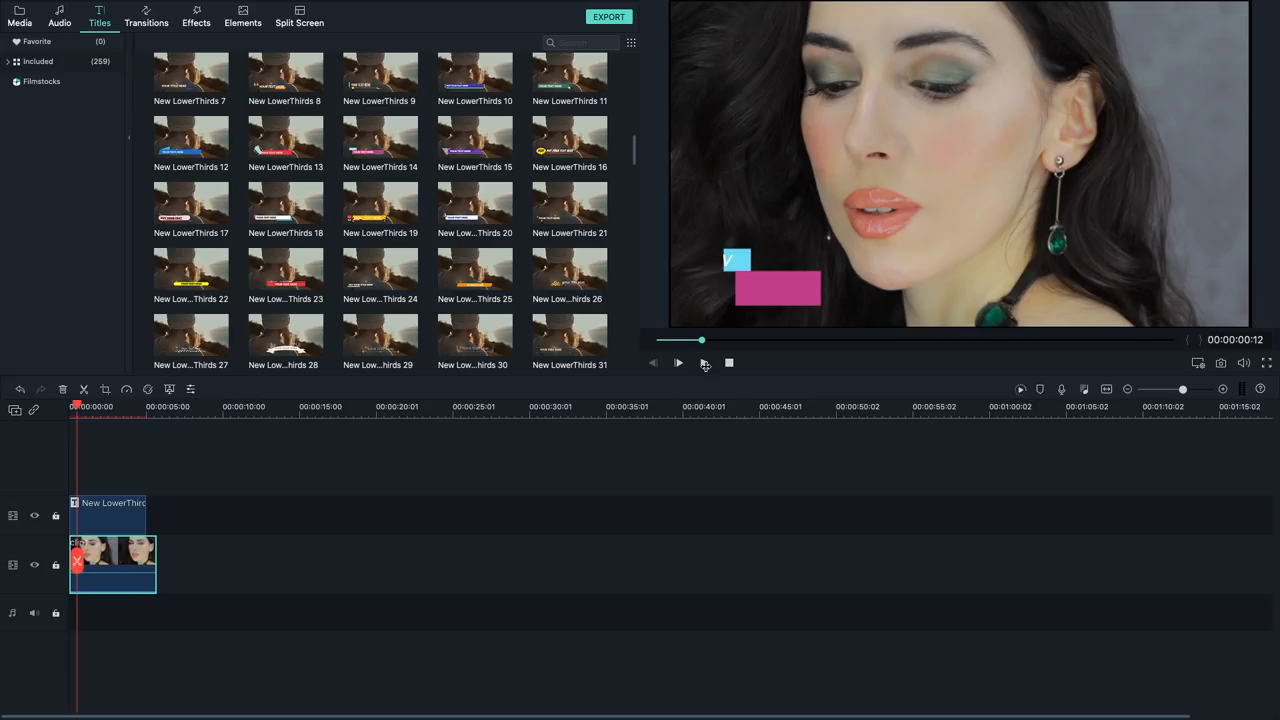
- Show the Included Openers category of title templates
left_click(679, 363)
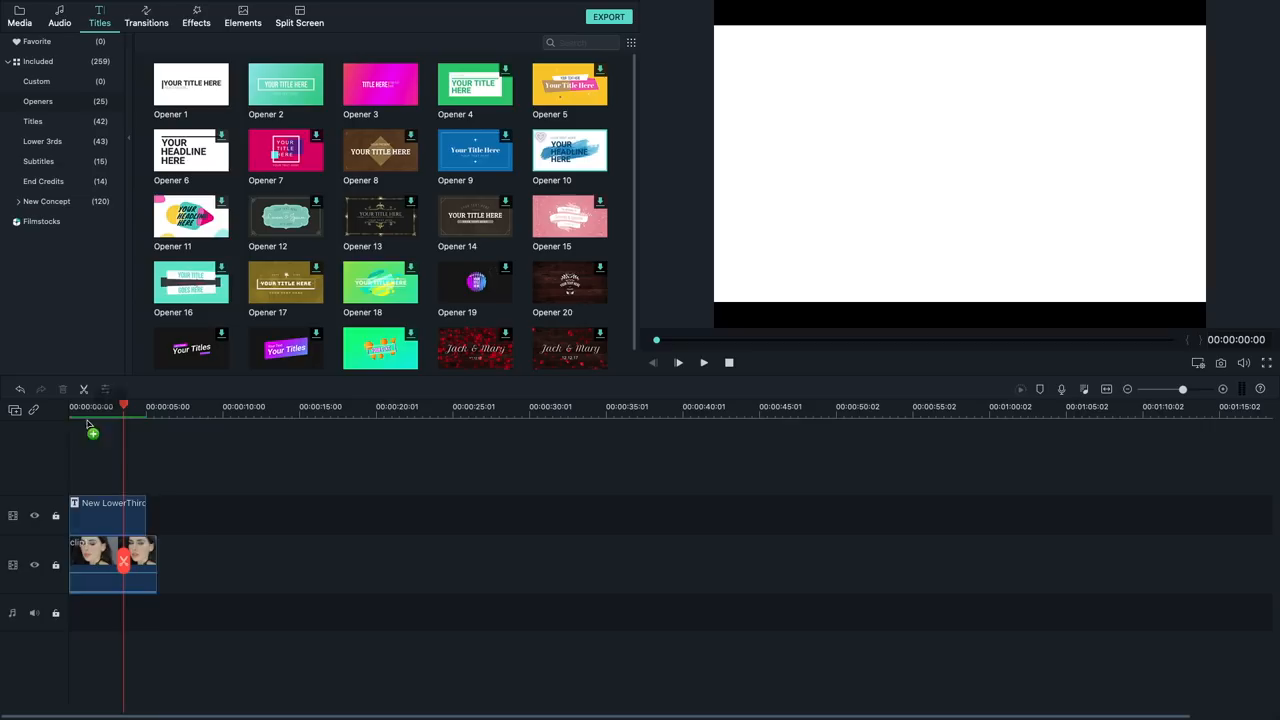
- Place Opener 10 at the start, retitled 'Anya Vlogs' in a new font, with Subscribe moved and recoloured
left_click_drag(569, 150, 103, 560)
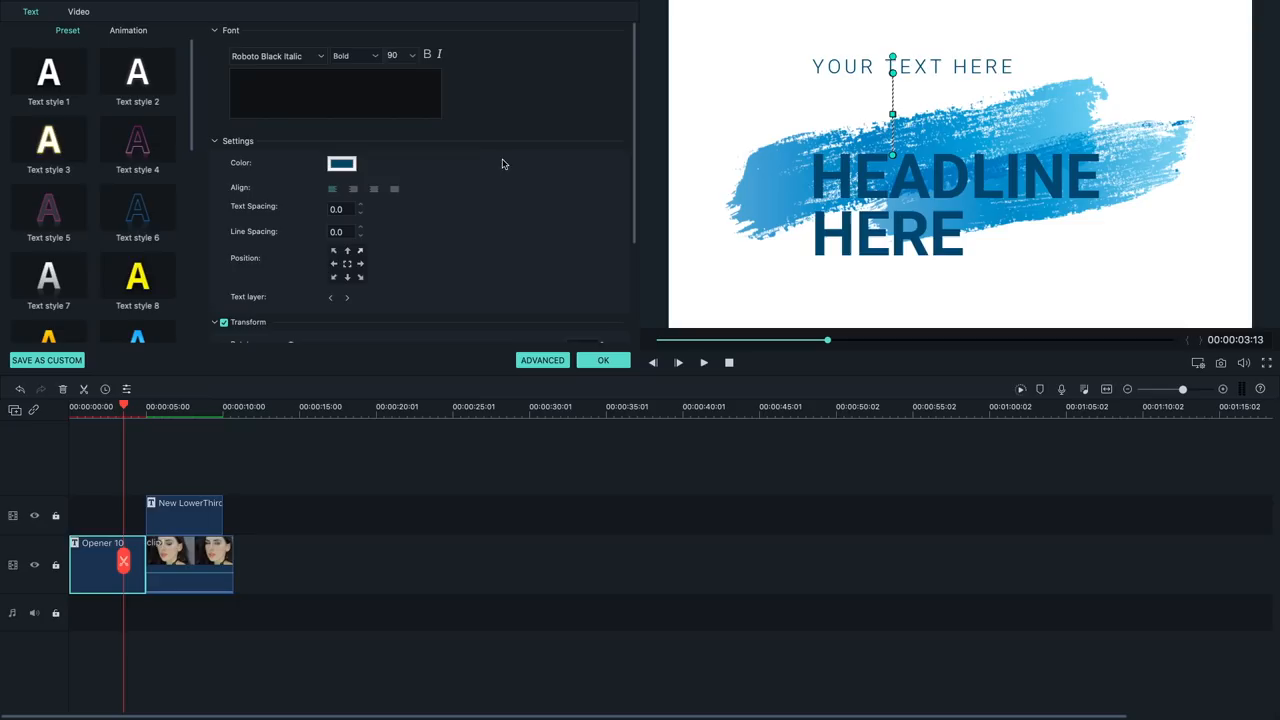
type("Anya Vlogs")
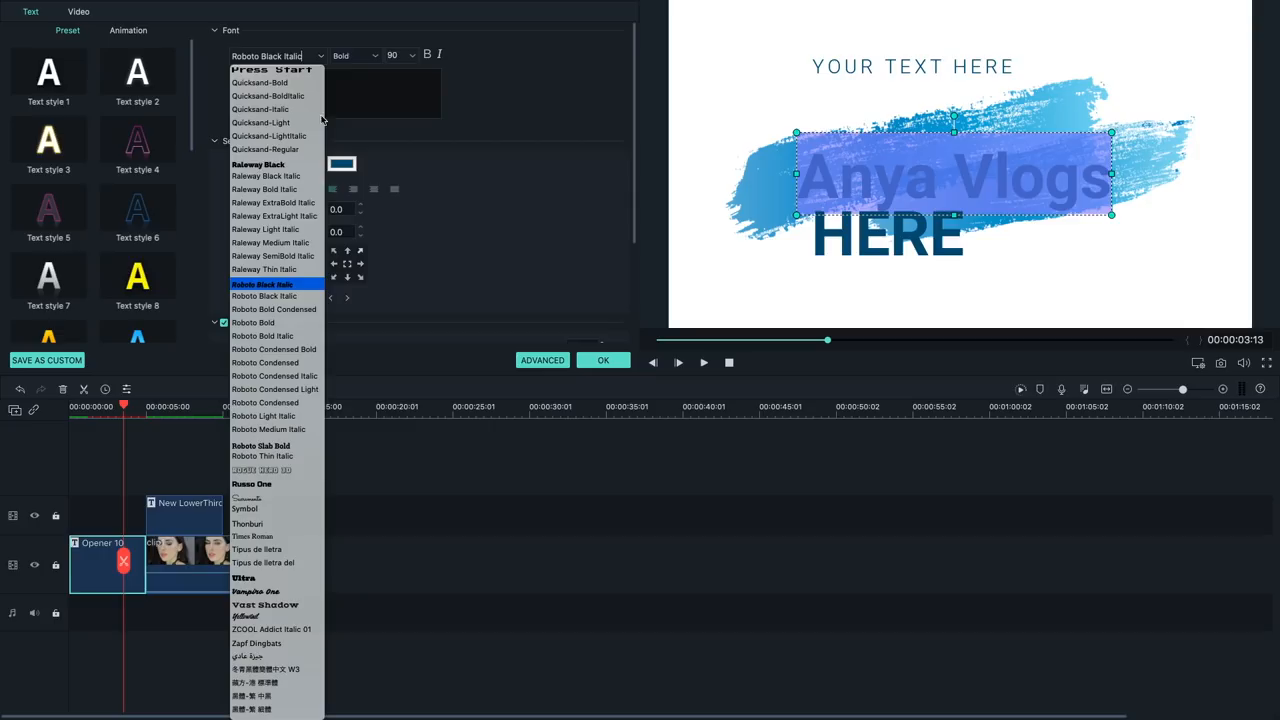
left_click(262, 284)
type("Subscribe")
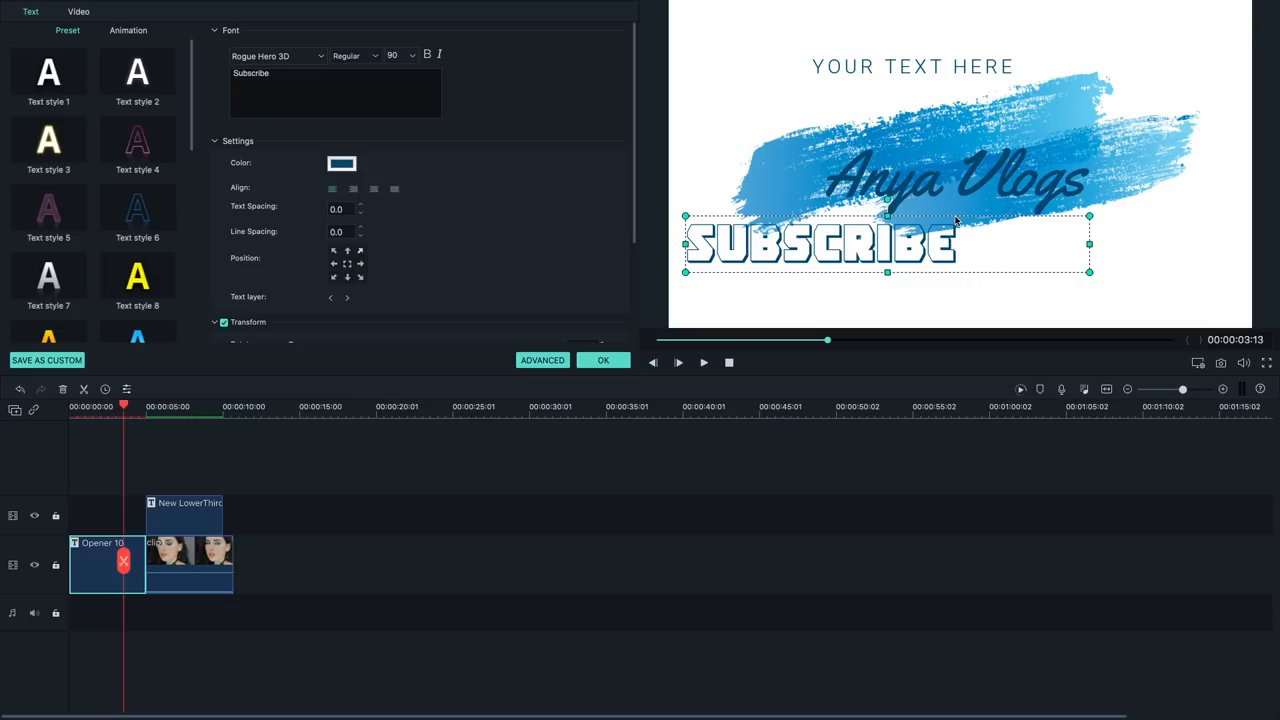
left_click_drag(885, 243, 1024, 255)
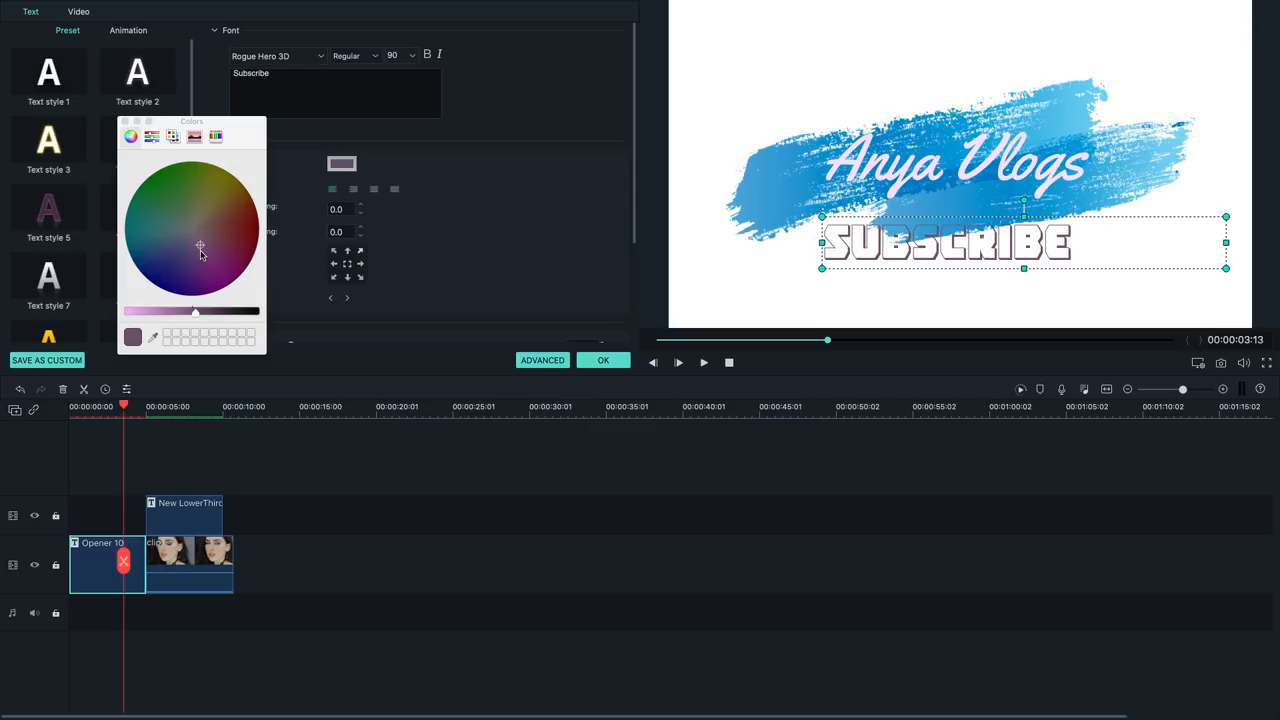
left_click(201, 259)
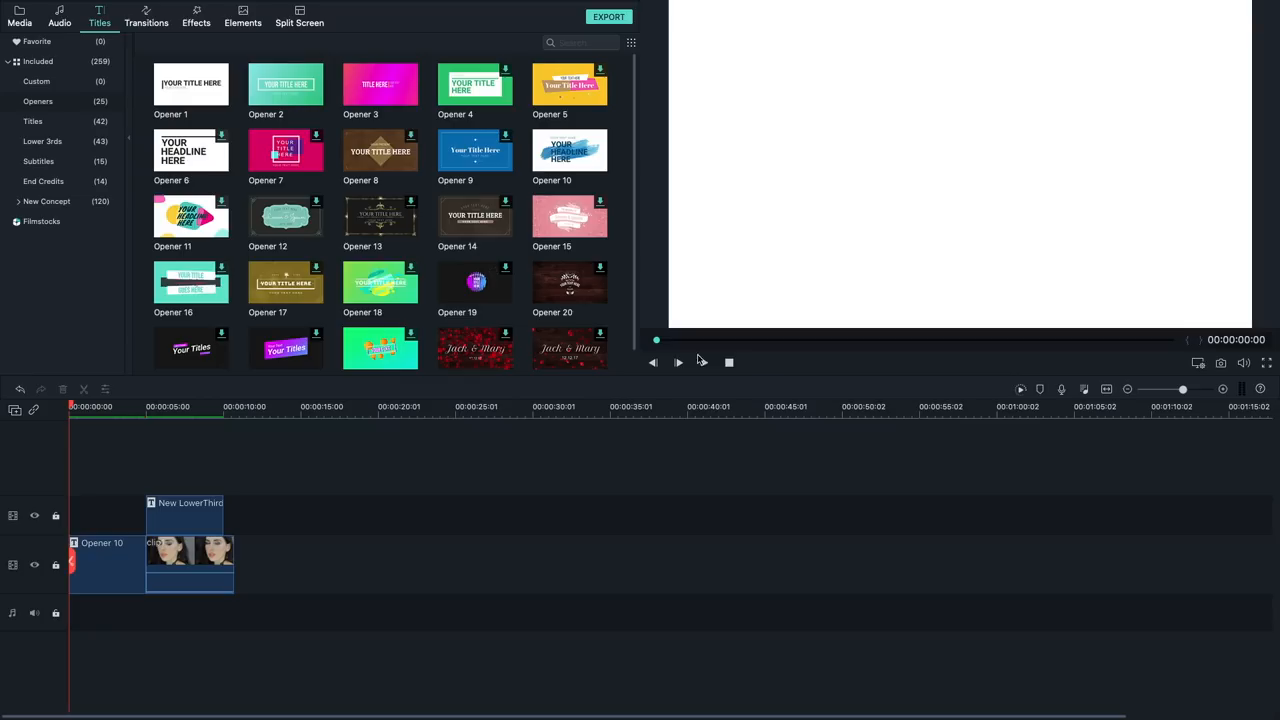
- Preview Title 11 in the Titles category, then list the Lower 3rds templates
left_click(678, 362)
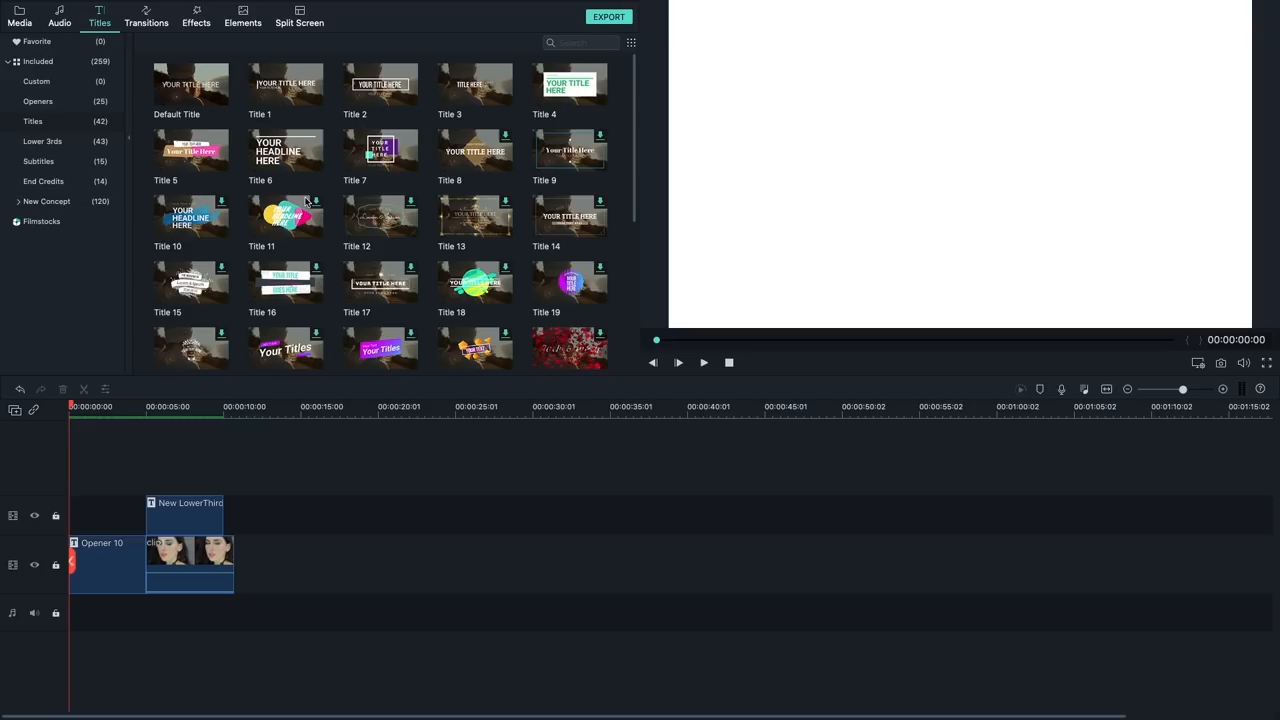
left_click(285, 216)
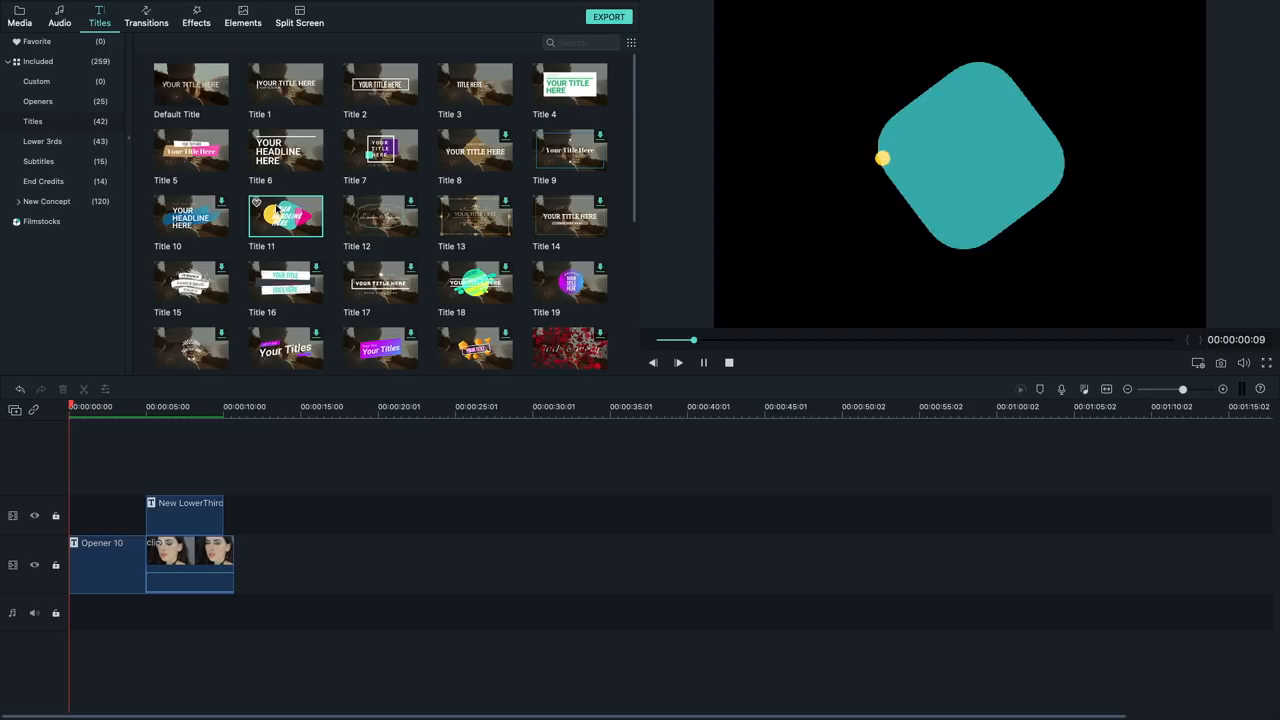
left_click(42, 141)
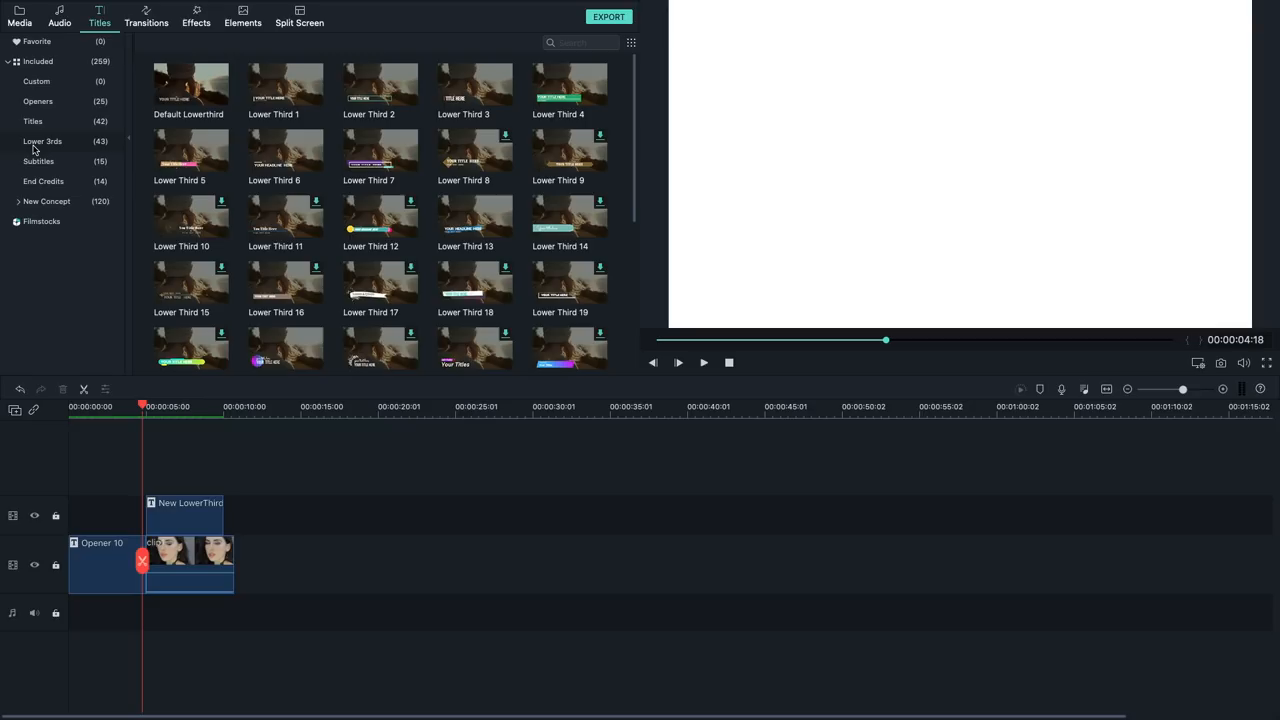
- Preview the Default Lowerthird and Subtitle 2 title templates
left_click(191, 84)
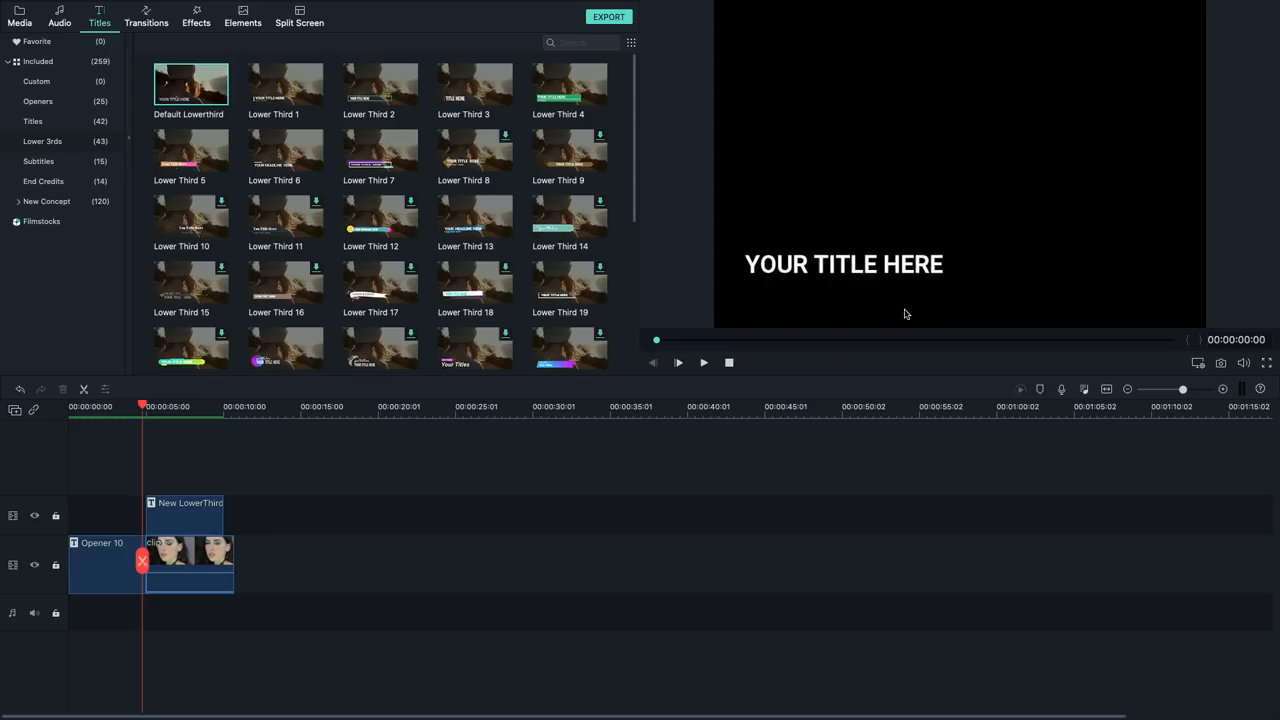
left_click(38, 161)
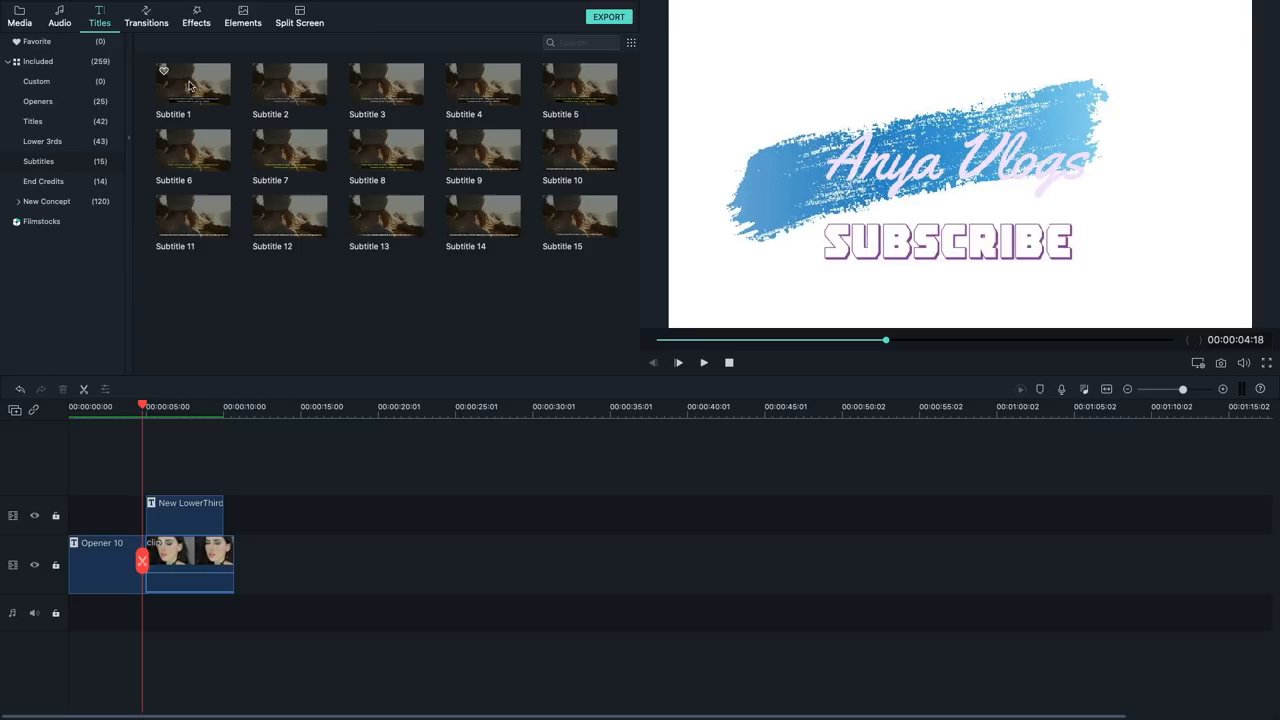
left_click(289, 83)
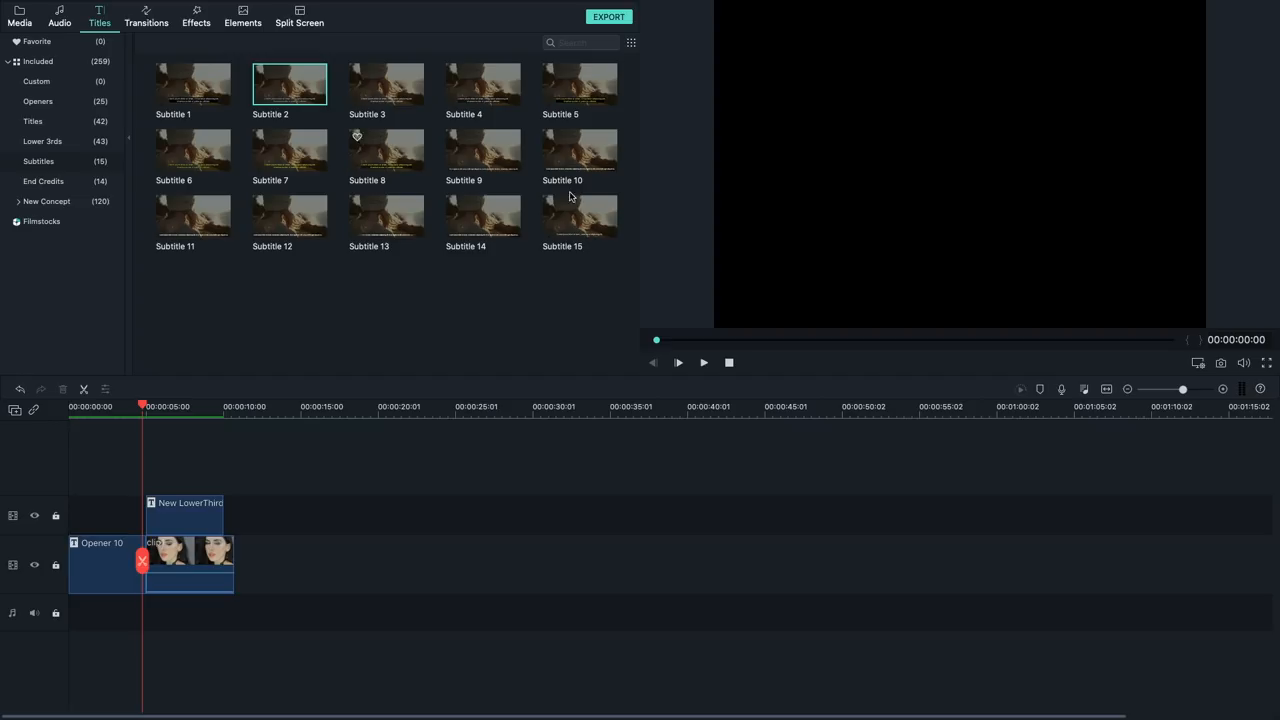
left_click(678, 362)
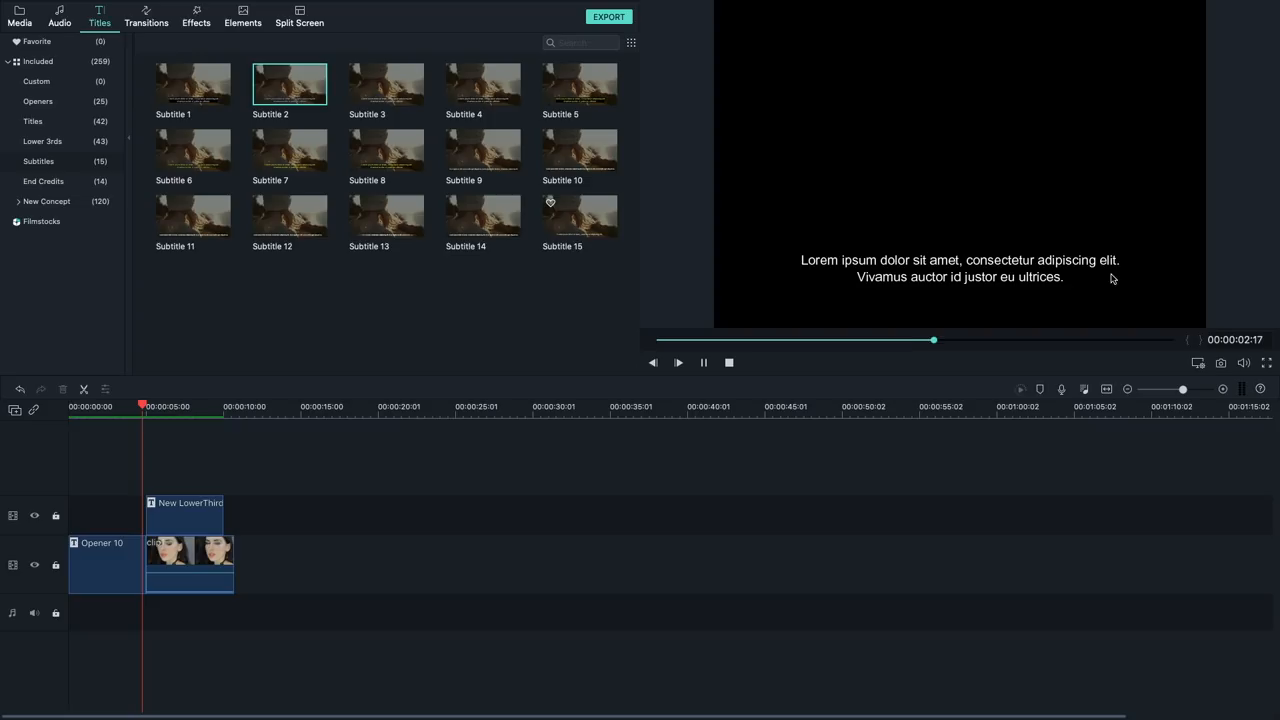
- Preview the End Credits templates and add Credit 12 after the video clip
left_click(43, 181)
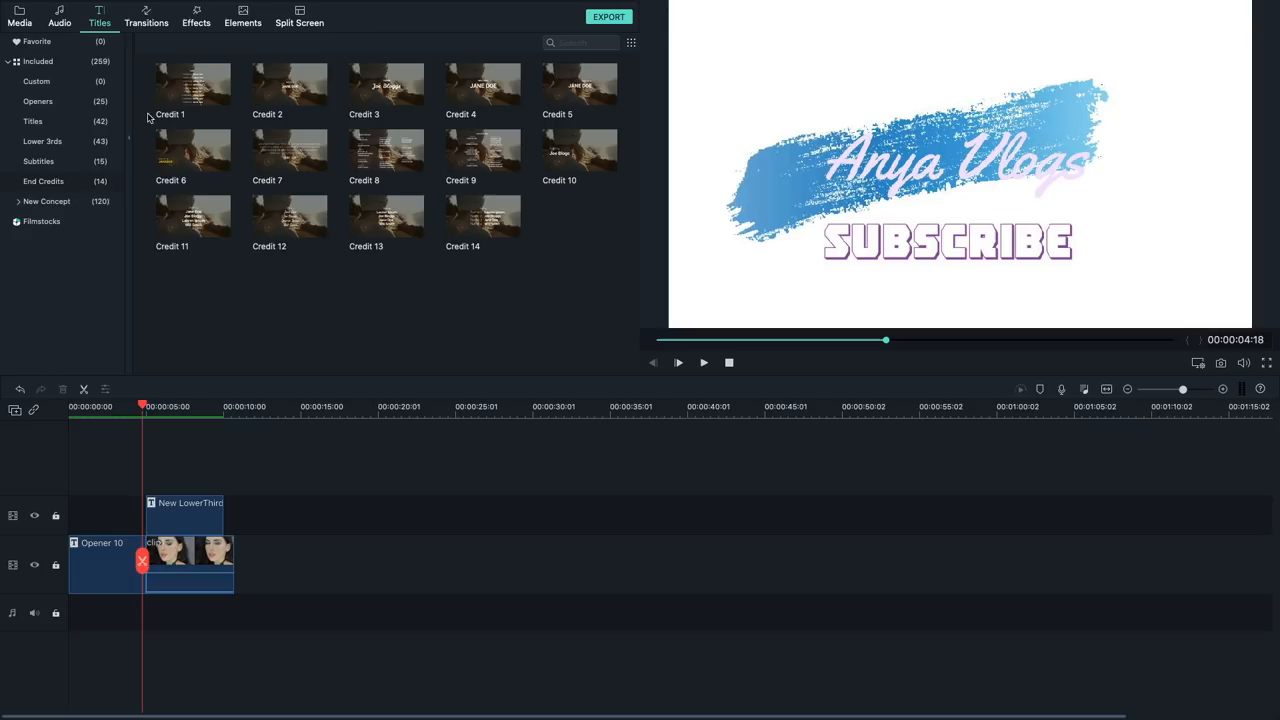
left_click(386, 150)
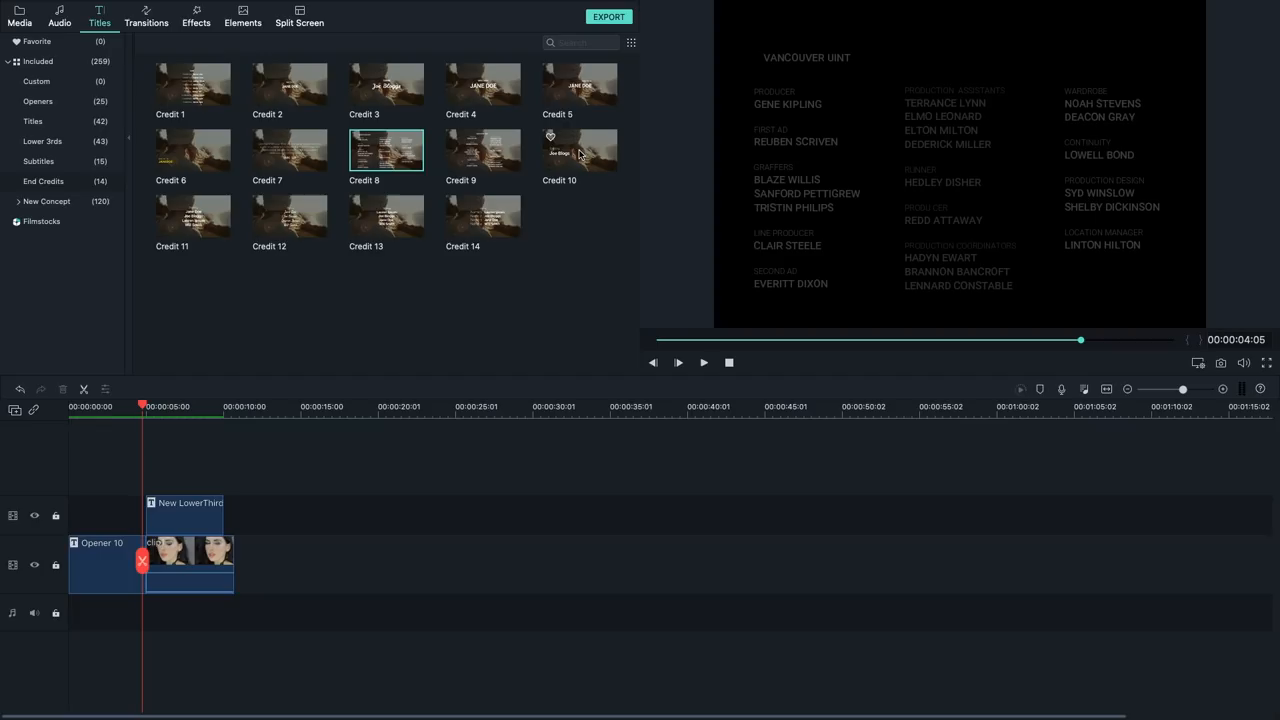
left_click(482, 216)
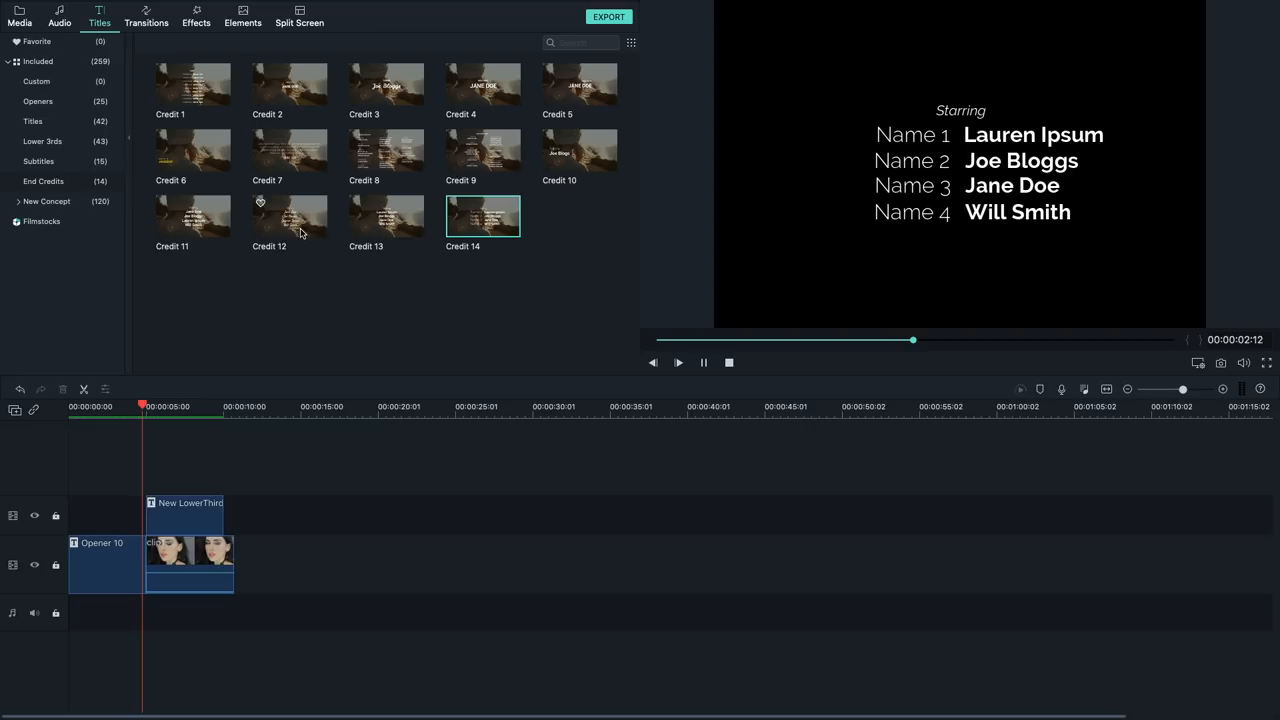
left_click(289, 217)
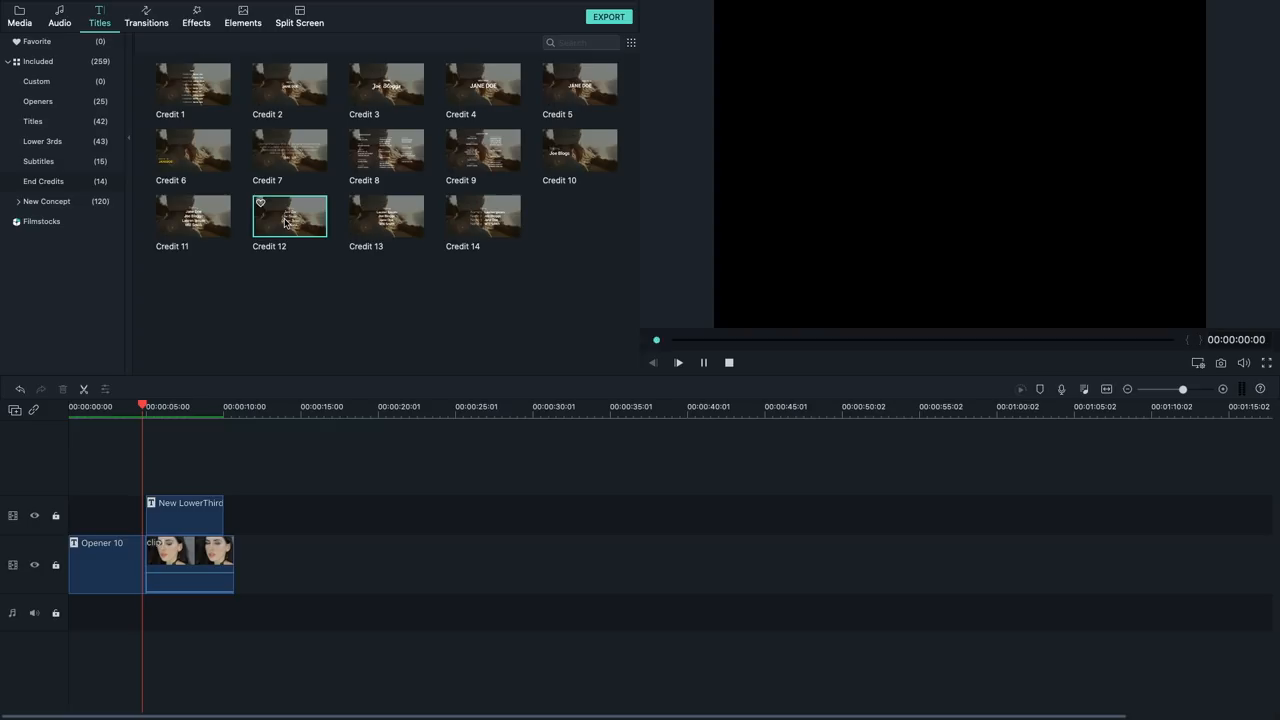
left_click_drag(289, 216, 248, 560)
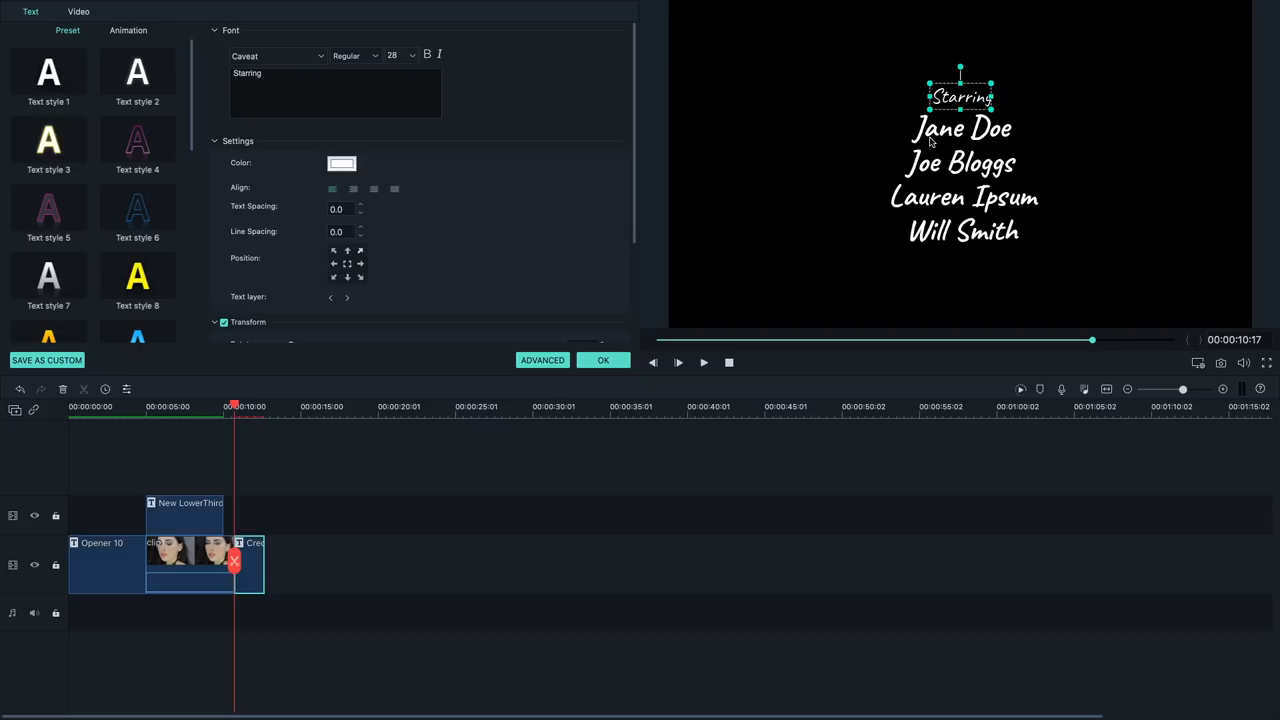
type("Anna Gab")
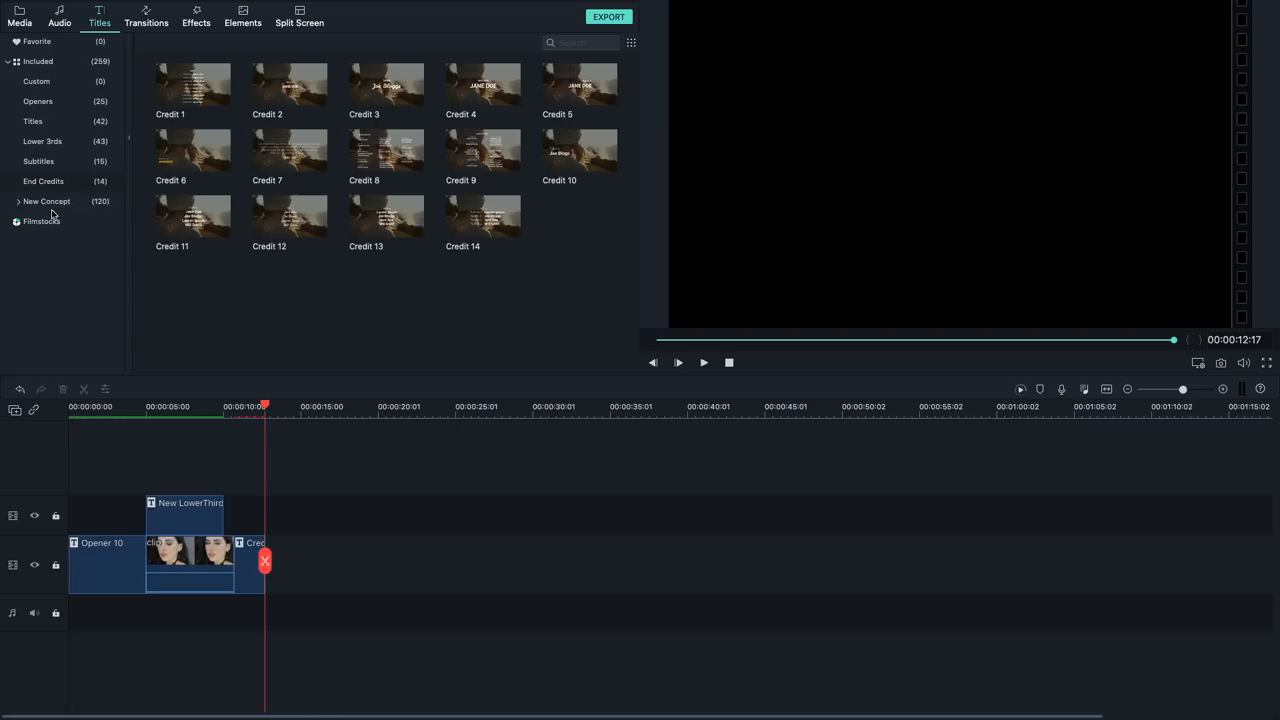
- Scroll through the Lower 3rds templates, then switch to the Transitions library
scroll("down", 3)
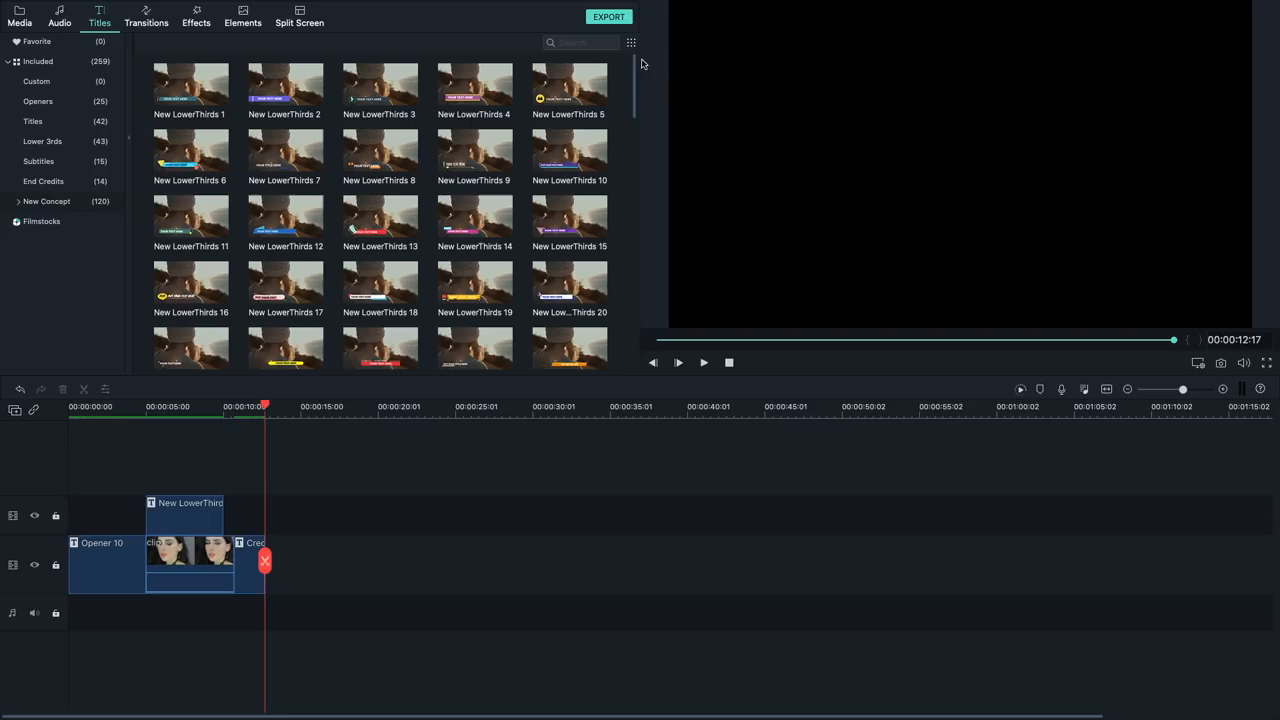
left_click(146, 17)
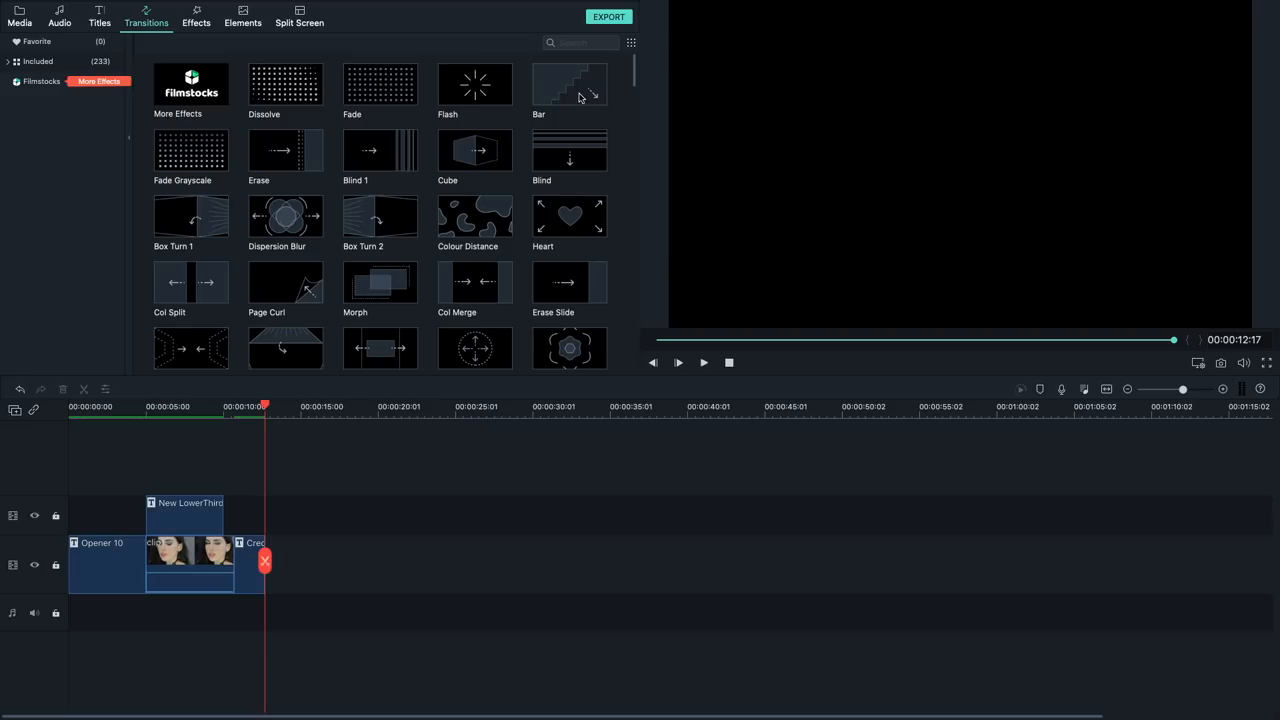
- Scroll down the Transitions list, then switch to the Media library
scroll("down", 3)
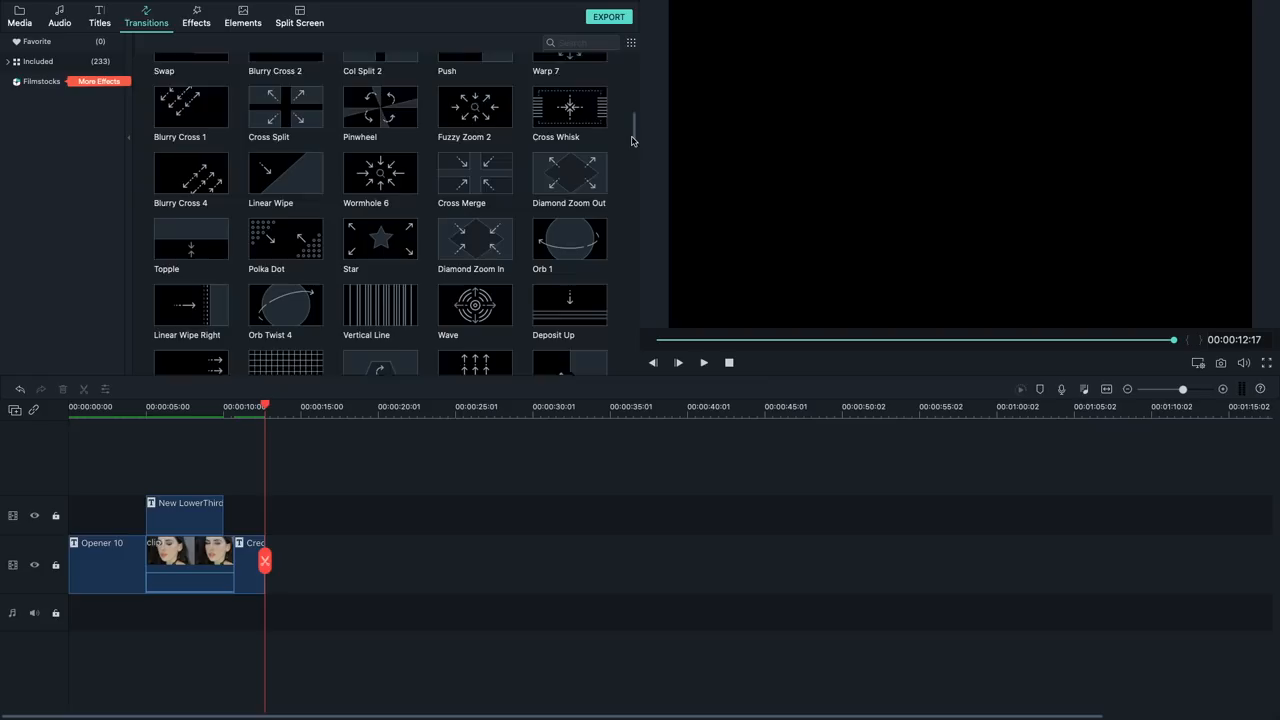
scroll("down", 3)
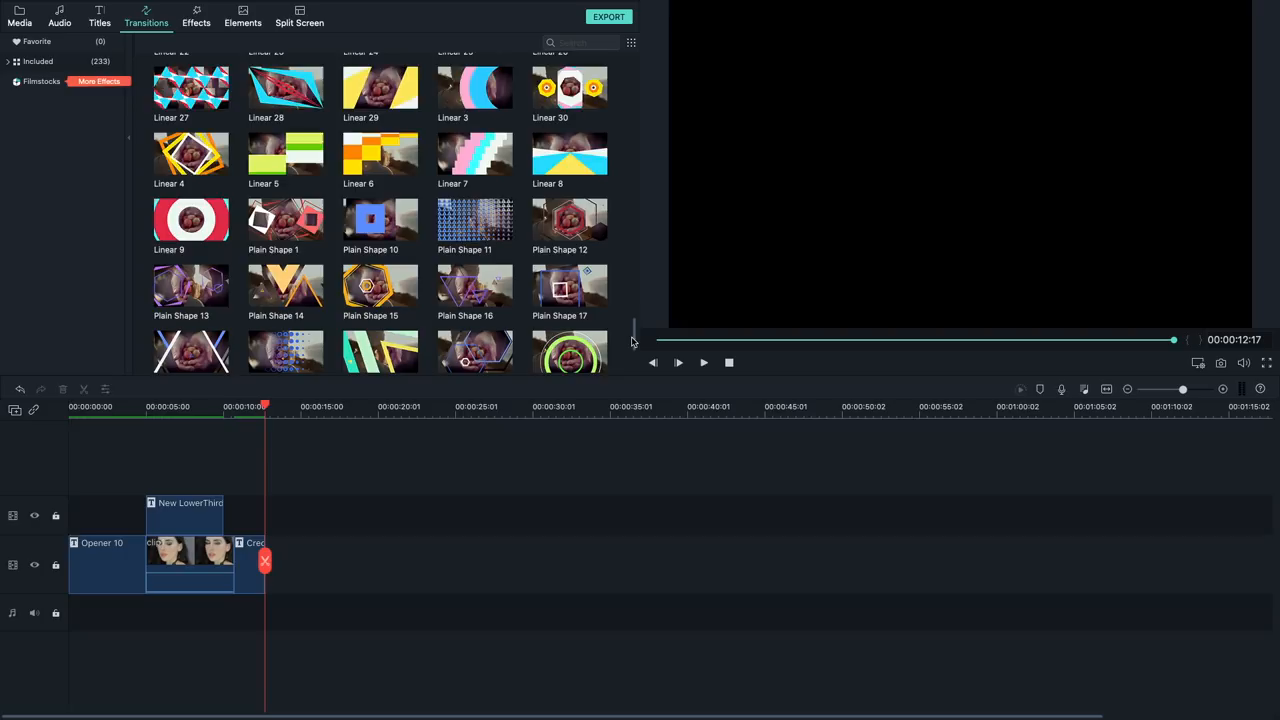
left_click(19, 16)
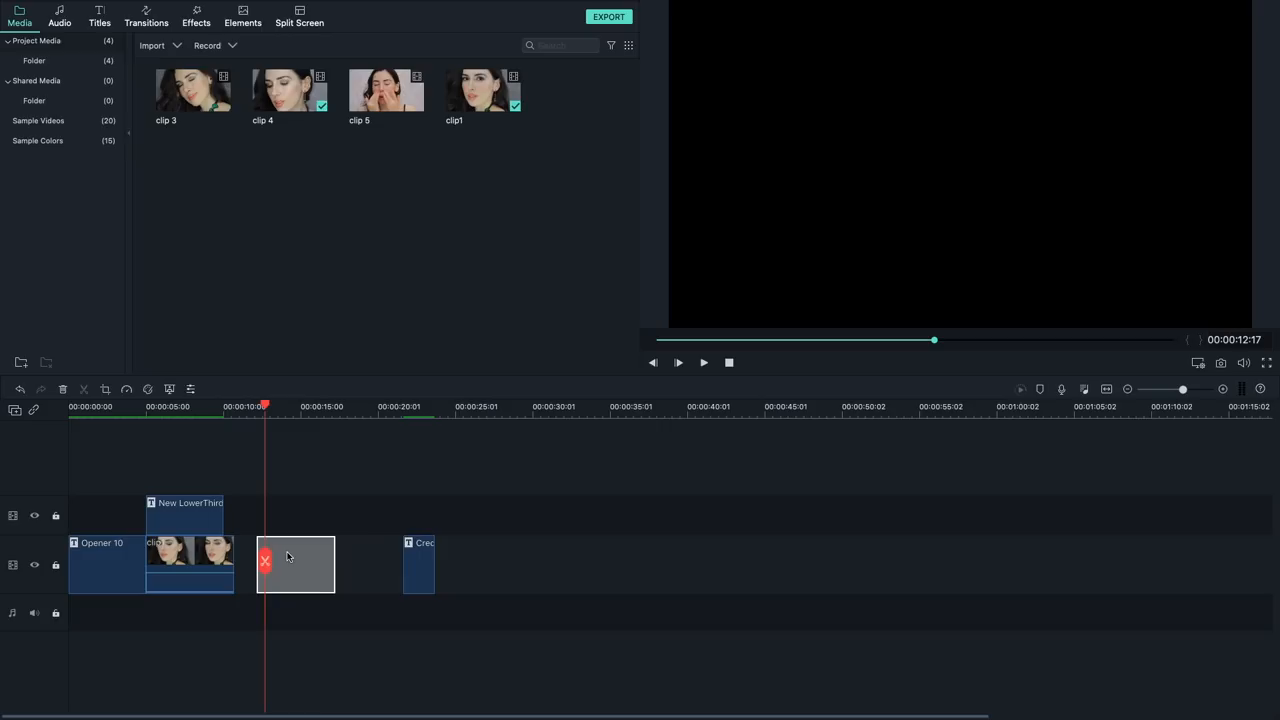
- Place a second clip after clip1 and move the playhead near the clip join
left_click(146, 16)
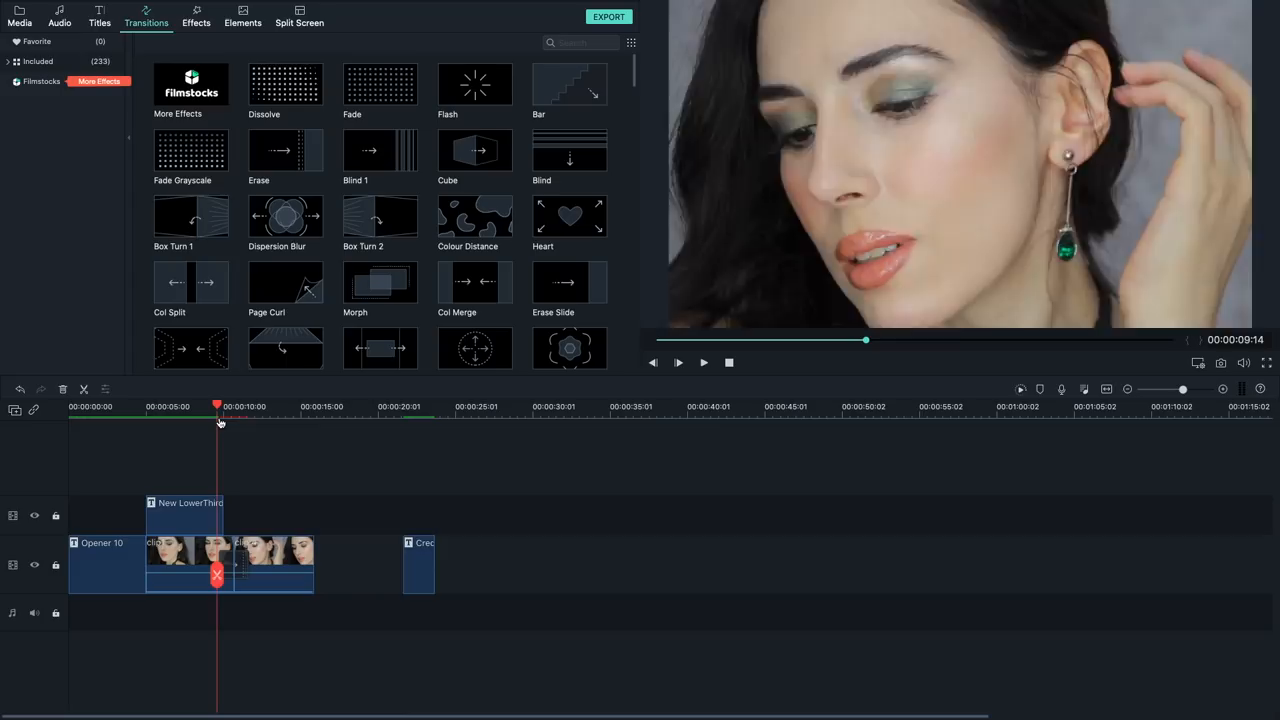
left_click(256, 406)
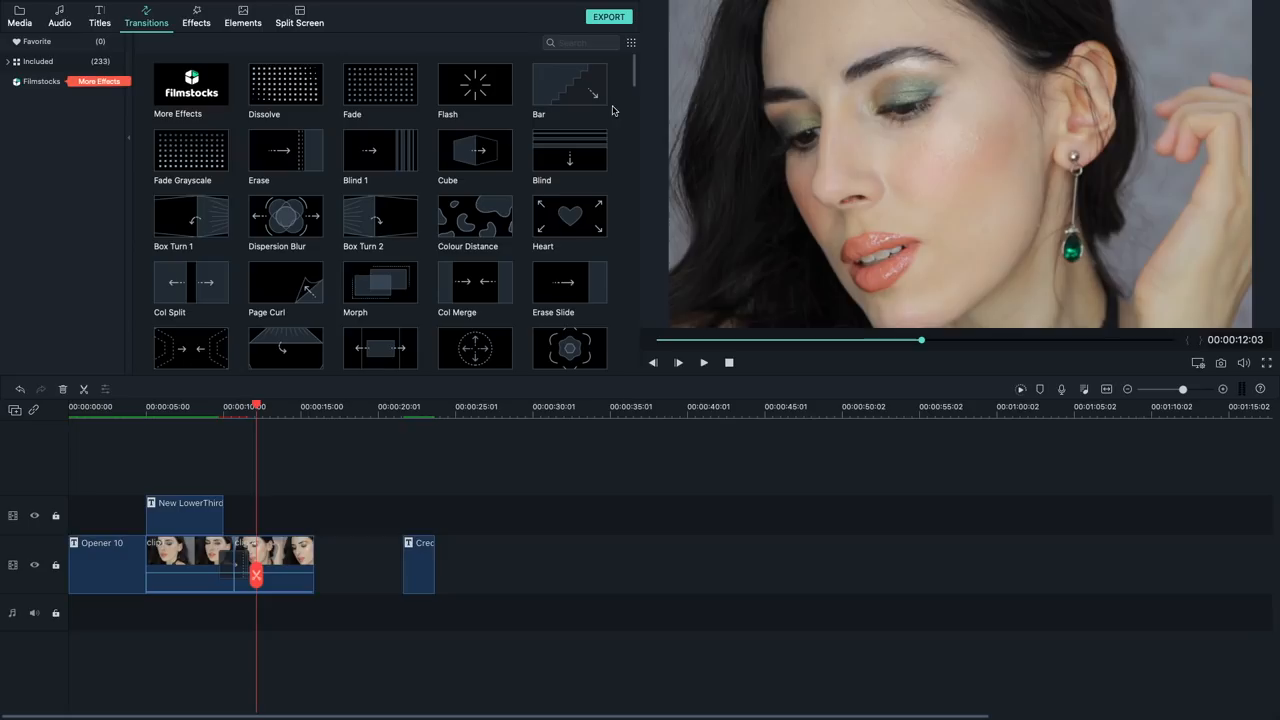
scroll("down", 3)
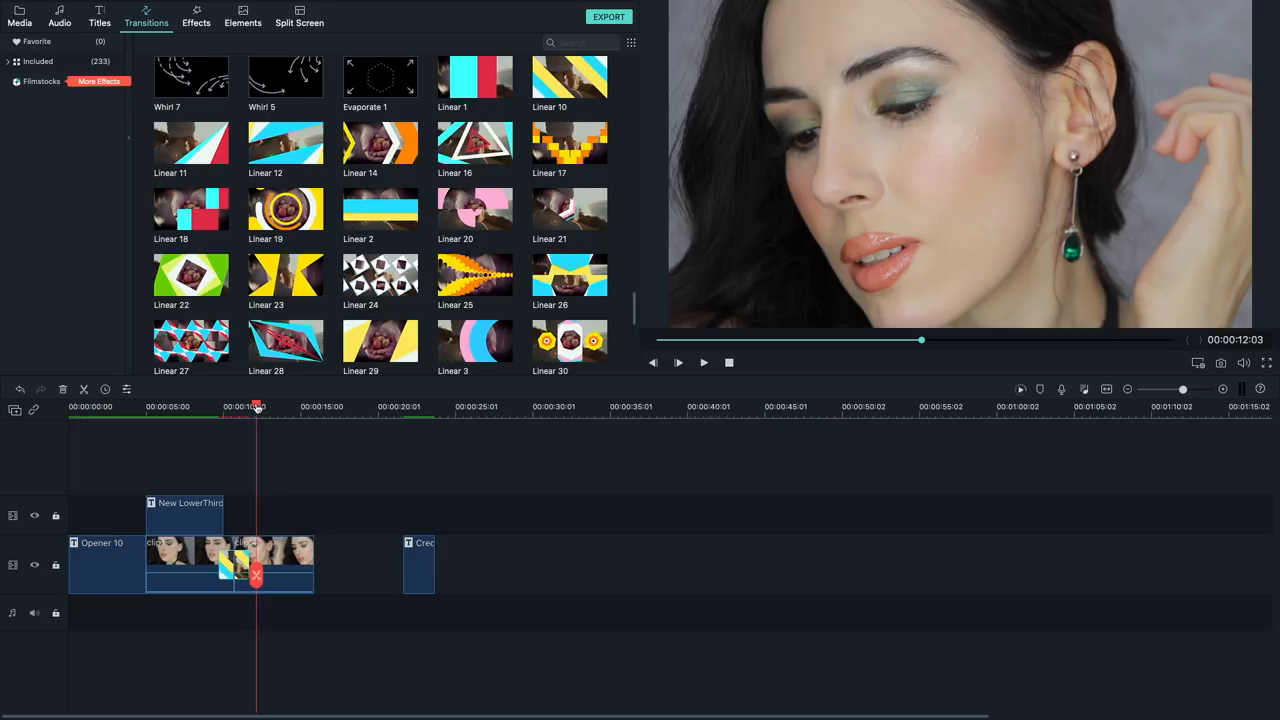
- Play back the Linear transition between the two clips, then show the effects library
left_click(678, 362)
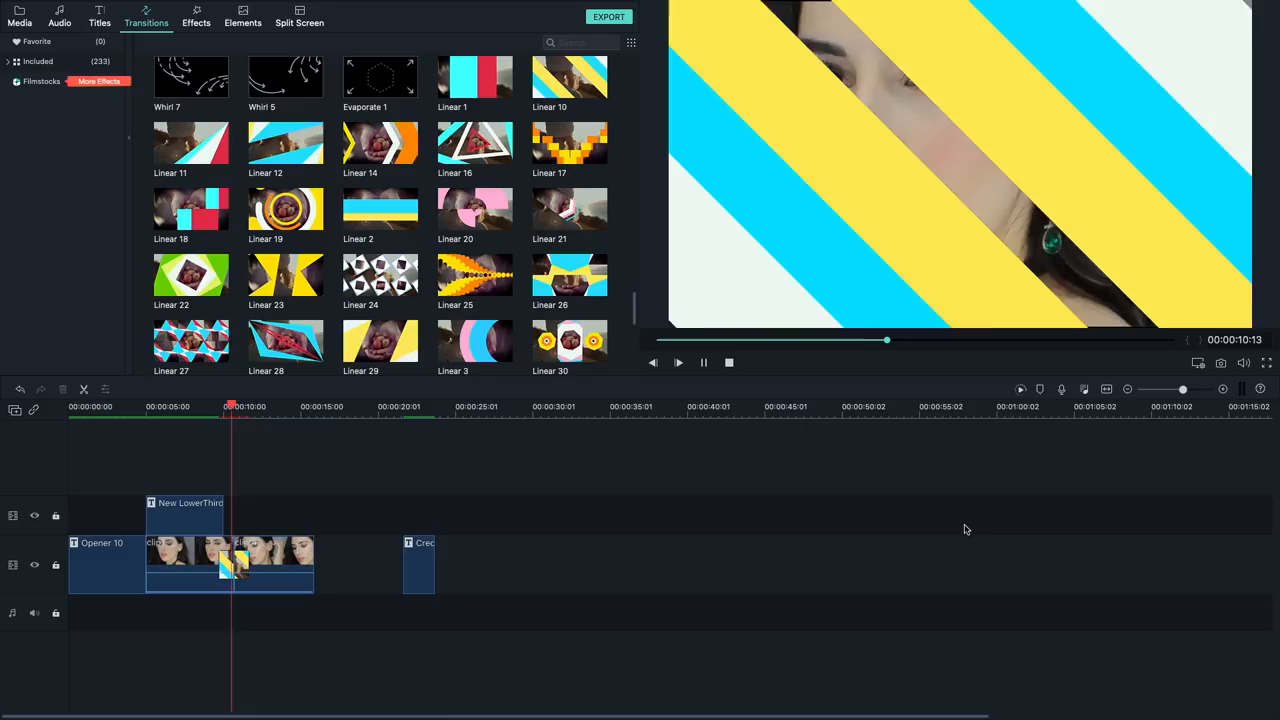
left_click(196, 16)
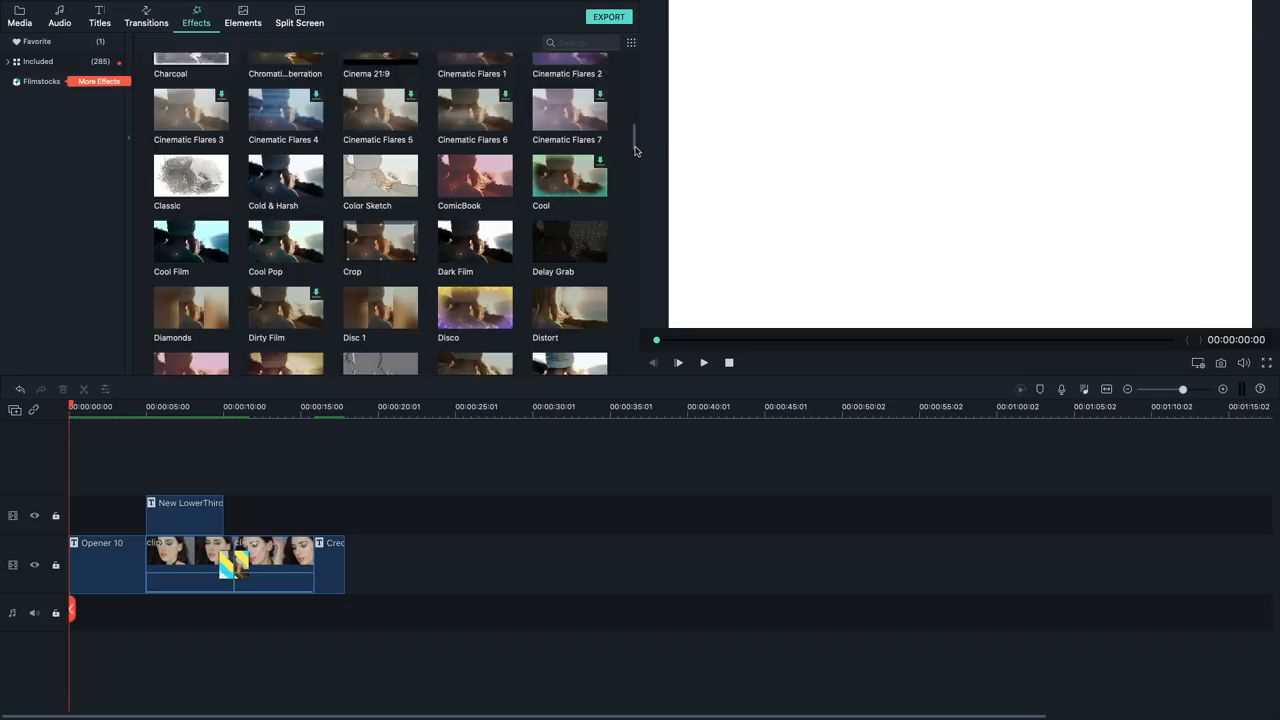
- Scroll the Effects library down to the Amaro filter
scroll("down", 3)
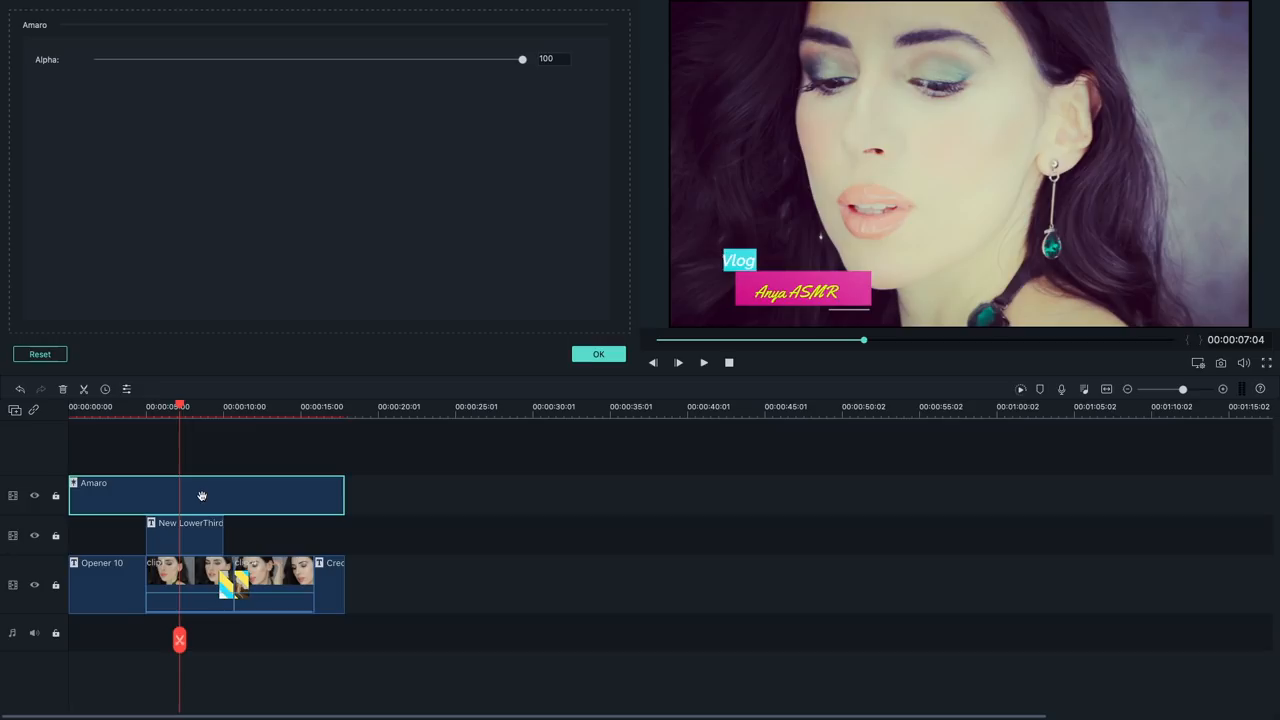
- Set the Amaro filter's Alpha strength to 29 and confirm
left_click_drag(522, 58, 103, 58)
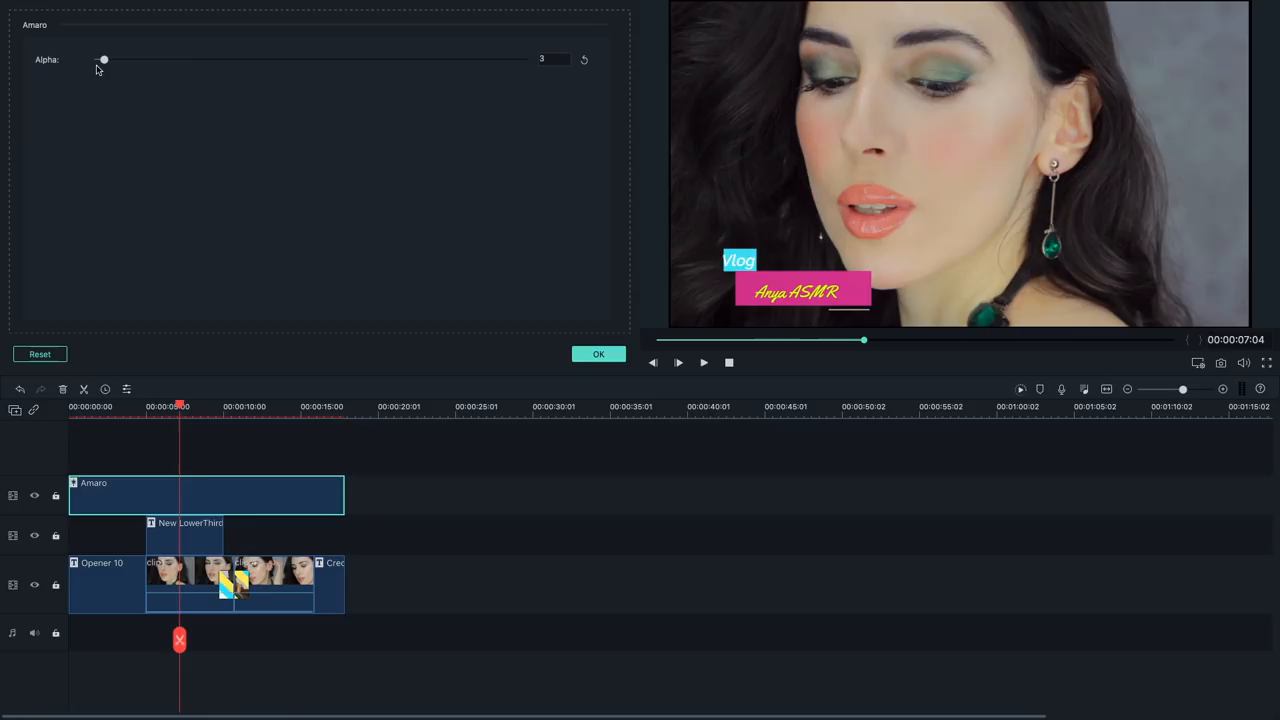
left_click_drag(103, 59, 216, 59)
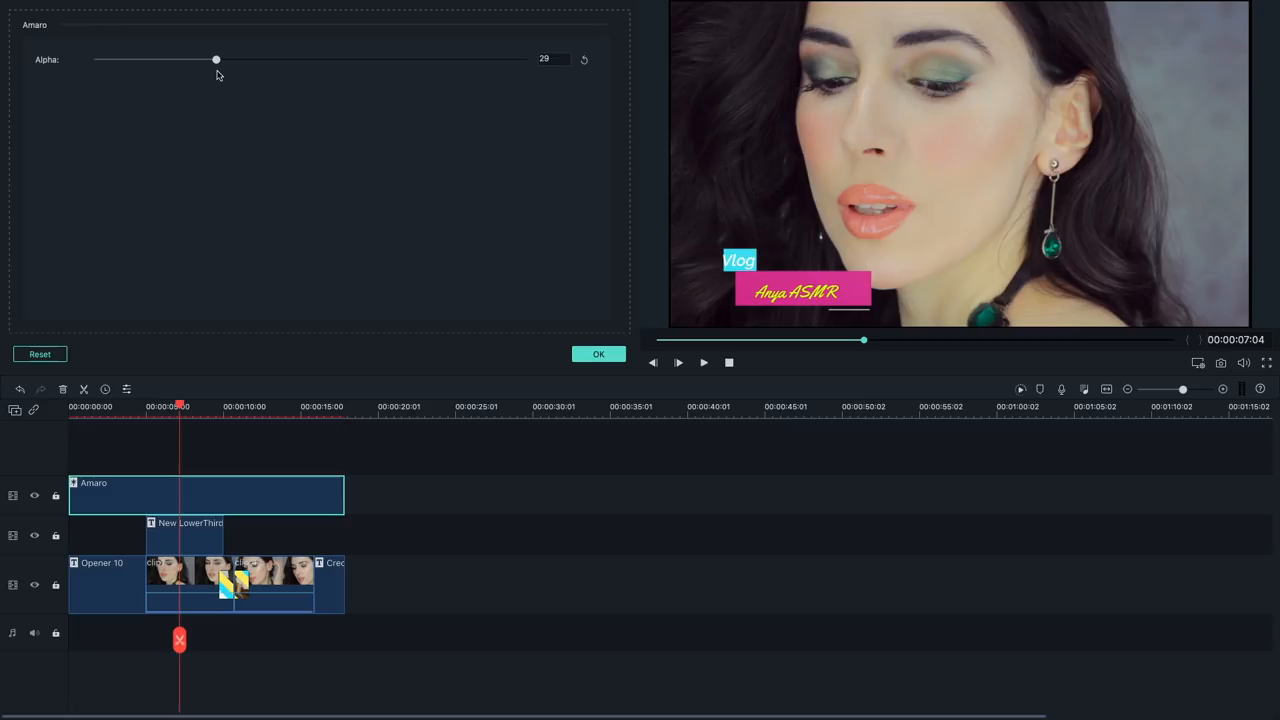
left_click(598, 354)
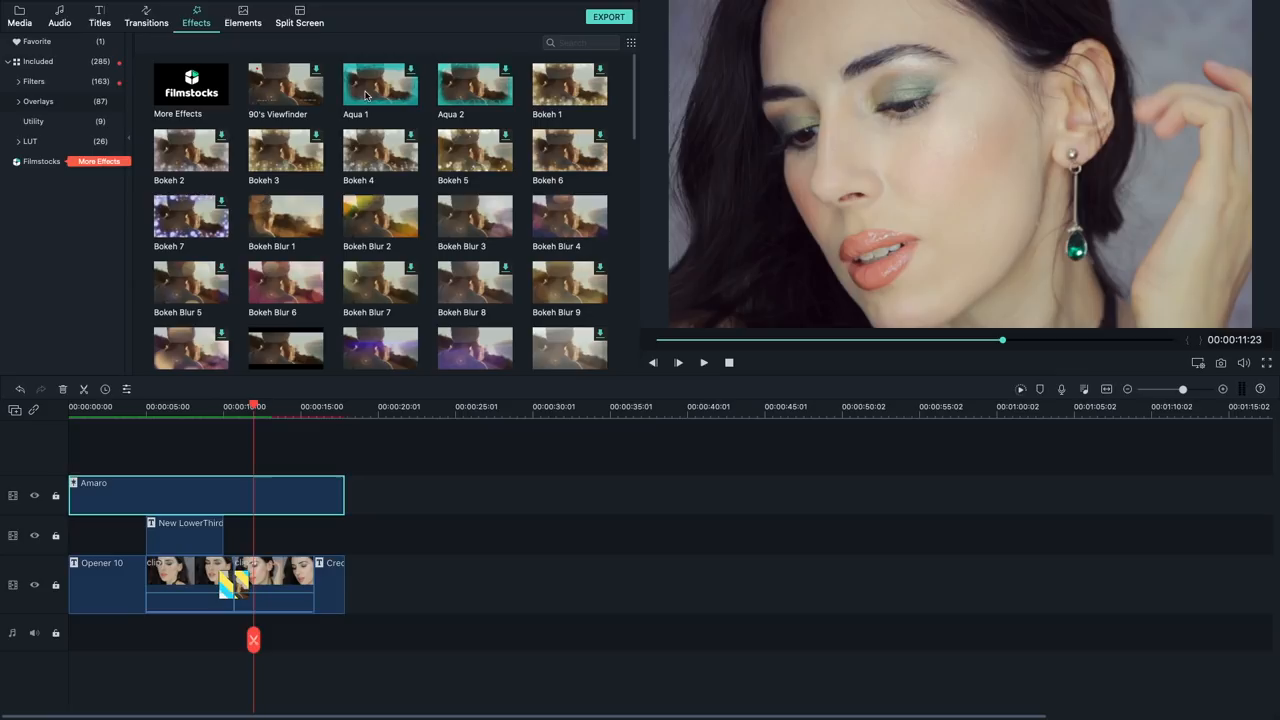
- Add Cinematic Flares 1 at the project start, then play and pause the preview
scroll("down", 3)
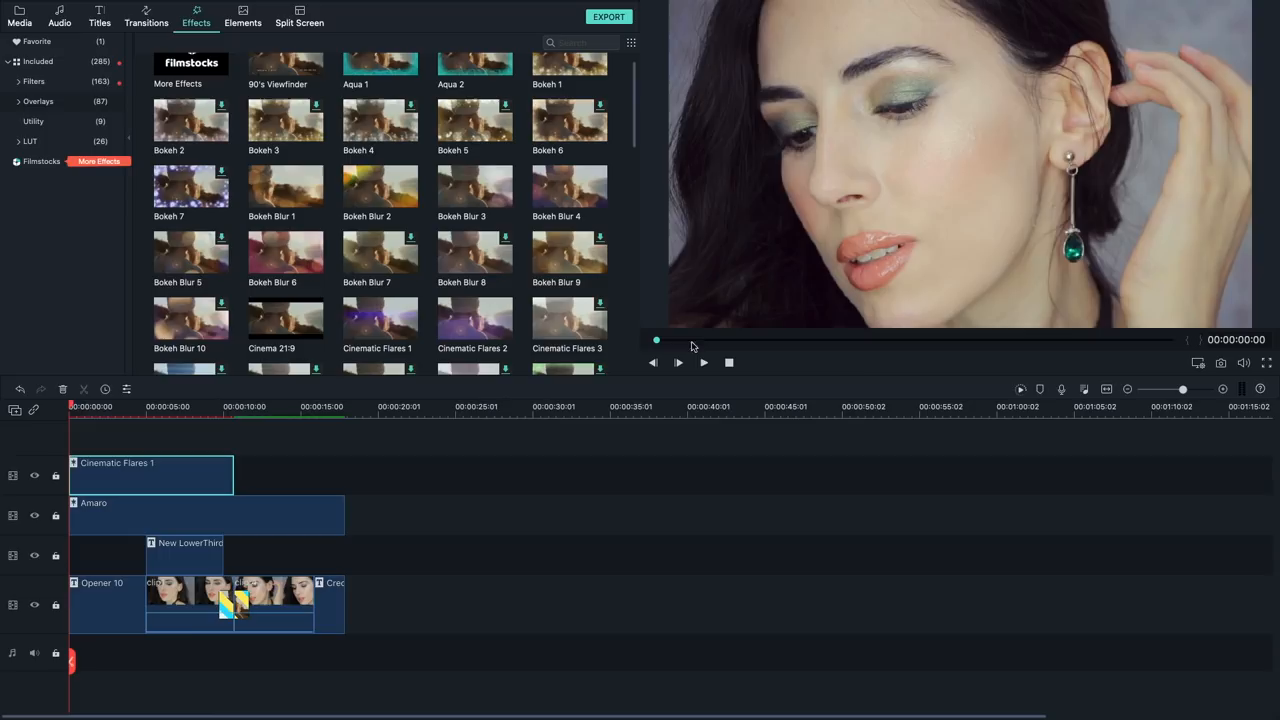
left_click(704, 362)
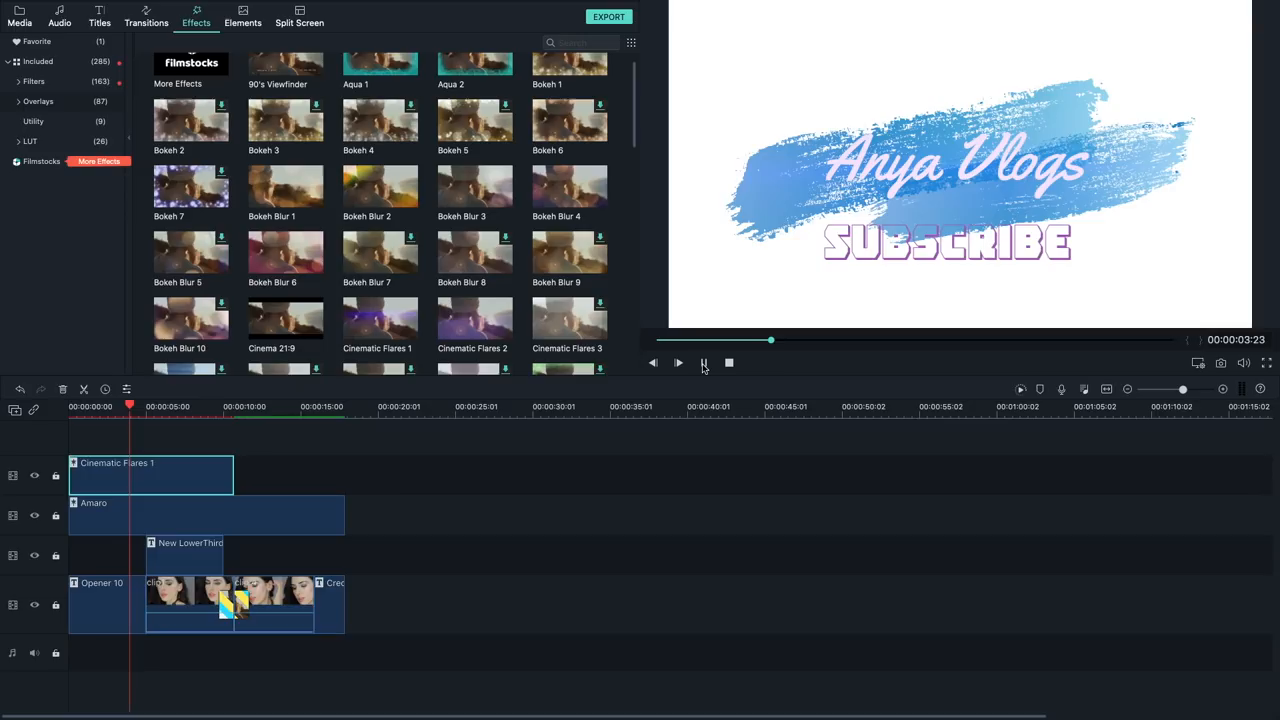
left_click(678, 362)
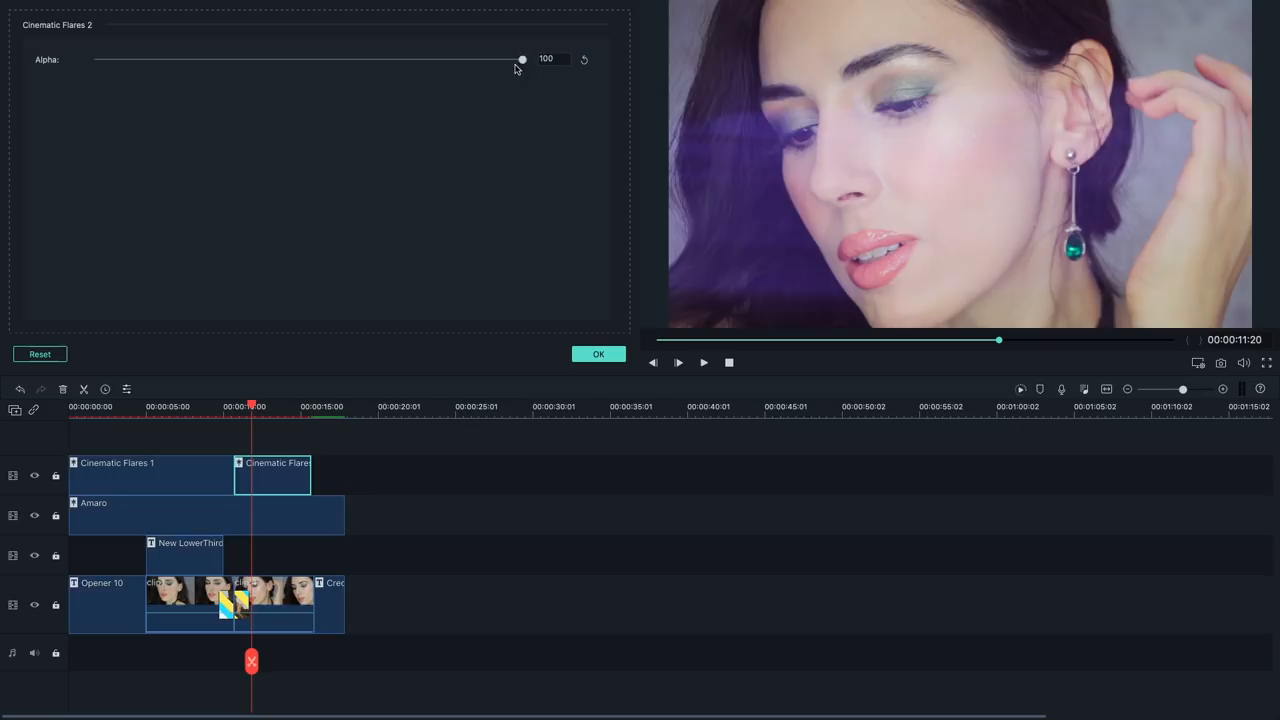
- Adjust the Cinematic Flares 2 Alpha slider to a strength of 53
left_click_drag(521, 59, 320, 59)
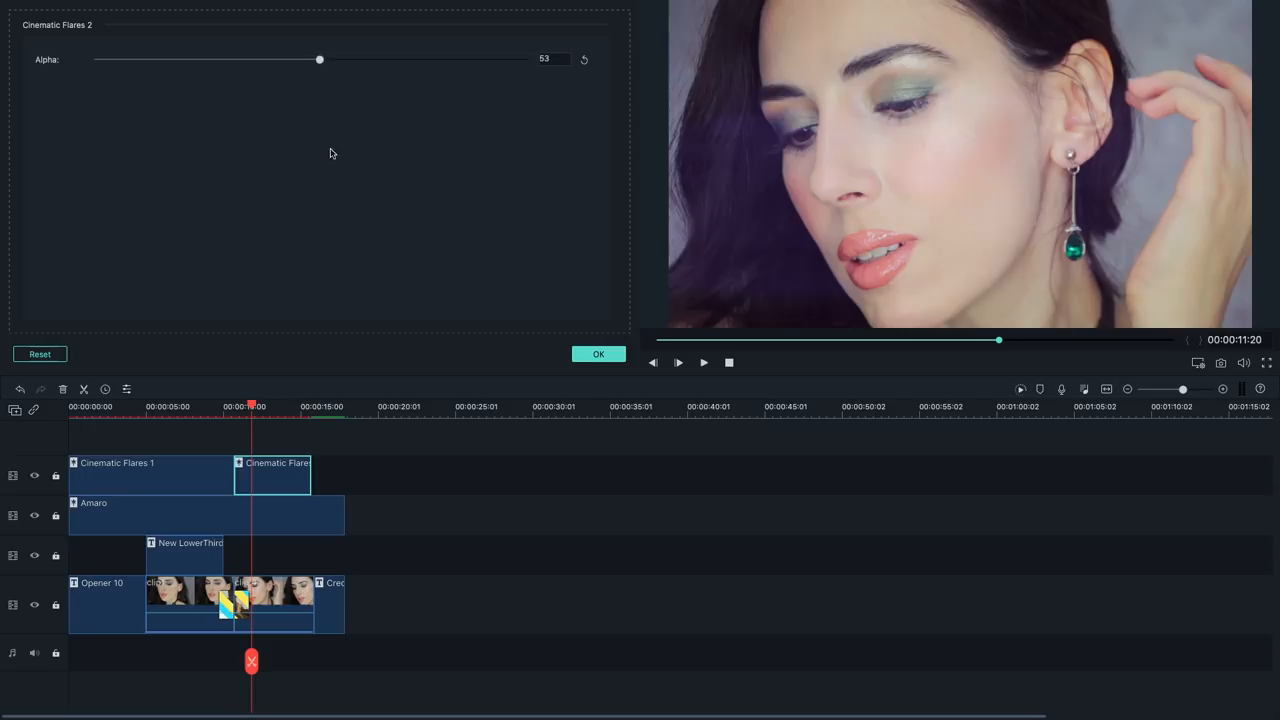
left_click_drag(320, 59, 376, 59)
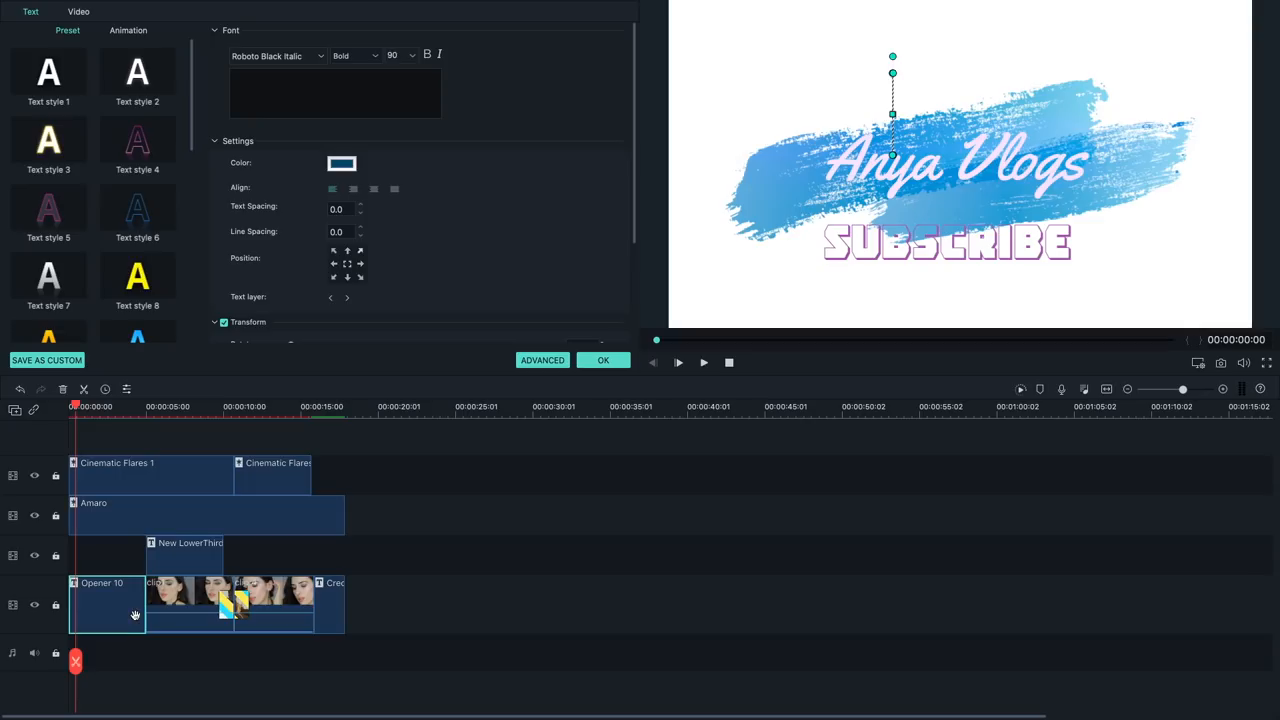
- Confirm the opener title edit with OK and switch to the Effects library tab
left_click(88, 406)
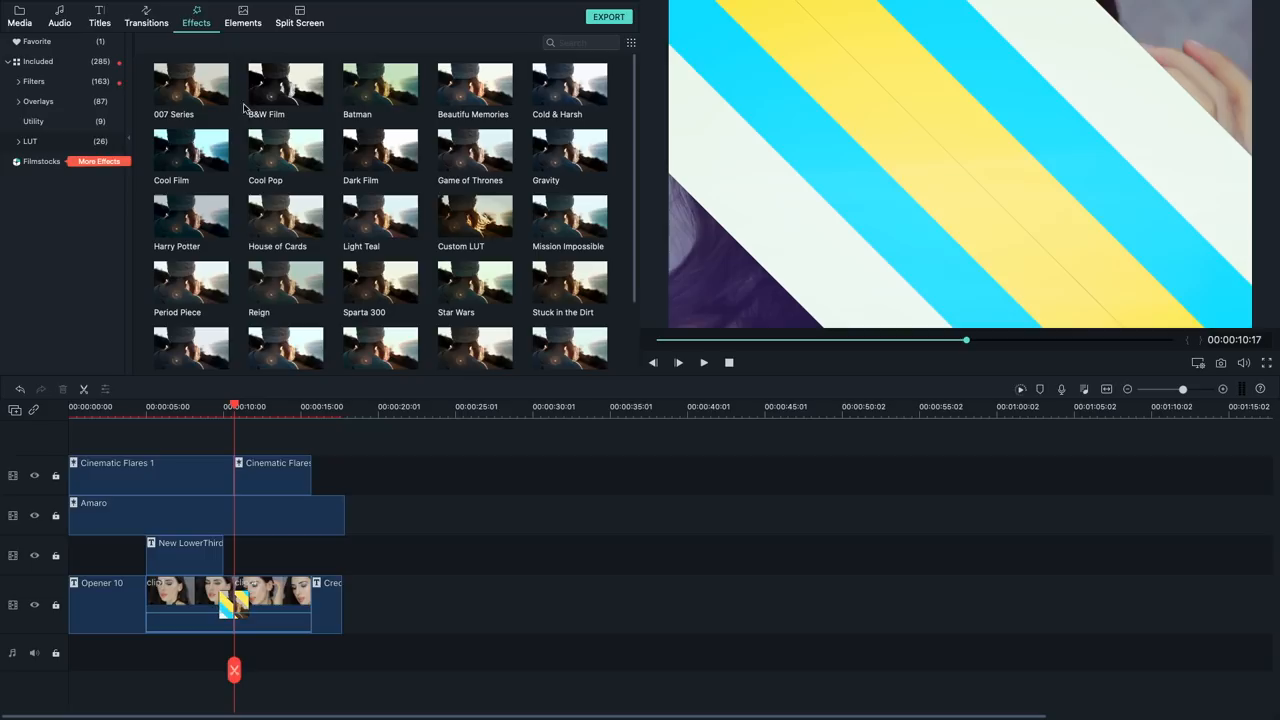
left_click(242, 16)
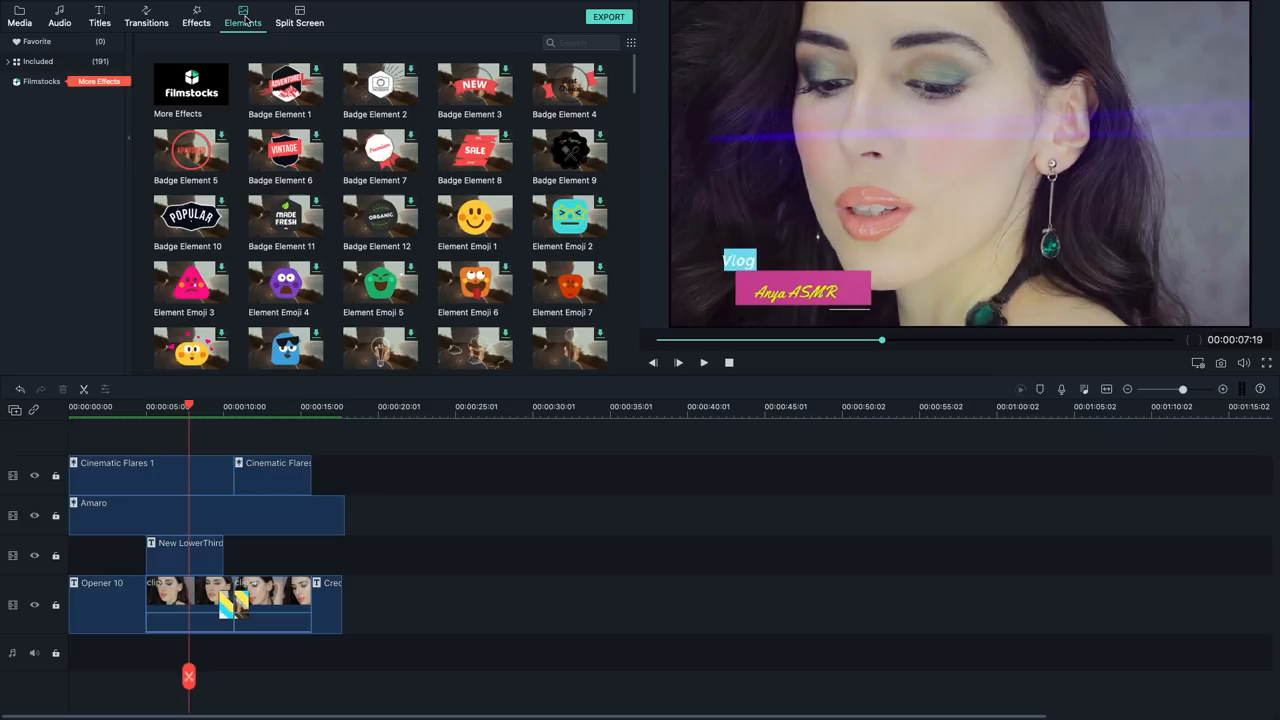
- Shrink the subscribe element to 16.4% and move it to the frame's top-right
scroll("down", 3)
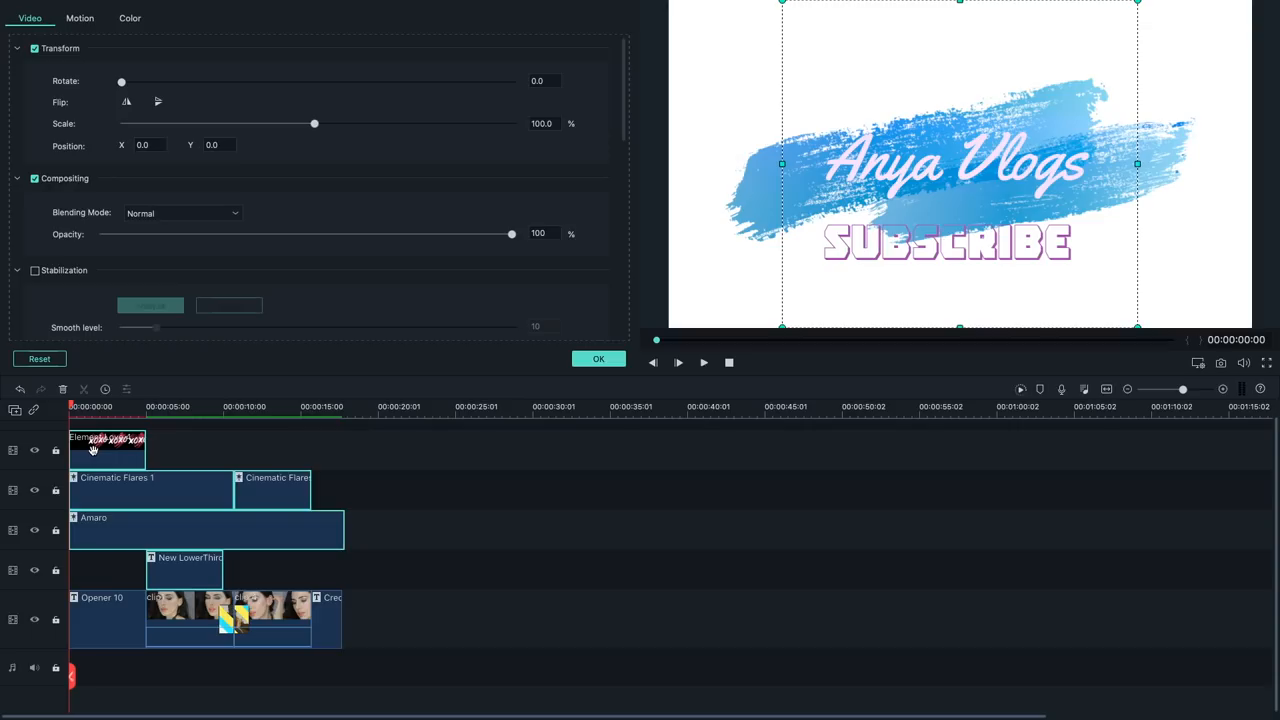
left_click_drag(314, 123, 245, 123)
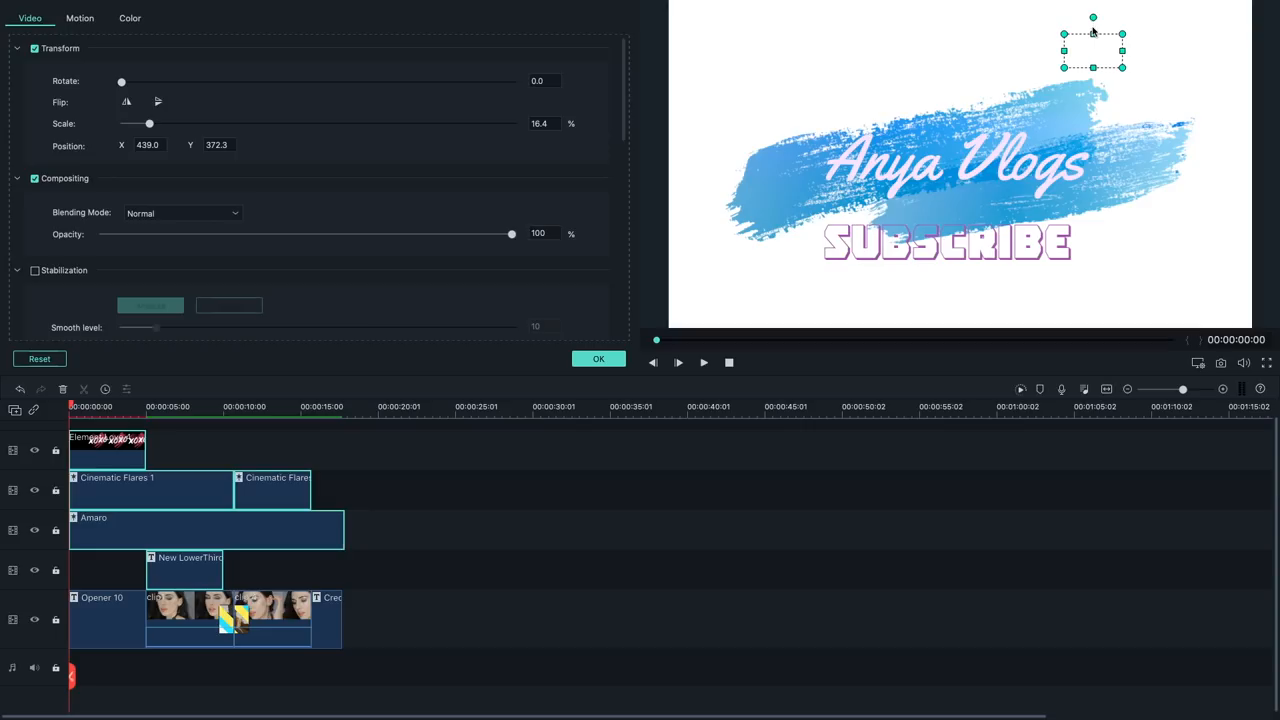
left_click_drag(122, 81, 475, 81)
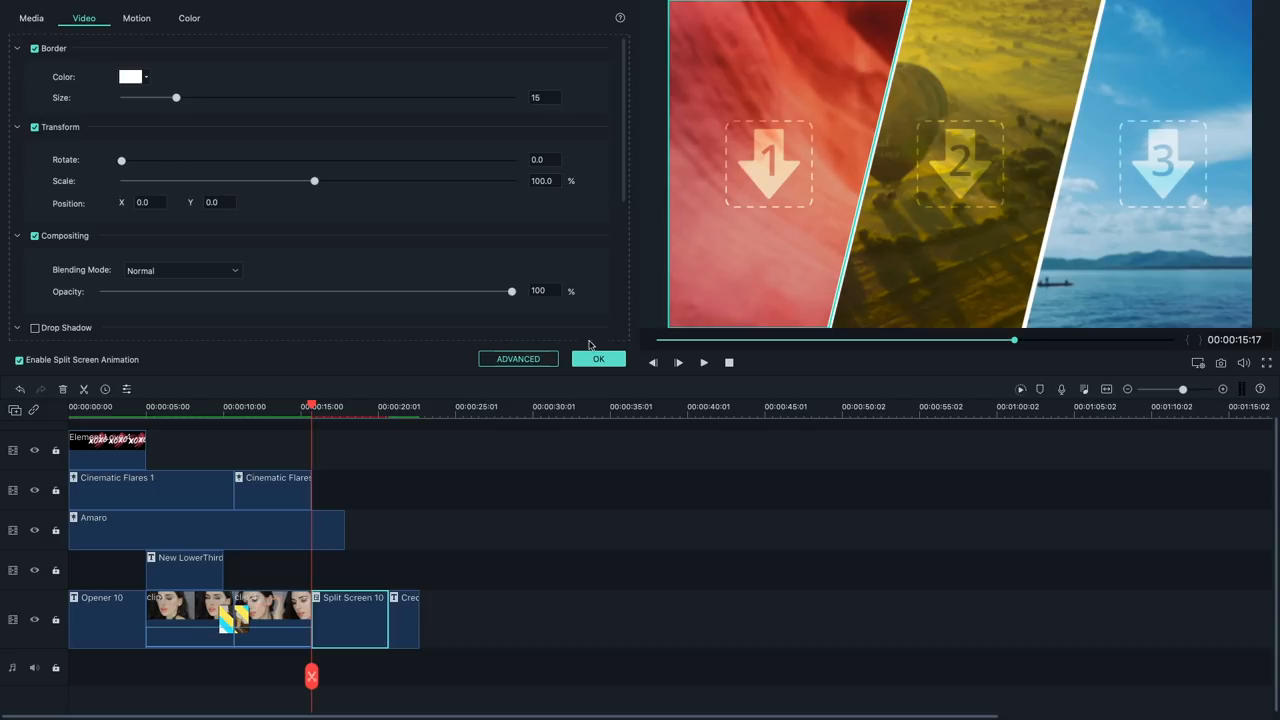
- Drop Split Screen 10 onto the main track after the face clips
left_click_drag(314, 181, 317, 181)
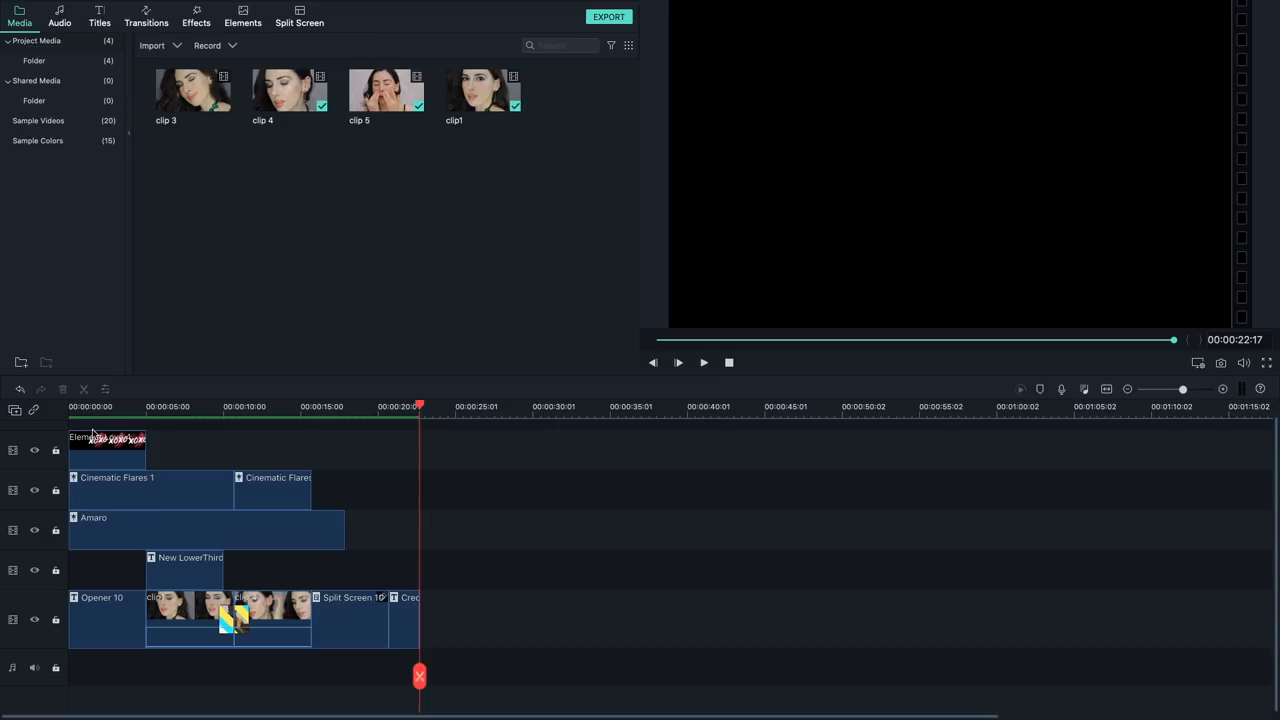
- Move Split Screen 10 and the following title to around 35 seconds
left_click(105, 450)
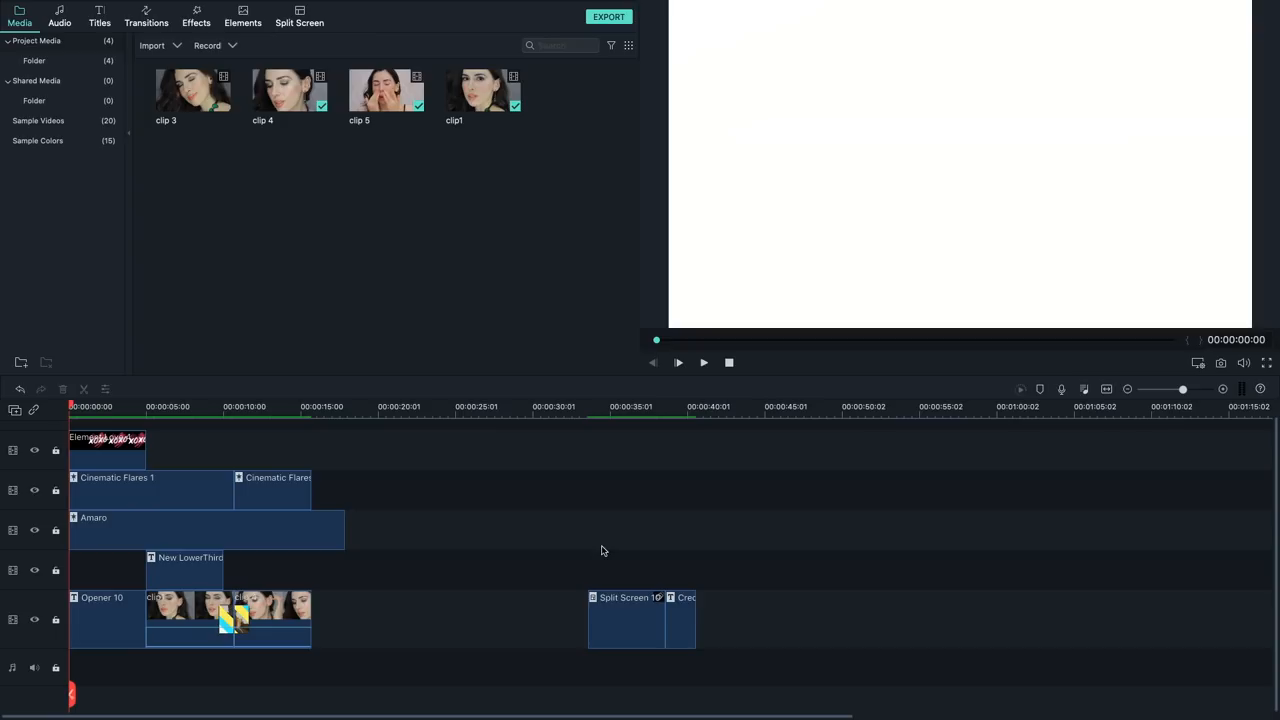
left_click(59, 16)
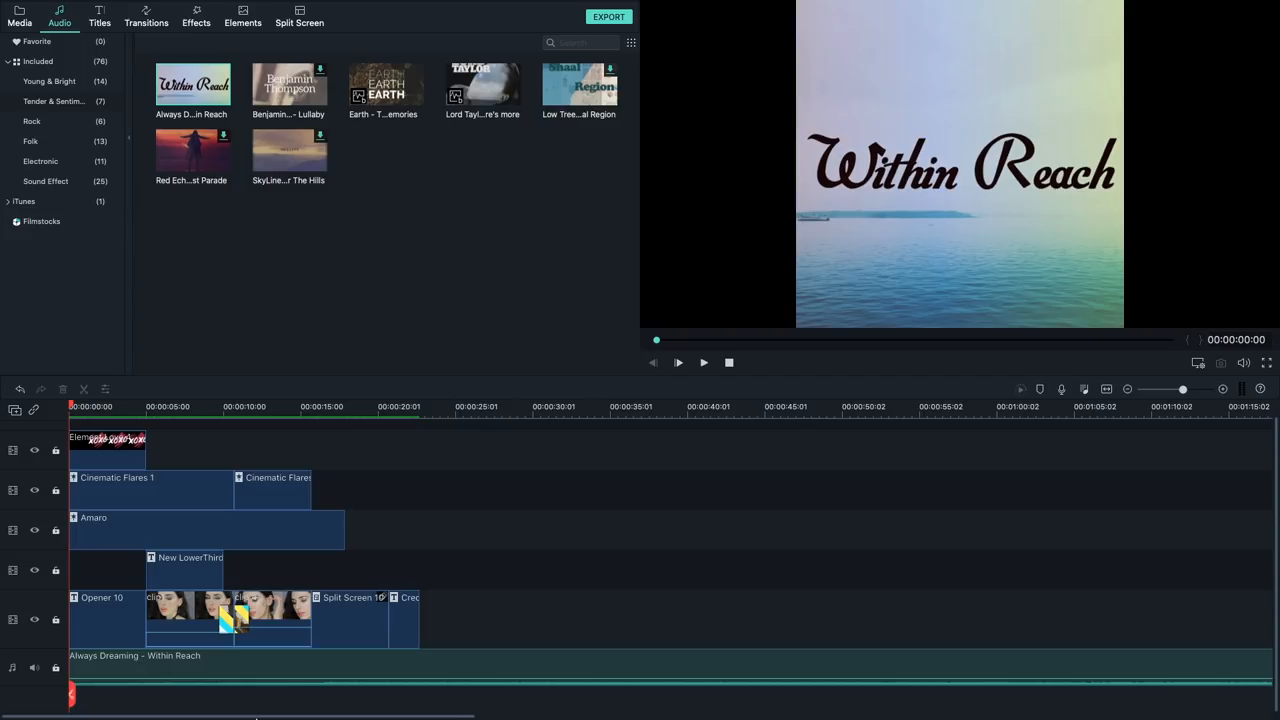
- Open the right-click options menu on the timeline to ripple-delete the gap
right_click(192, 85)
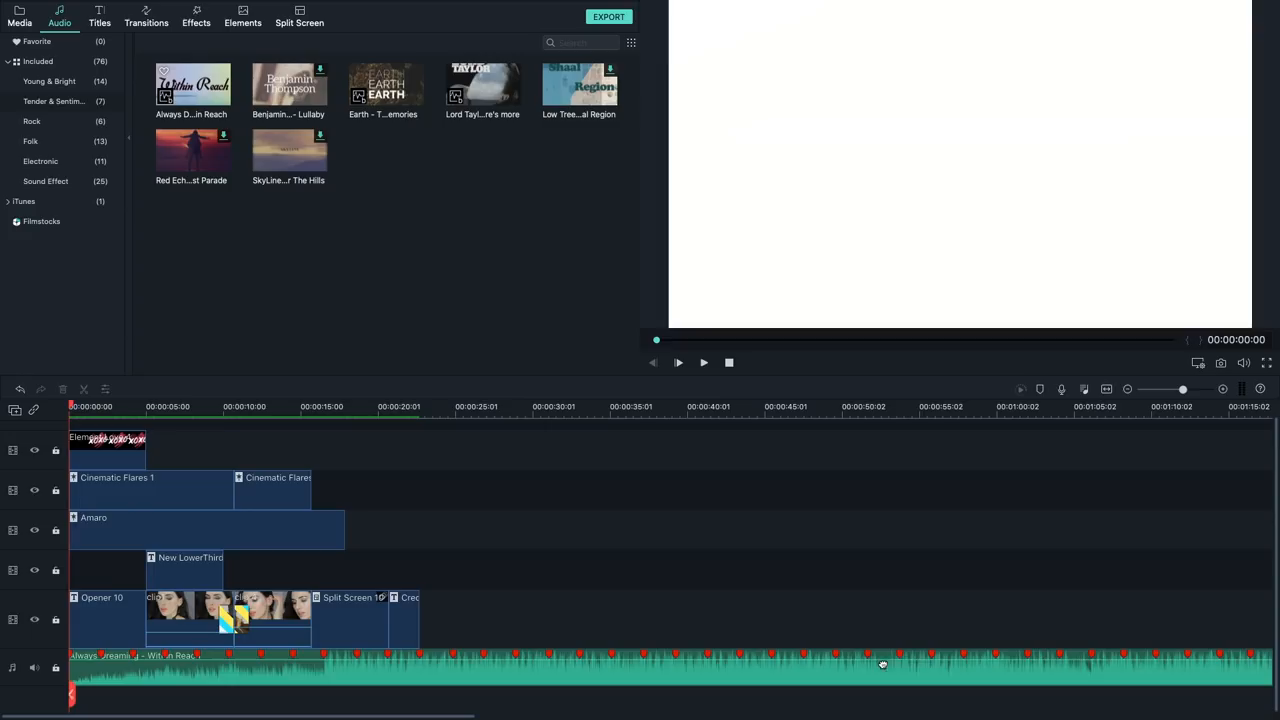
mouse_move(98, 658)
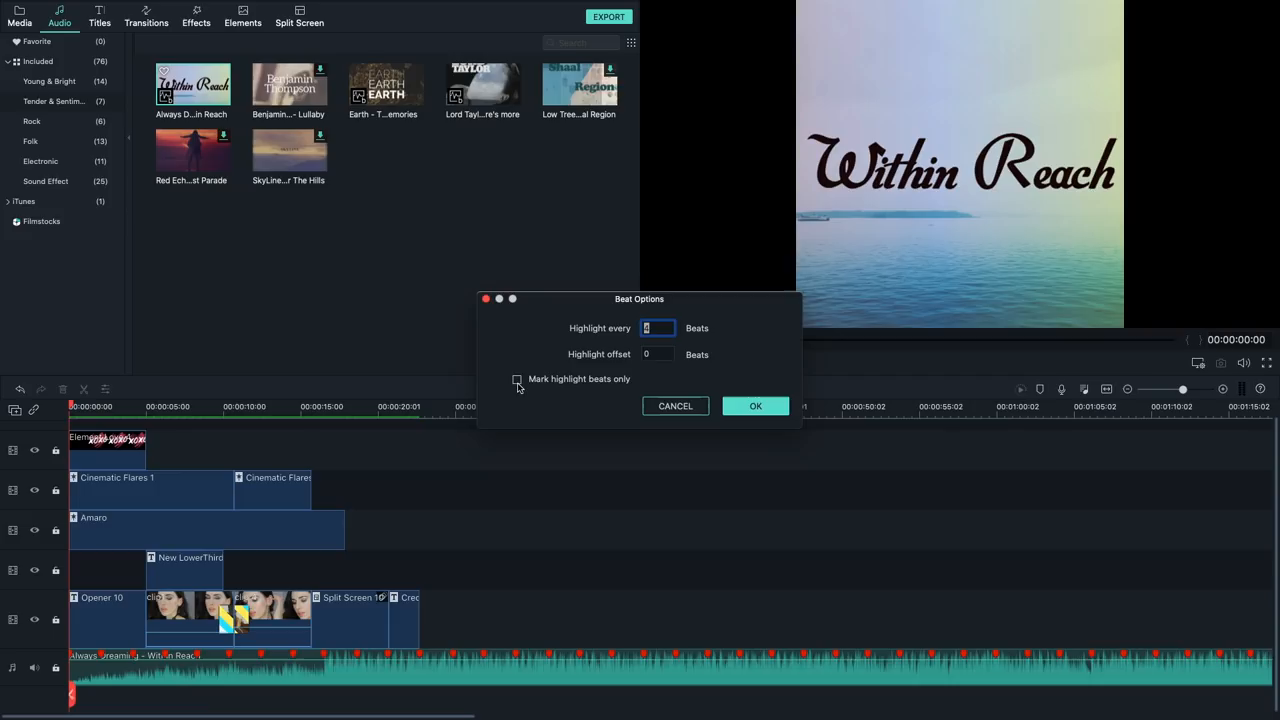
- Turn off 'Mark highlight beats only' in Beat Options and confirm
left_click(755, 405)
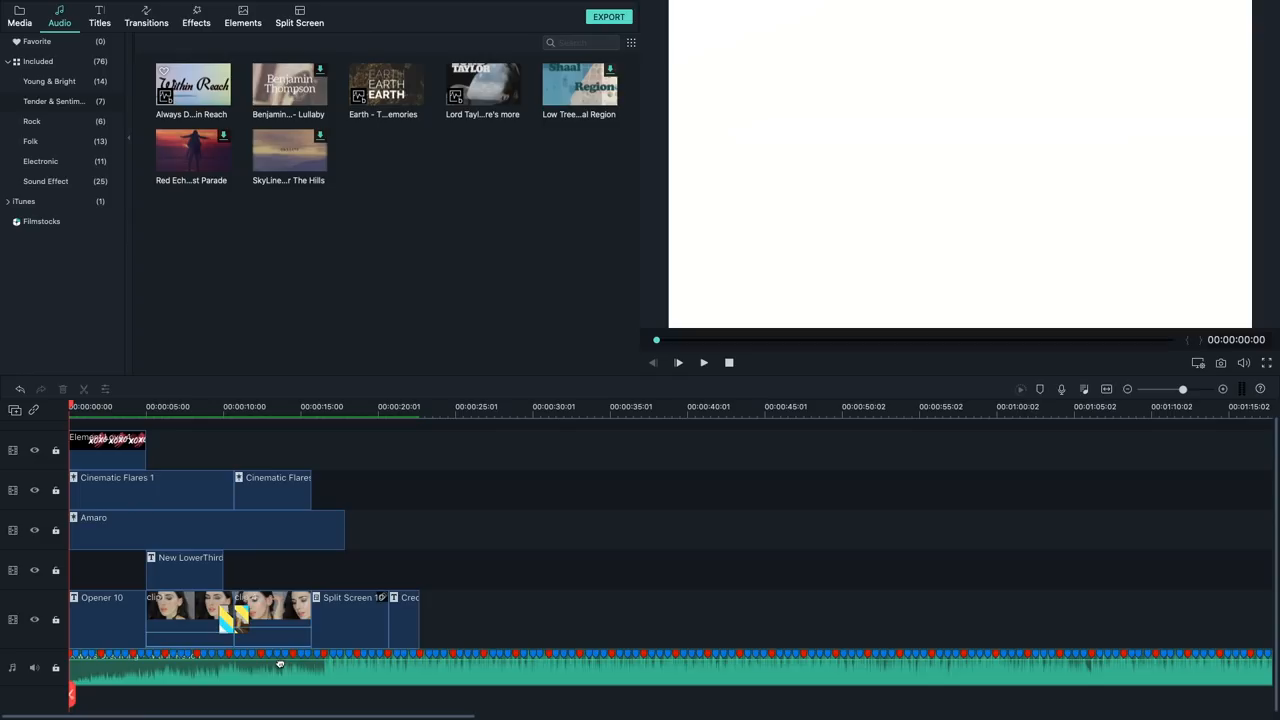
mouse_move(437, 672)
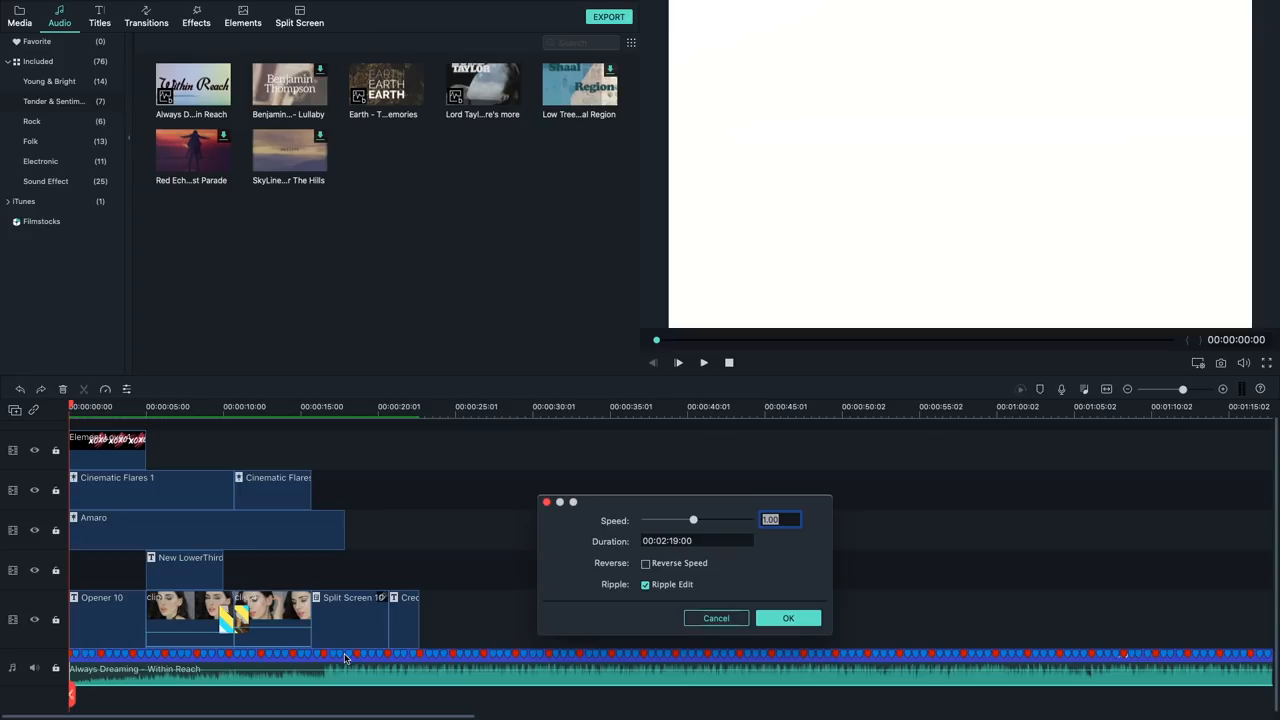
- Try slowing the song to 0.49 speed, cancel, then delete the audio clip
left_click_drag(693, 519, 665, 519)
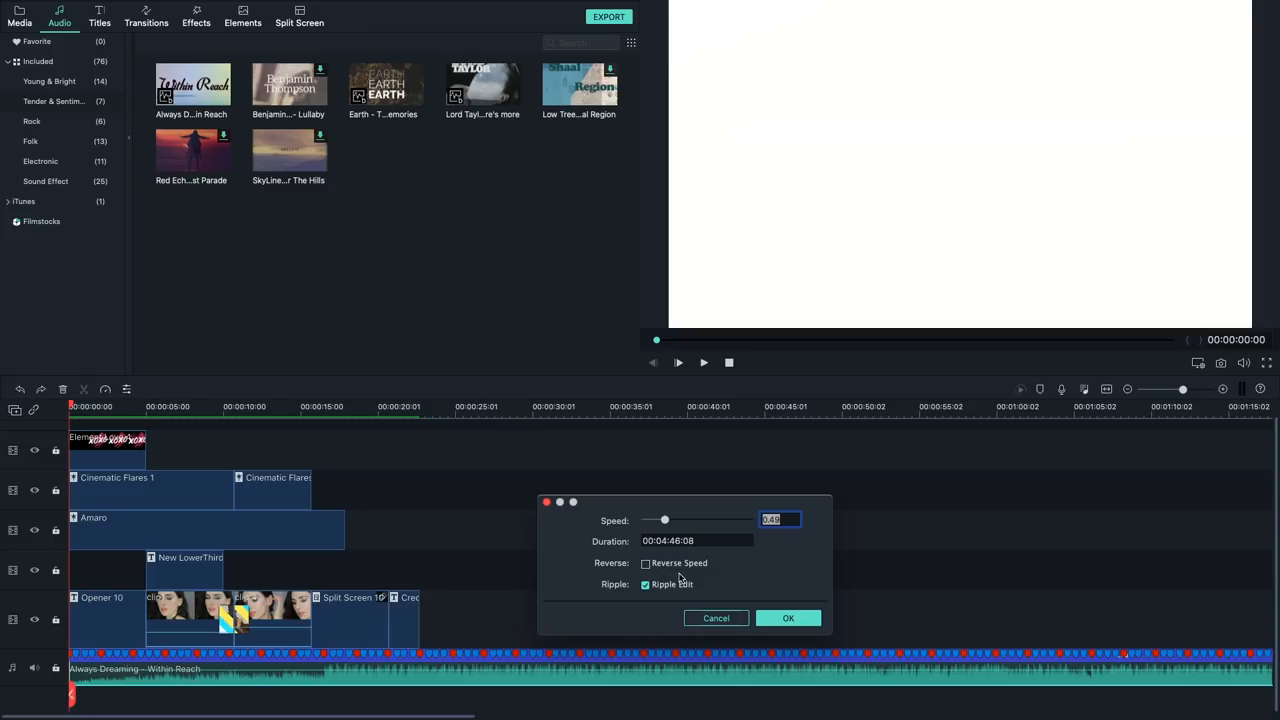
left_click(788, 618)
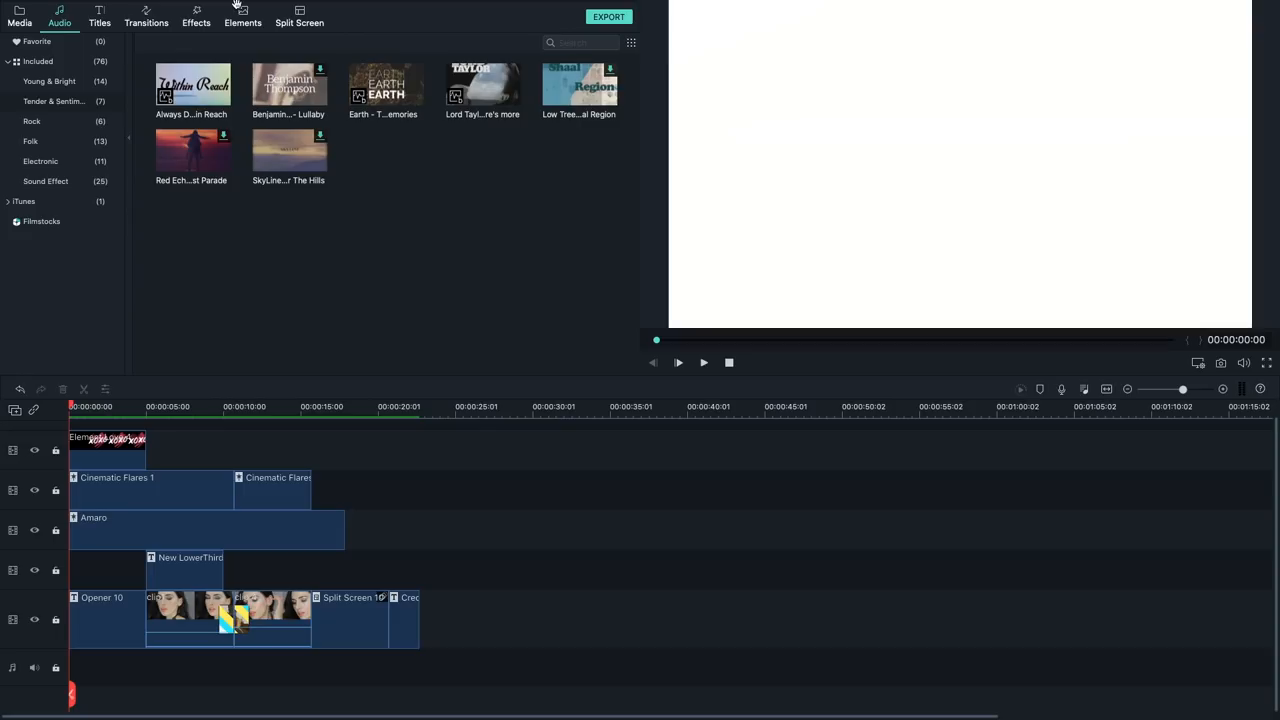
left_click(205, 530)
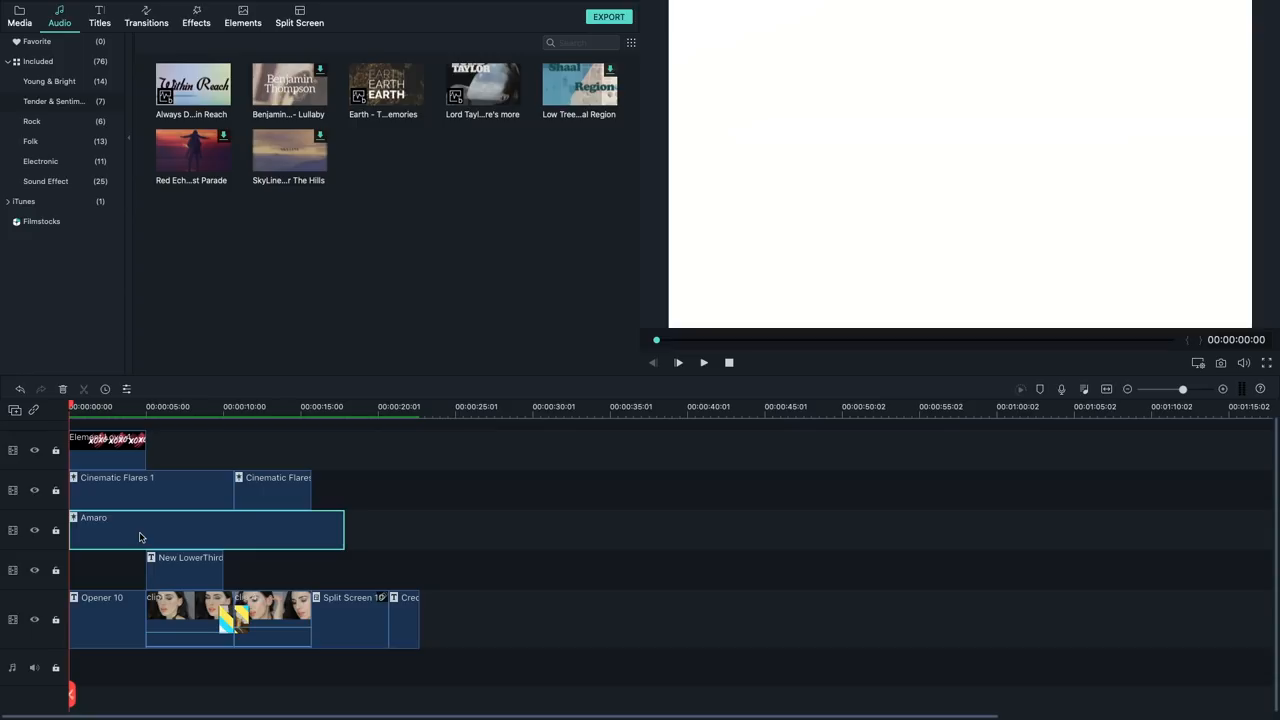
- Open Crop and Zoom for the first face clip on its Pan and Zoom settings
left_click(172, 406)
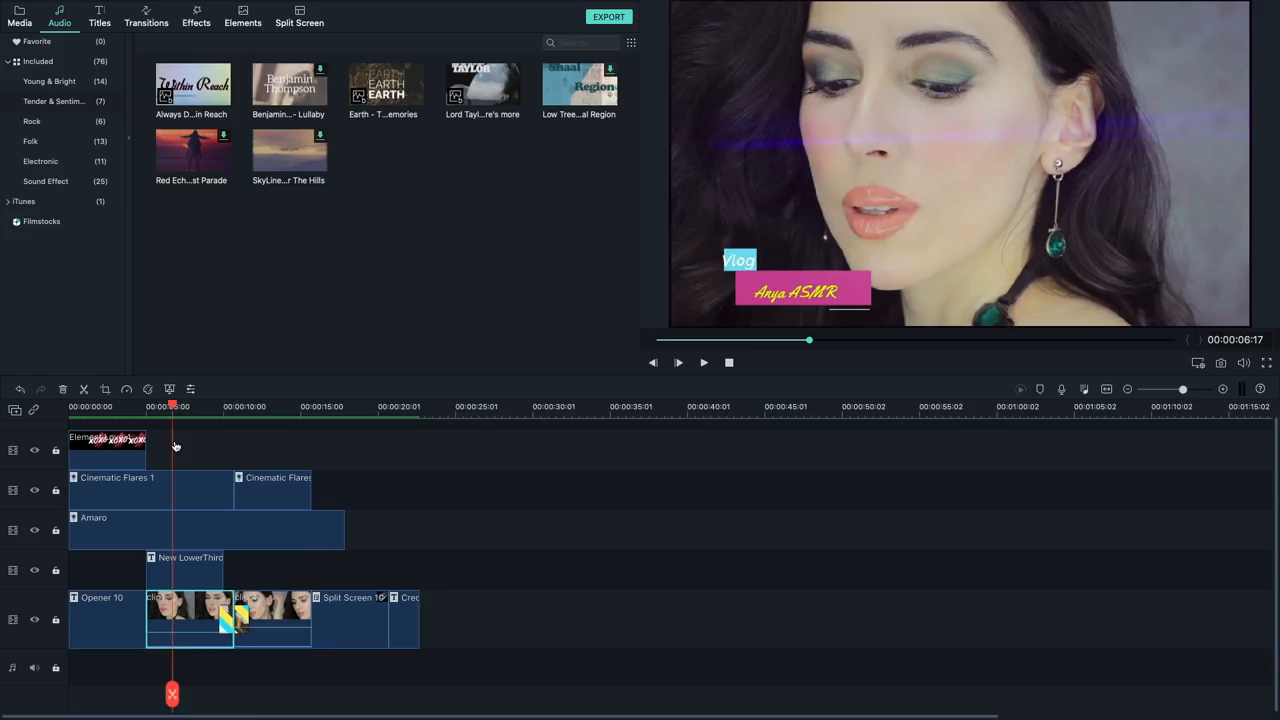
right_click(190, 615)
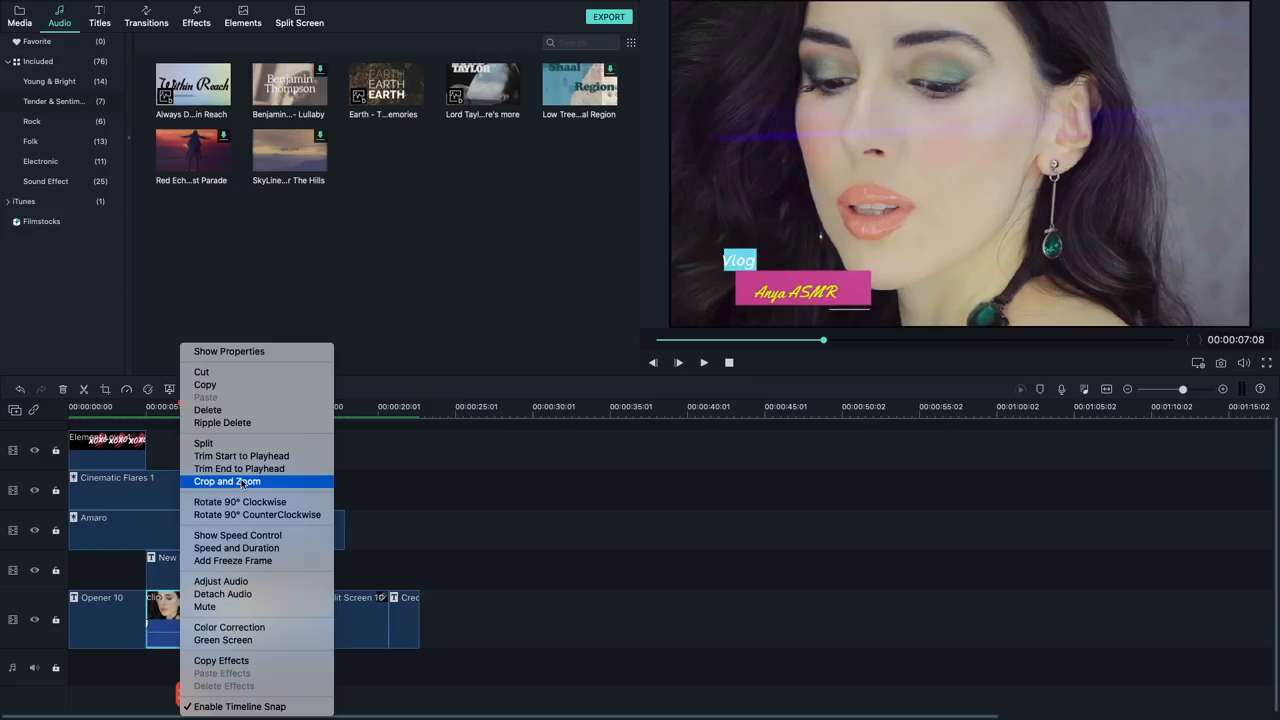
left_click(226, 481)
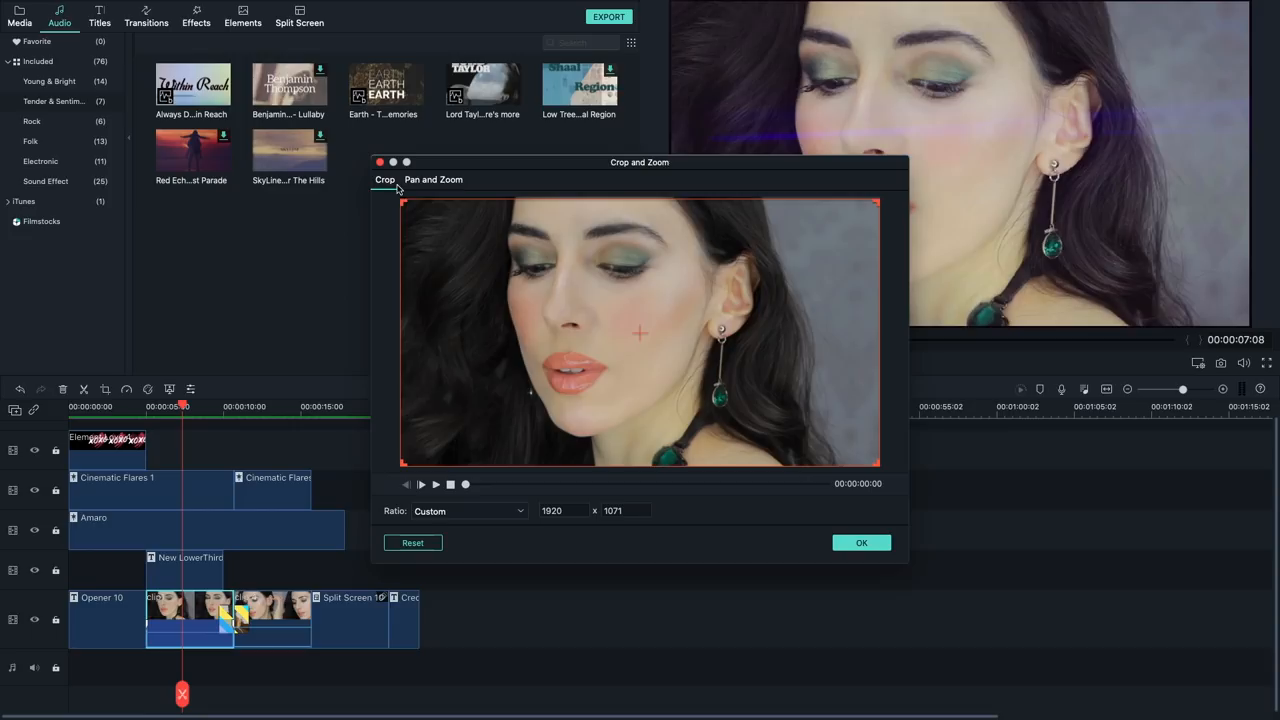
left_click(433, 179)
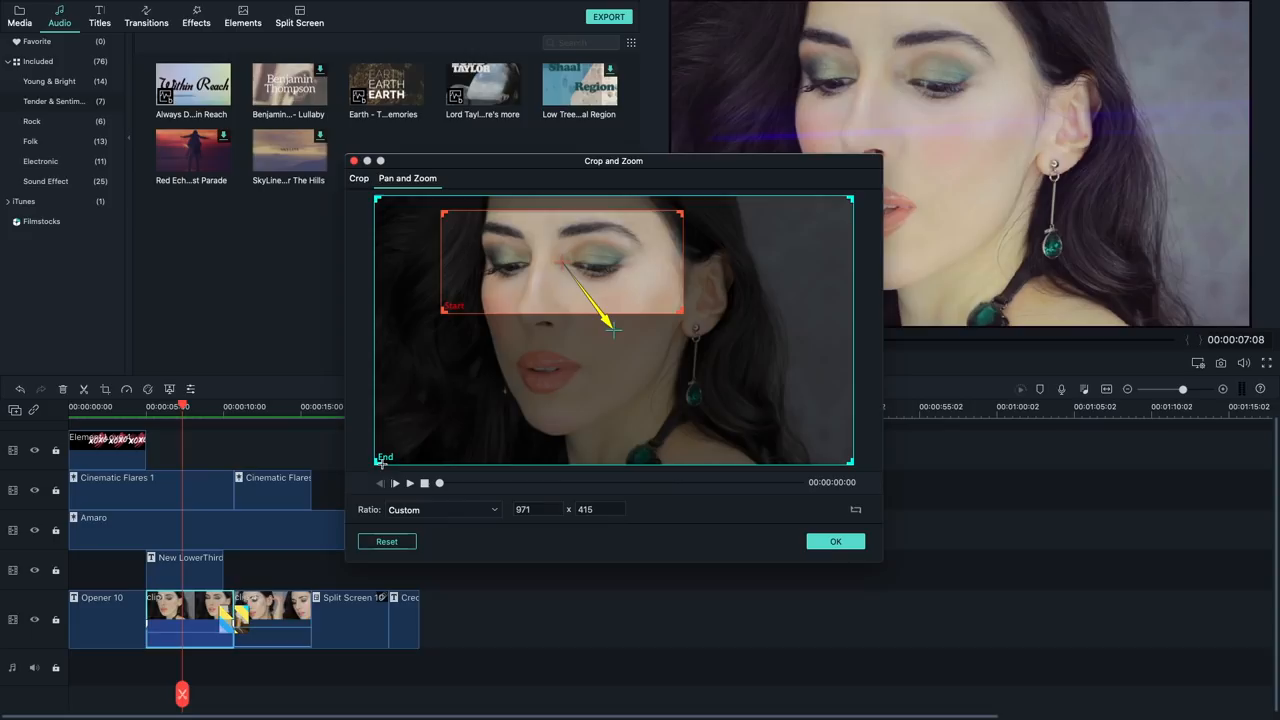
- Set the pan from the eyes to the lips, preview it and confirm
left_click(394, 483)
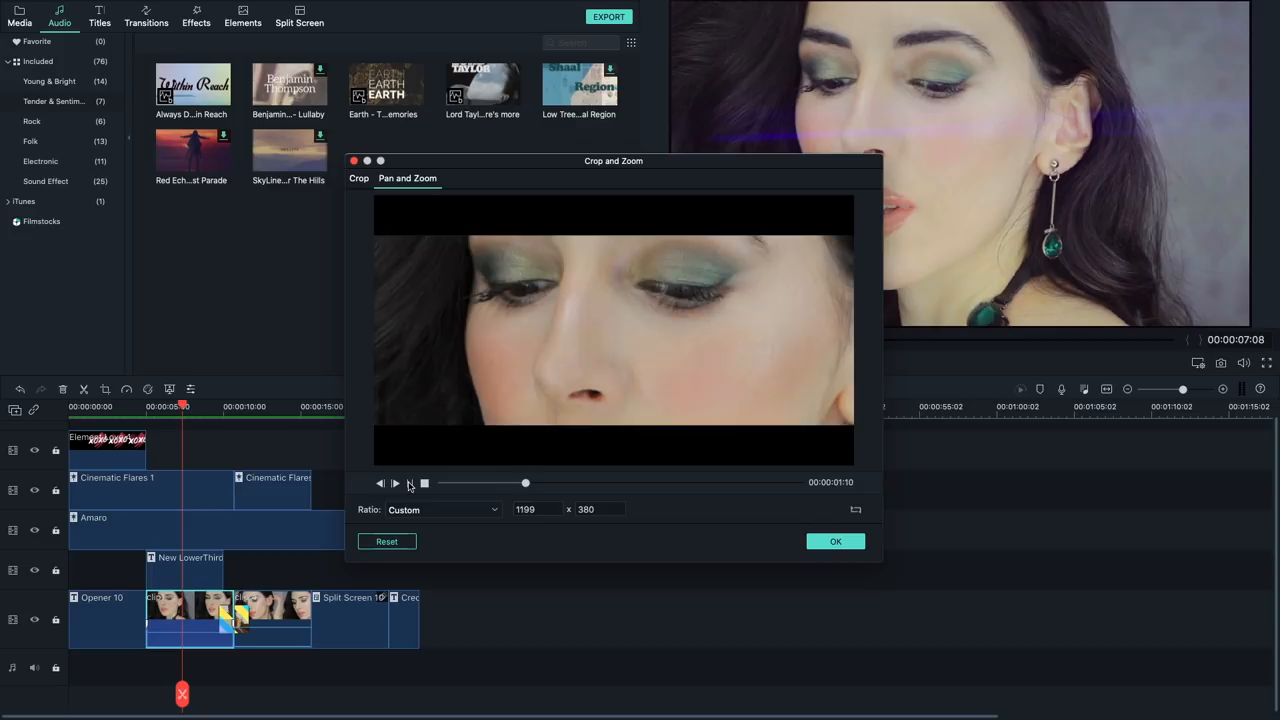
left_click(394, 482)
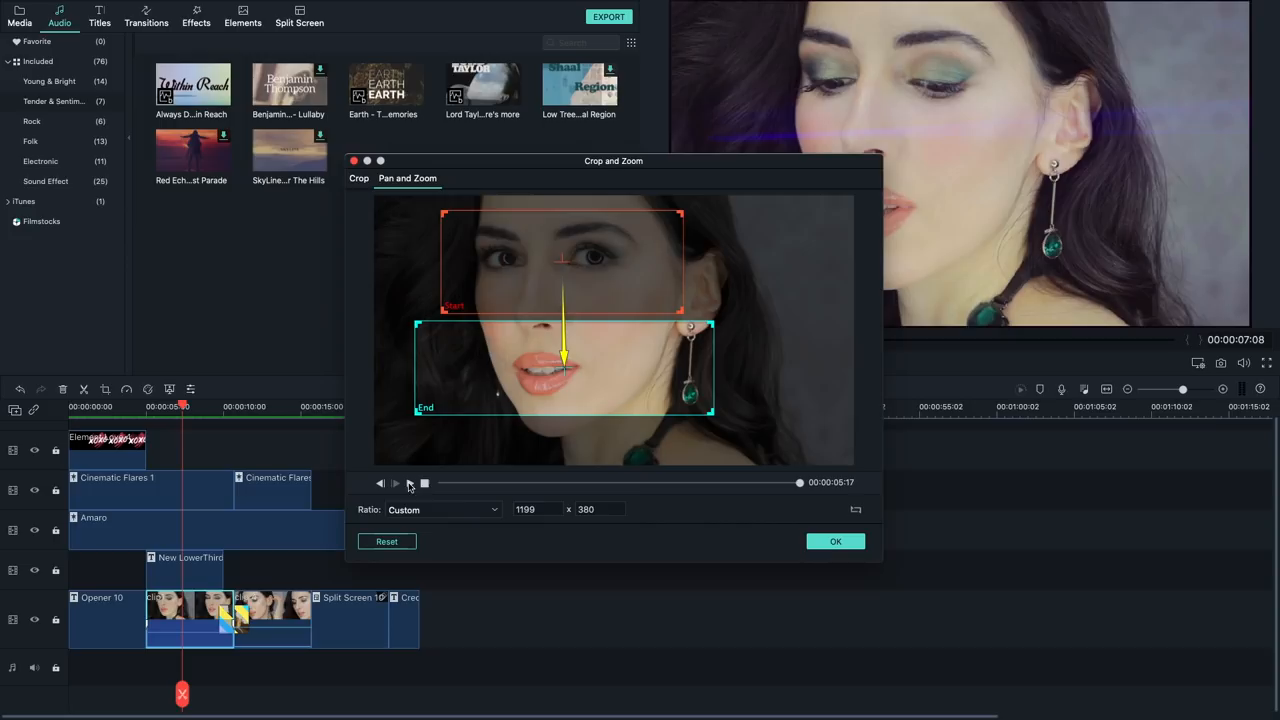
left_click(835, 541)
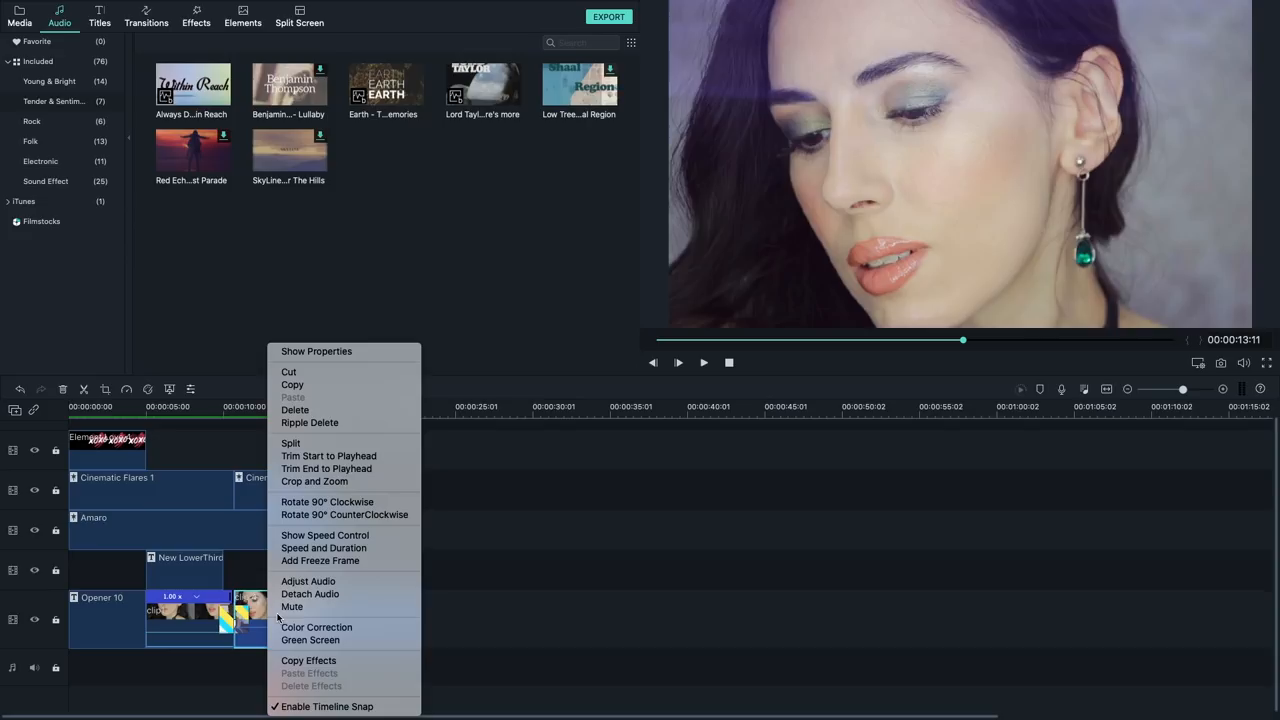
- Review the clip's Chroma Key sliders, then open Advanced Color Correction from Color
left_click(310, 639)
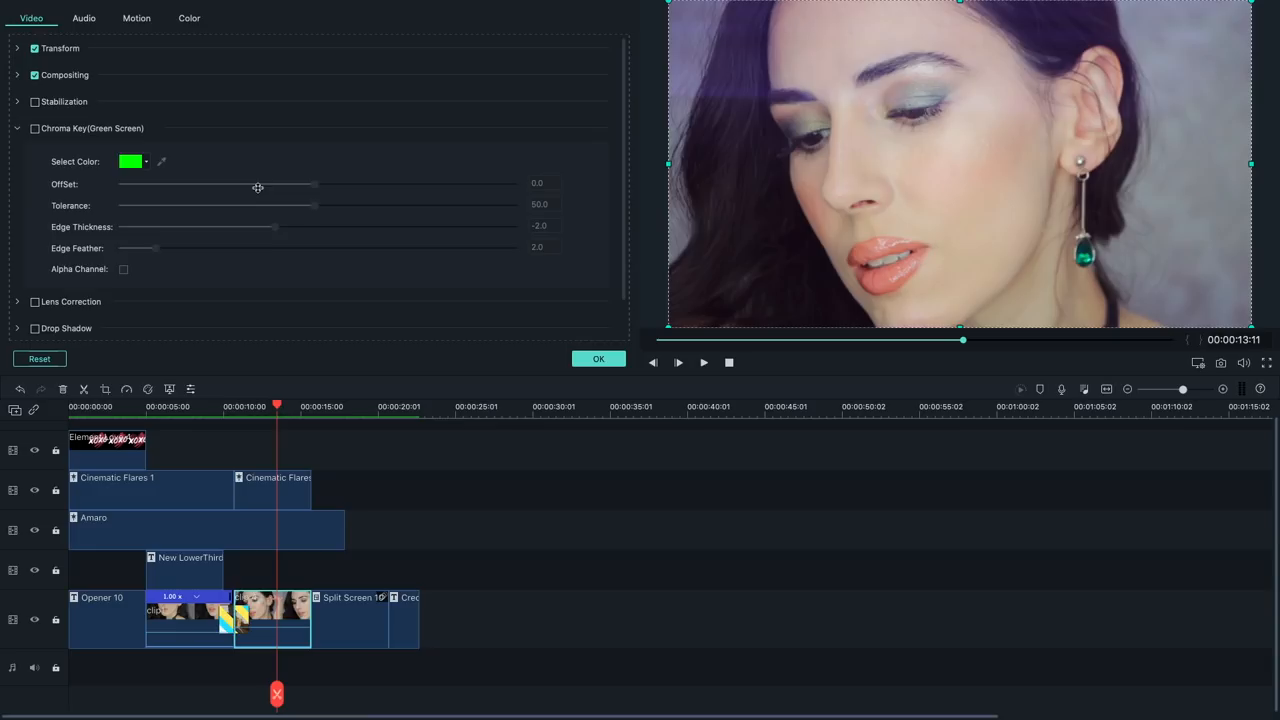
left_click(189, 18)
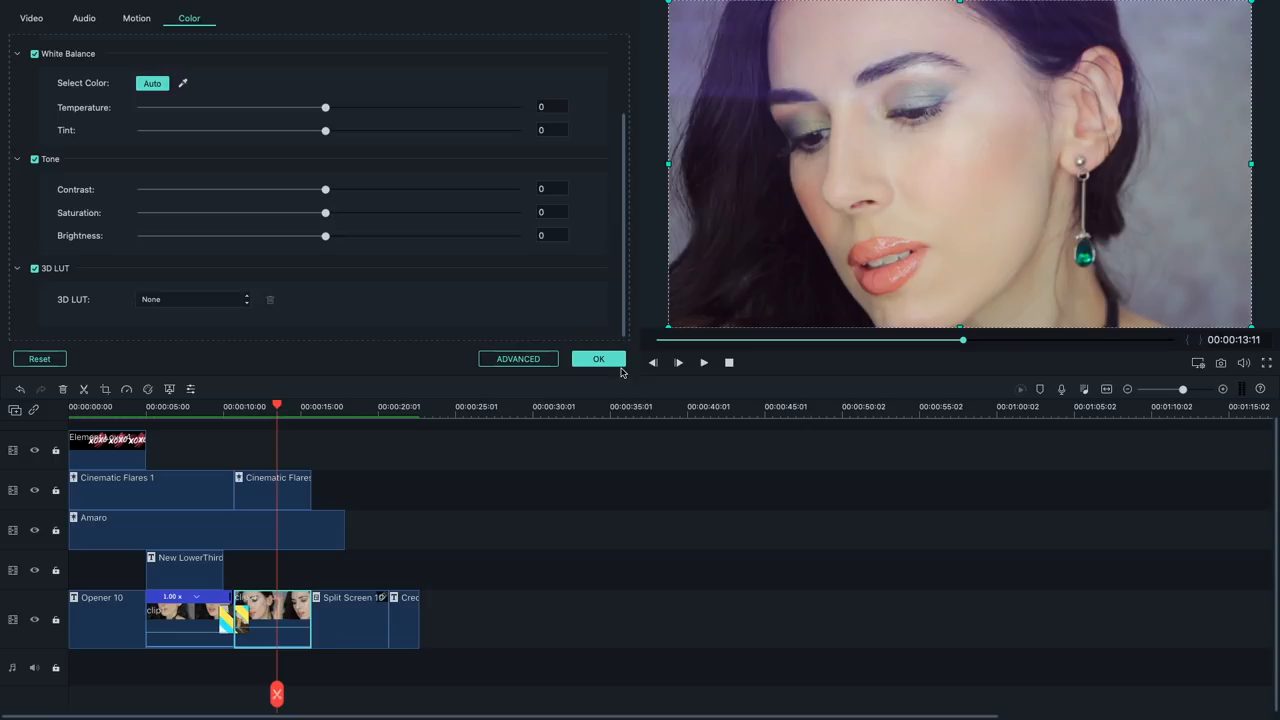
left_click(598, 359)
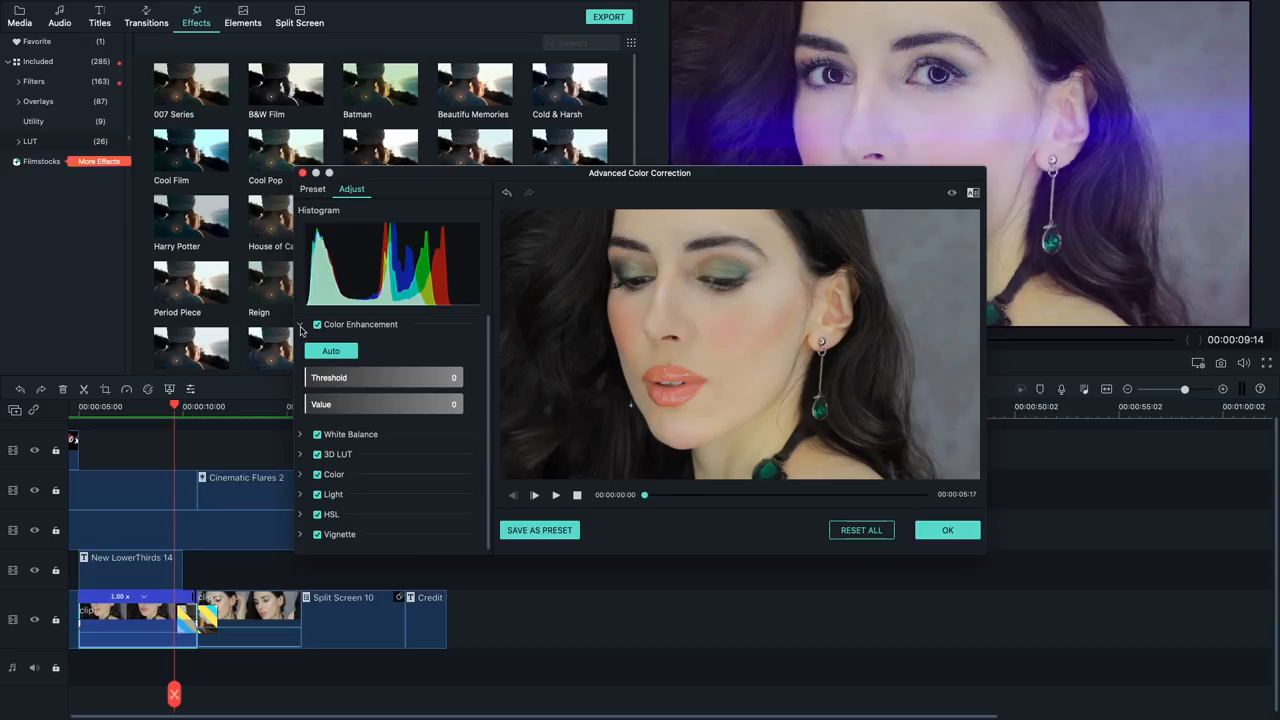
- Expand Color Enhancement in Advanced Color Correction, leaving Threshold and Value at zero
left_click(300, 321)
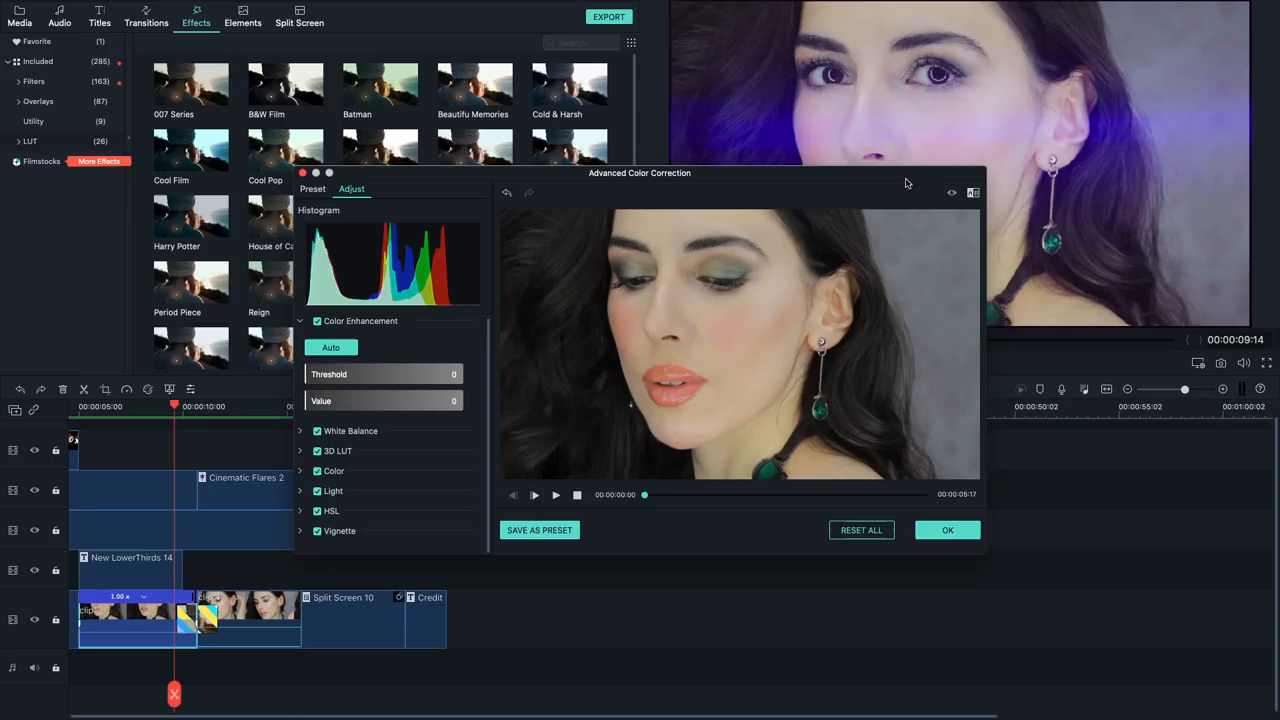